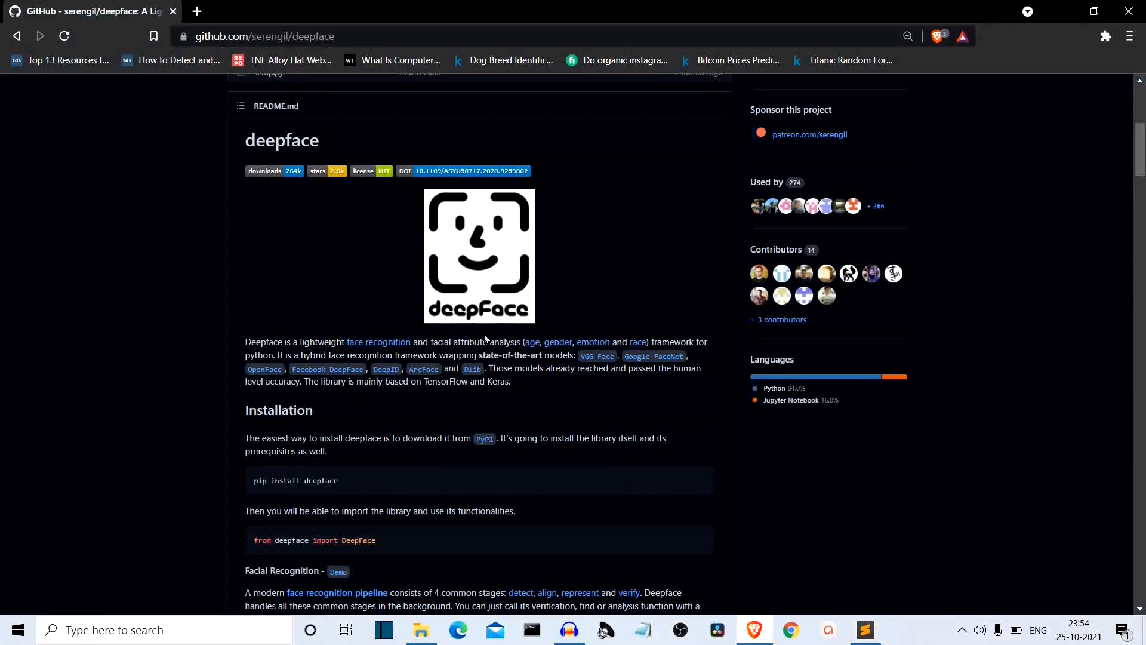
{"action": "mouse_move", "coordinate": [169, 238]}
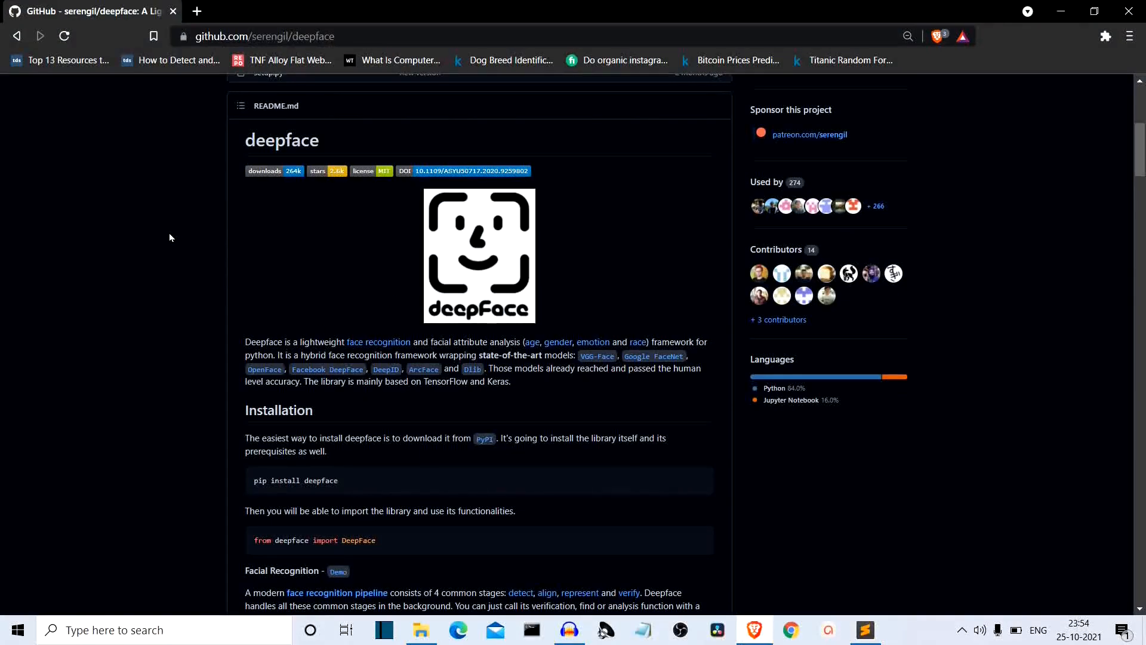
Step: Install the deepface library by running 'pip install deepface' in Command Prompt
{"action": "scroll", "scroll_direction": "up", "scroll_amount": 3}
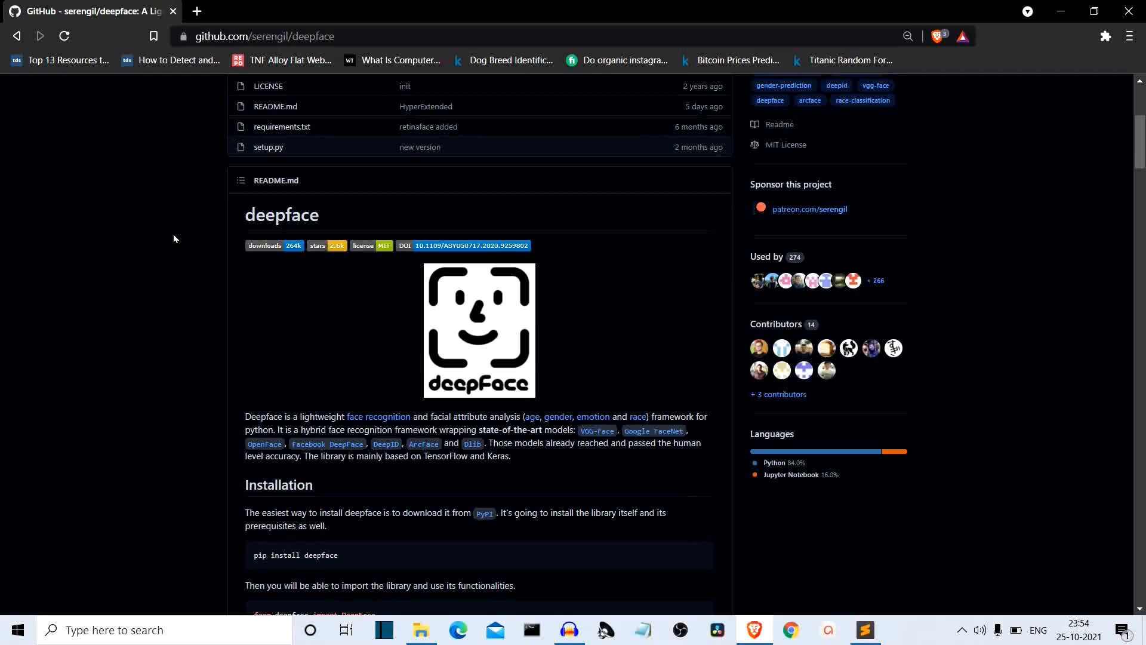
{"action": "scroll", "scroll_direction": "up", "scroll_amount": 3}
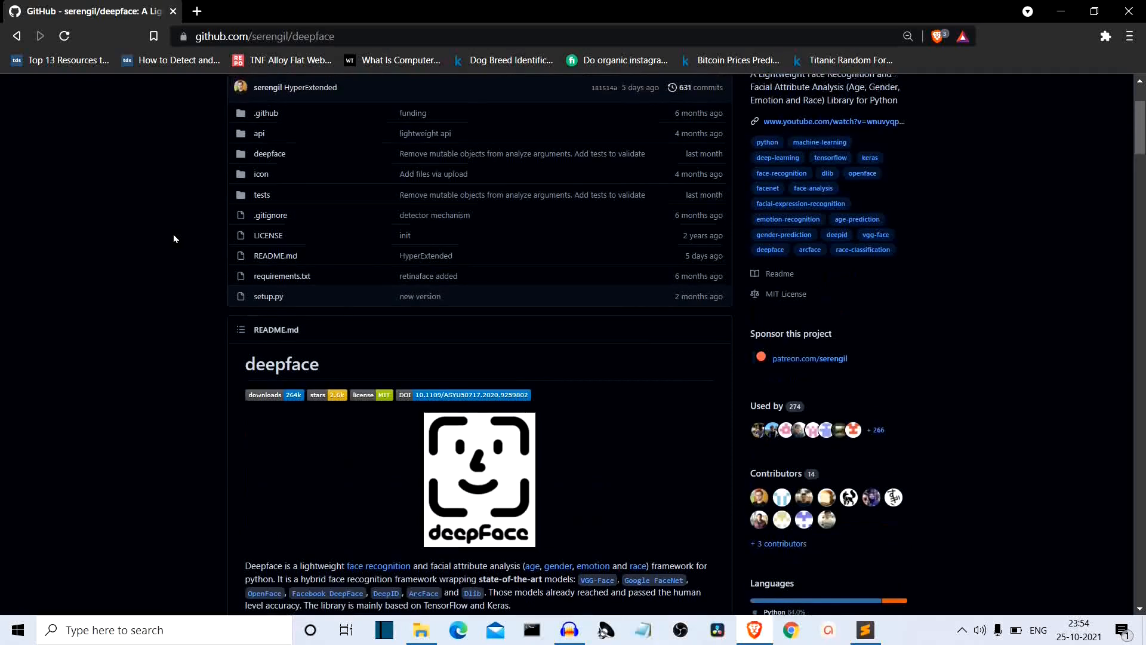
{"action": "scroll", "scroll_direction": "down", "scroll_amount": 3}
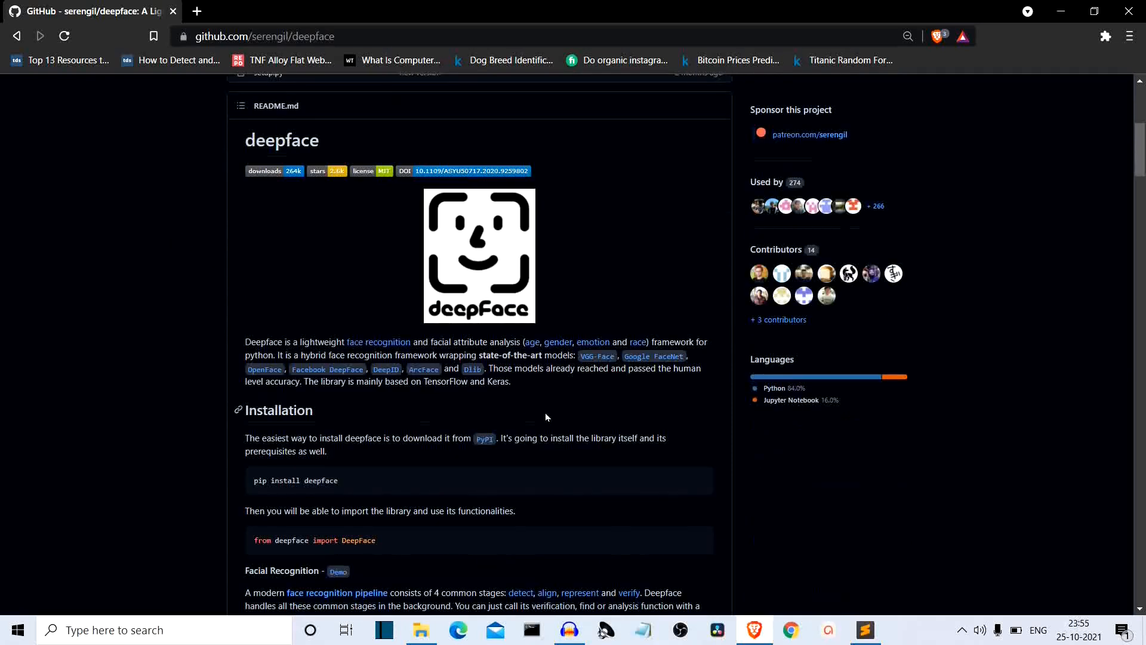
{"action": "mouse_move", "coordinate": [559, 344]}
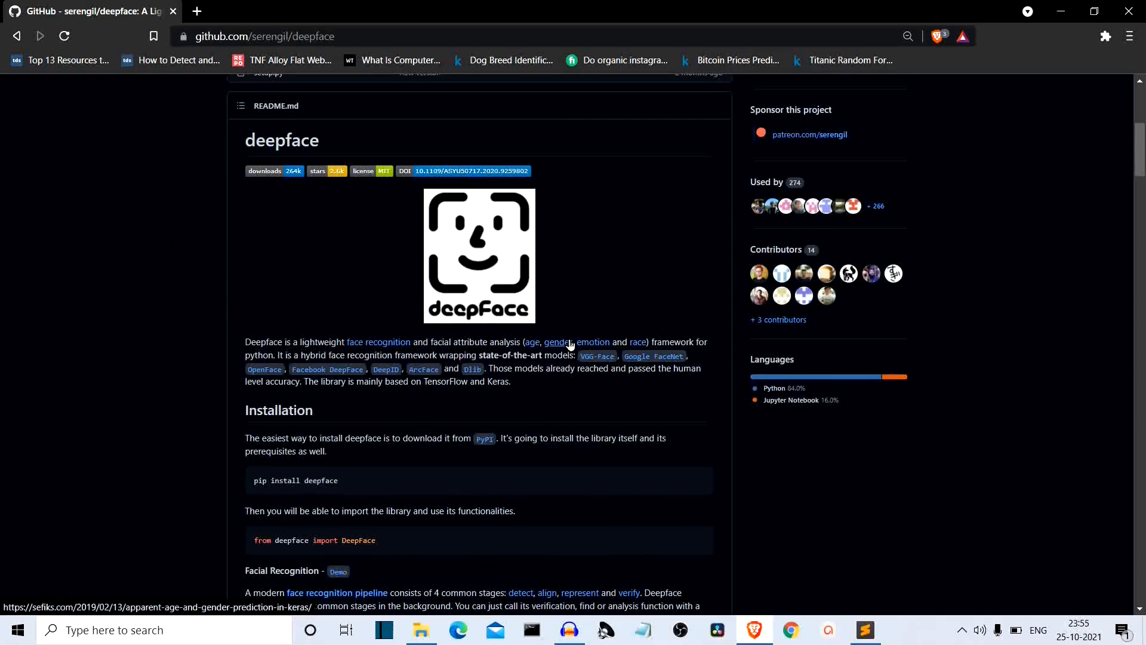
{"action": "mouse_move", "coordinate": [549, 287]}
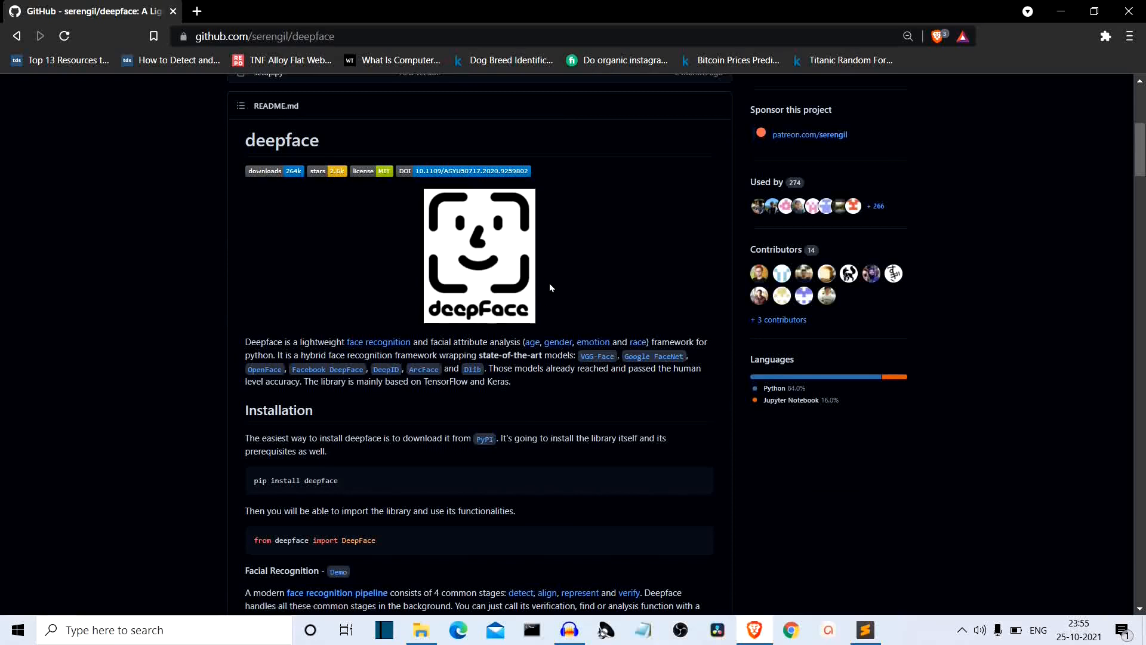
{"action": "mouse_move", "coordinate": [592, 345]}
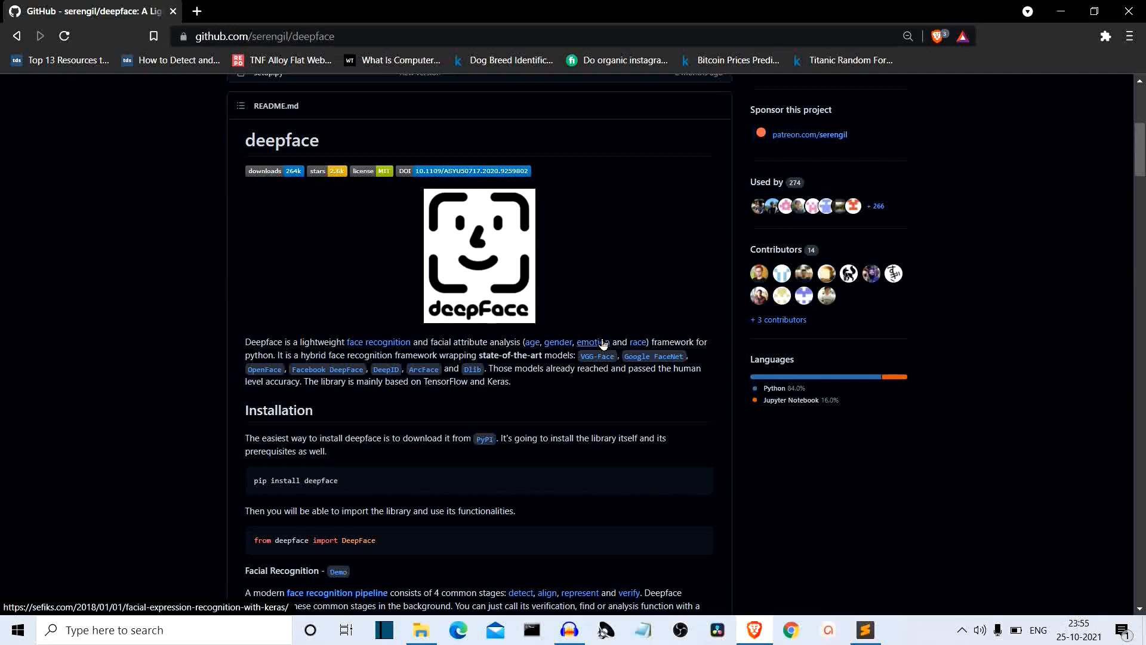
{"action": "mouse_move", "coordinate": [623, 365]}
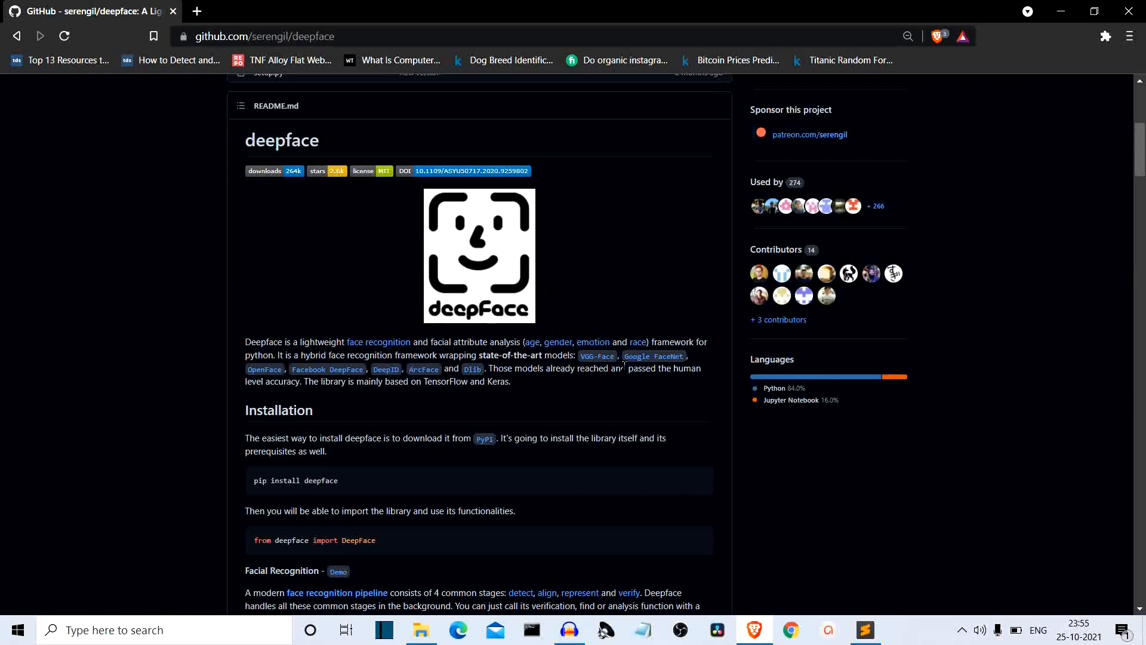
{"action": "mouse_move", "coordinate": [633, 192]}
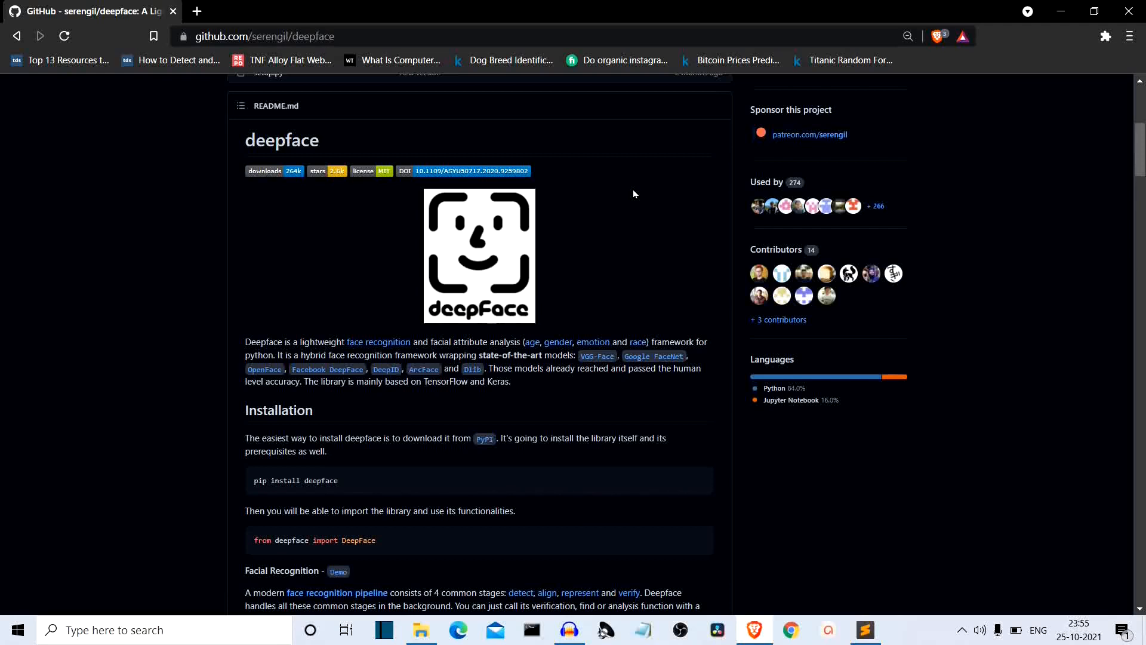
{"action": "mouse_move", "coordinate": [655, 448]}
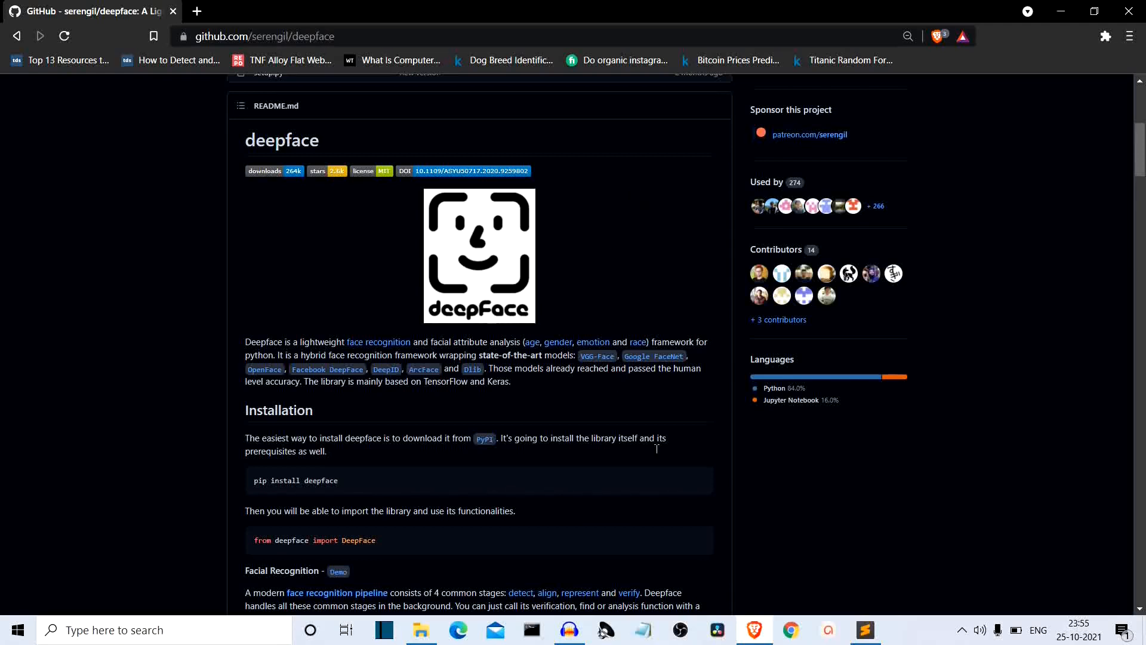
{"action": "mouse_move", "coordinate": [329, 400]}
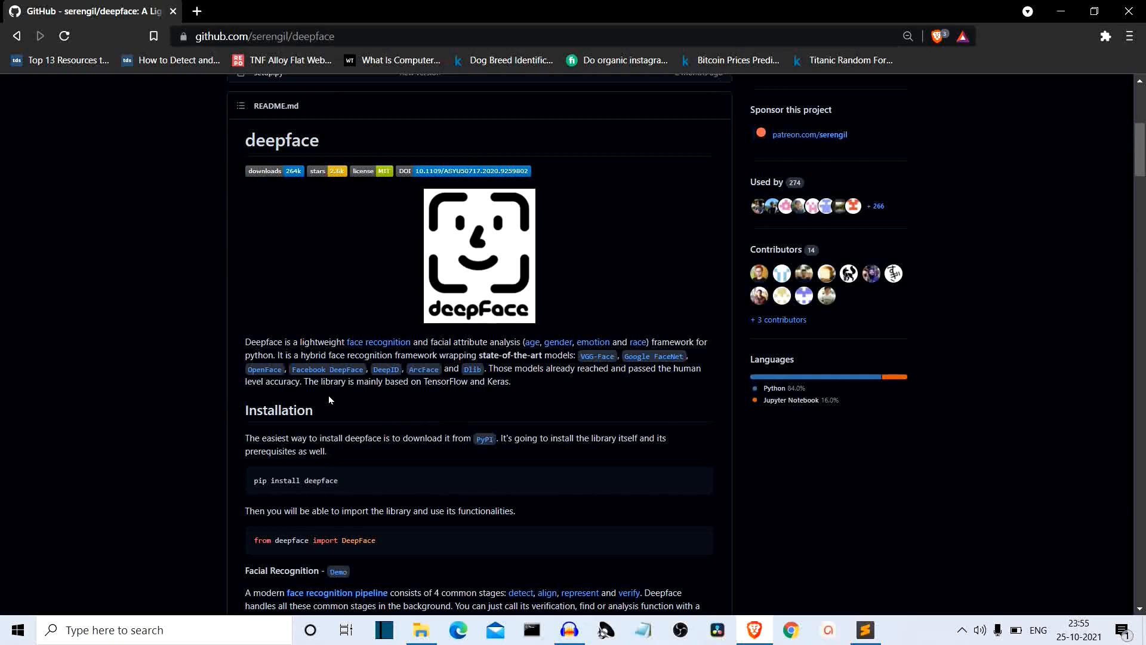
{"action": "mouse_move", "coordinate": [426, 400]}
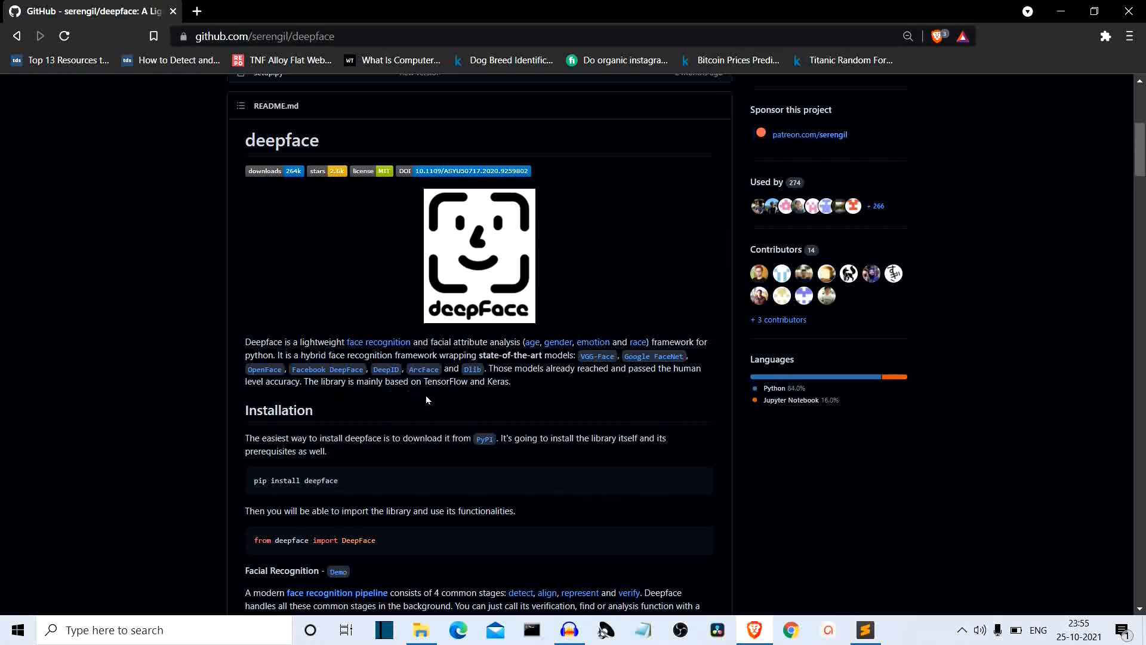
{"action": "mouse_move", "coordinate": [496, 413]}
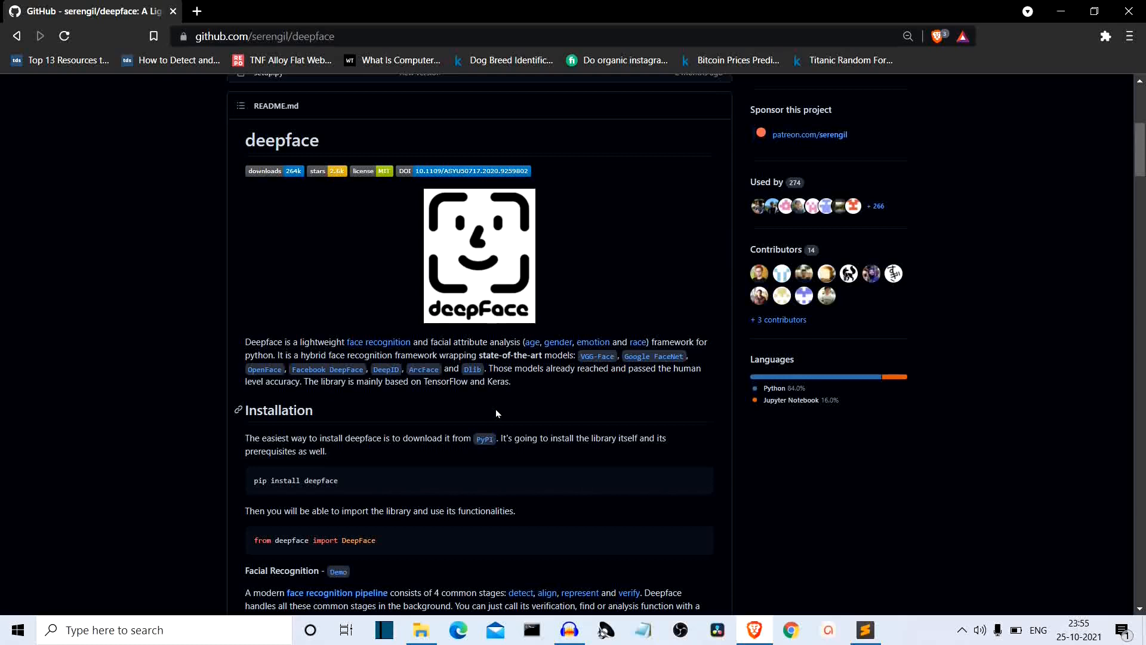
{"action": "mouse_move", "coordinate": [645, 414]}
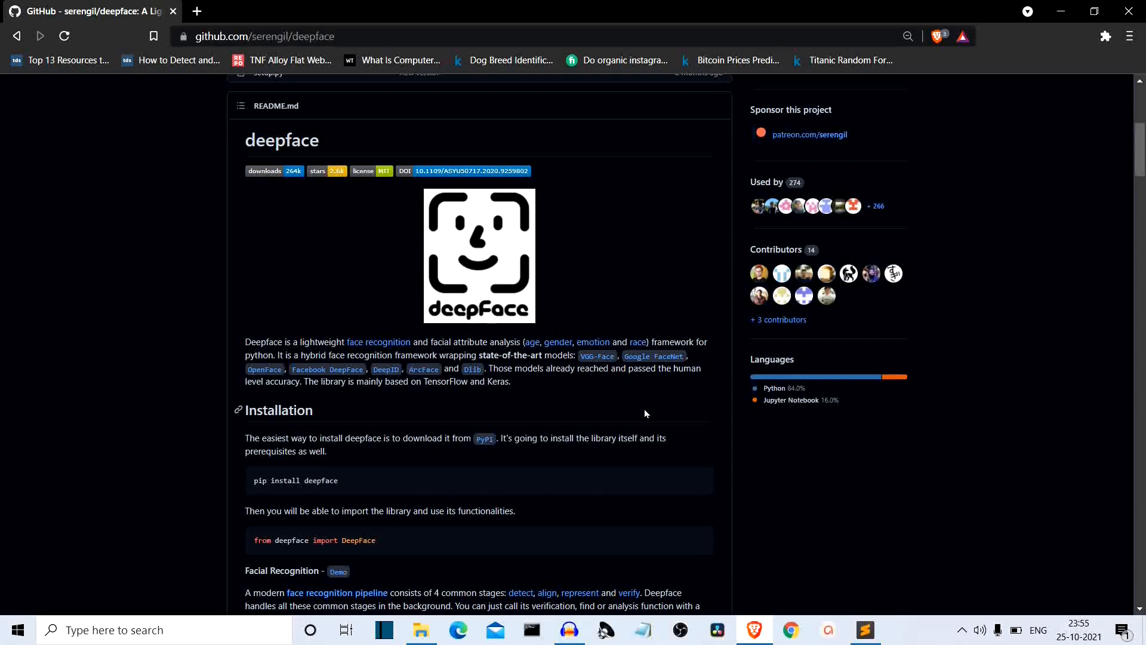
{"action": "mouse_move", "coordinate": [596, 485]}
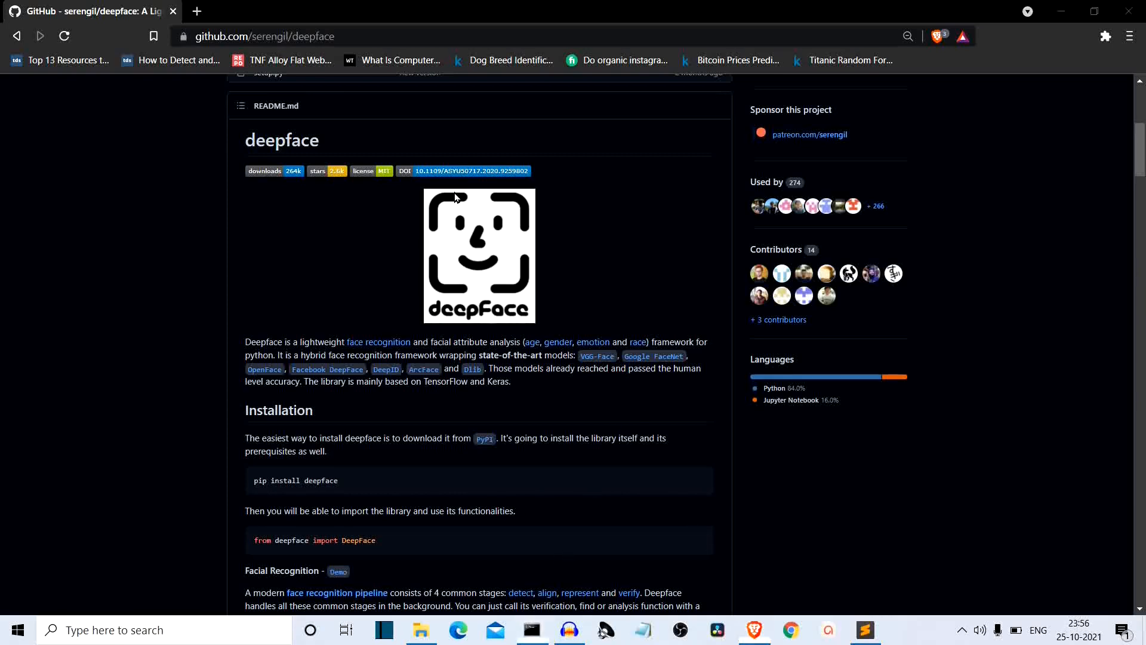
{"action": "left_click", "coordinate": [531, 629]}
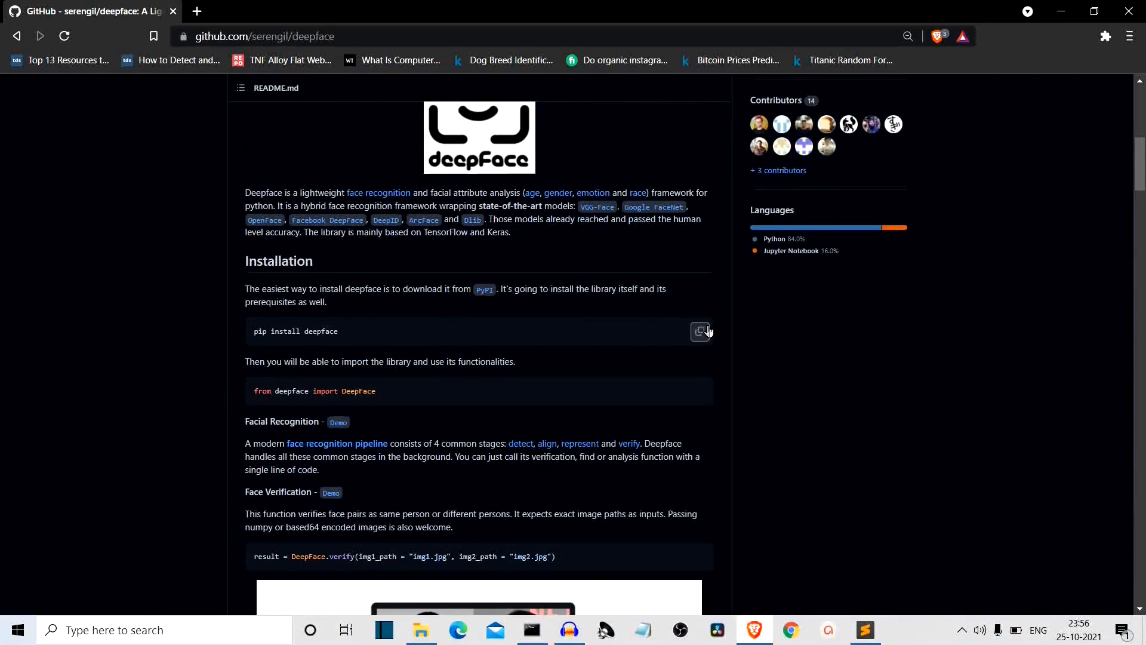
{"action": "left_click", "coordinate": [532, 629]}
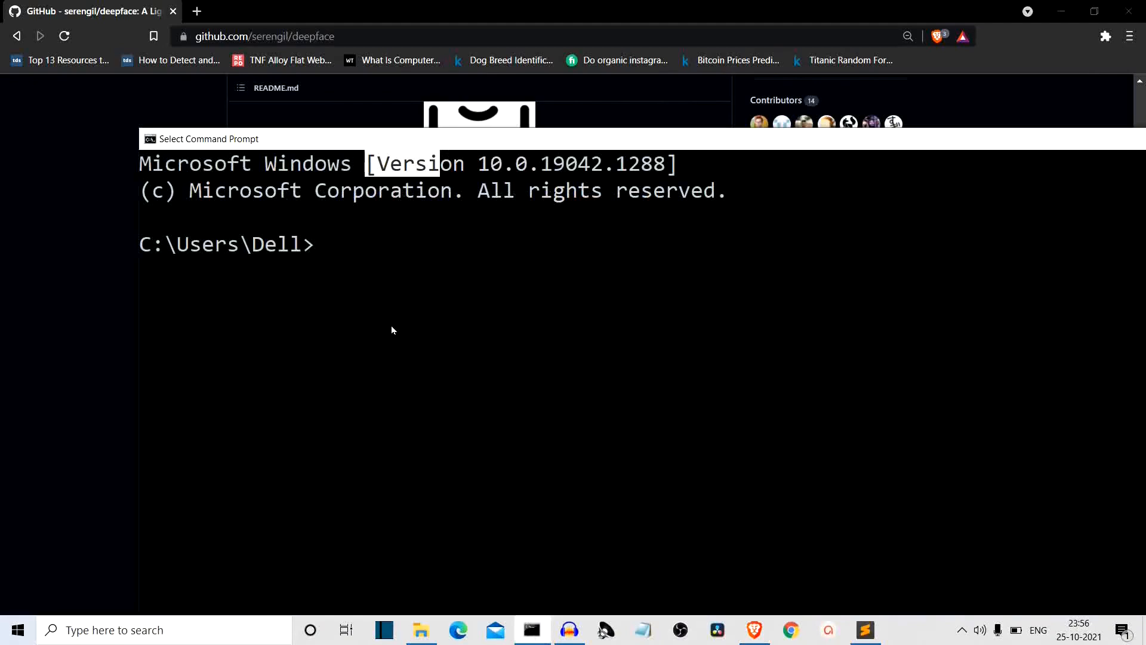
{"action": "type", "text": "pip install deepface"}
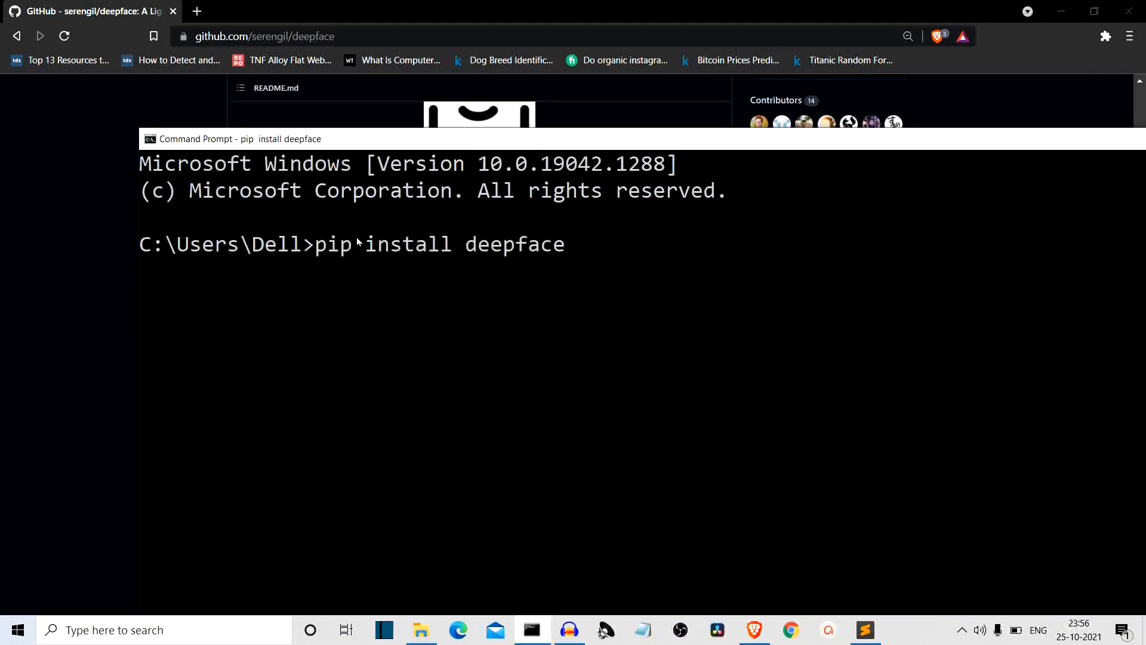
{"action": "key", "text": "Return"}
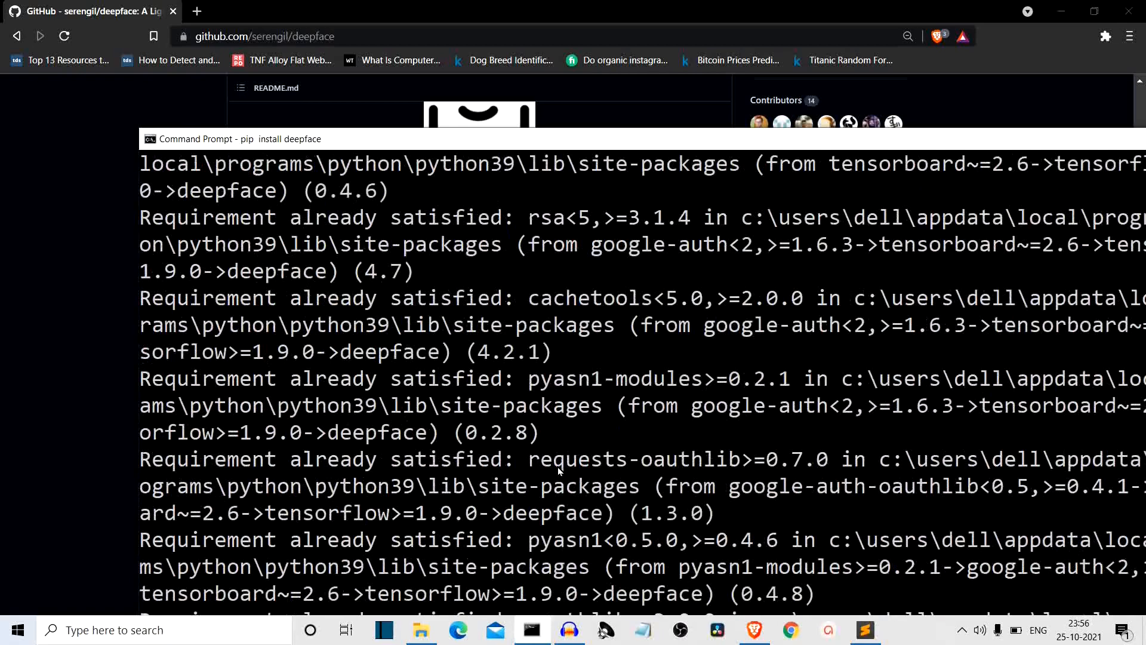
{"action": "mouse_move", "coordinate": [589, 140]}
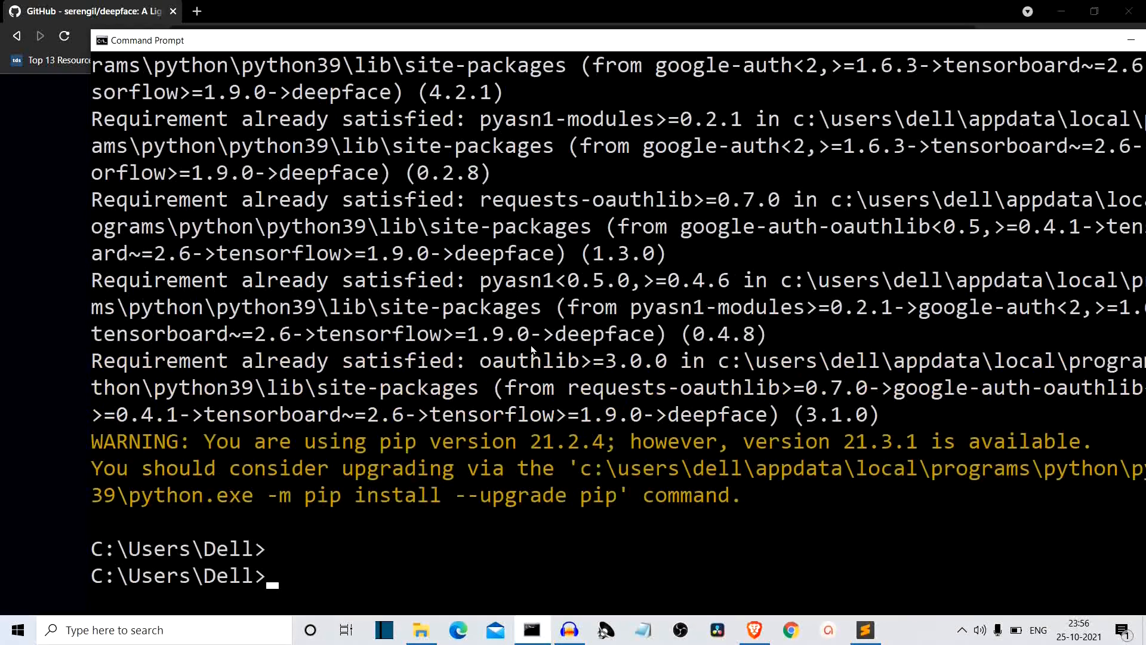
{"action": "mouse_move", "coordinate": [524, 411]}
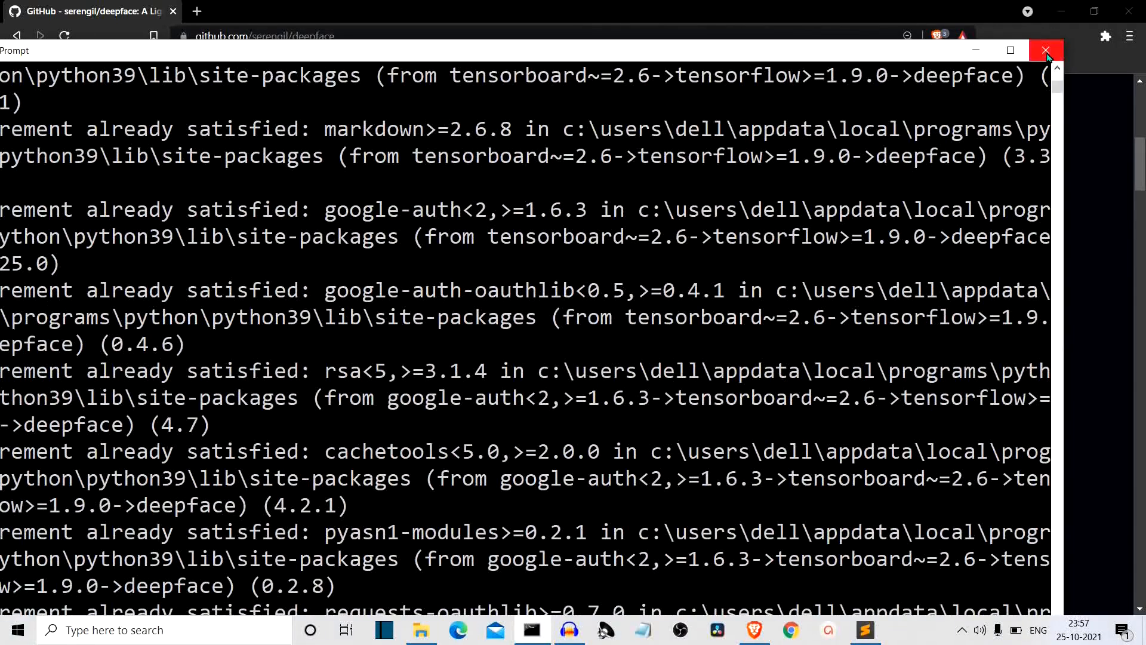
Step: Close Command Prompt and read the README's Face Verification and Face recognition examples
{"action": "left_click", "coordinate": [1045, 51]}
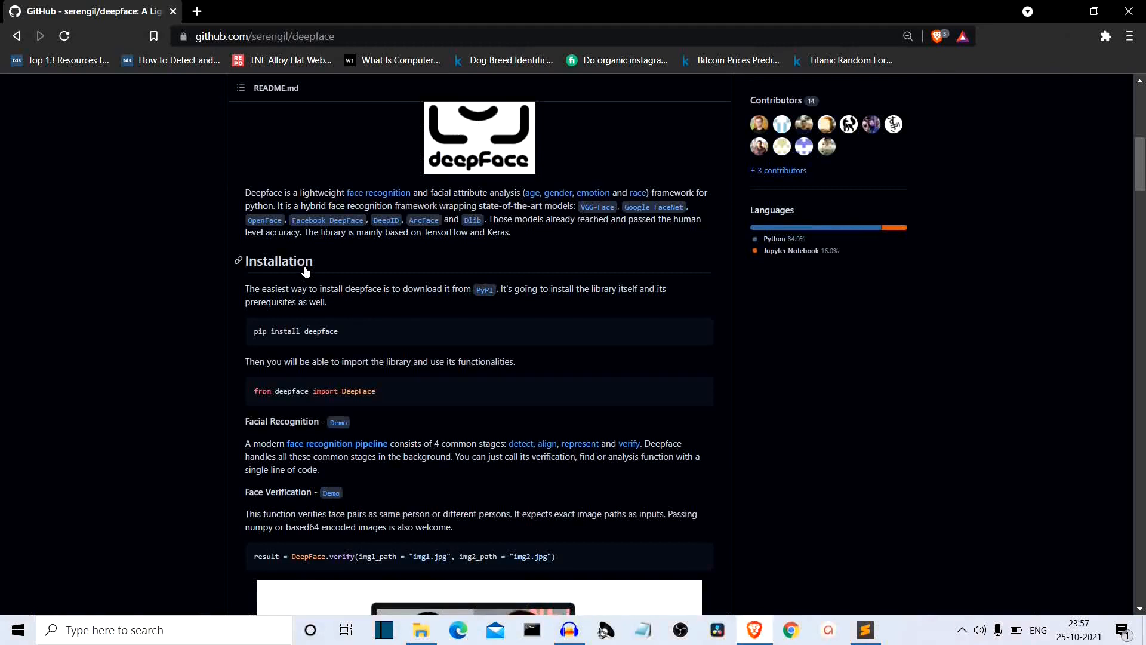
{"action": "mouse_move", "coordinate": [136, 320]}
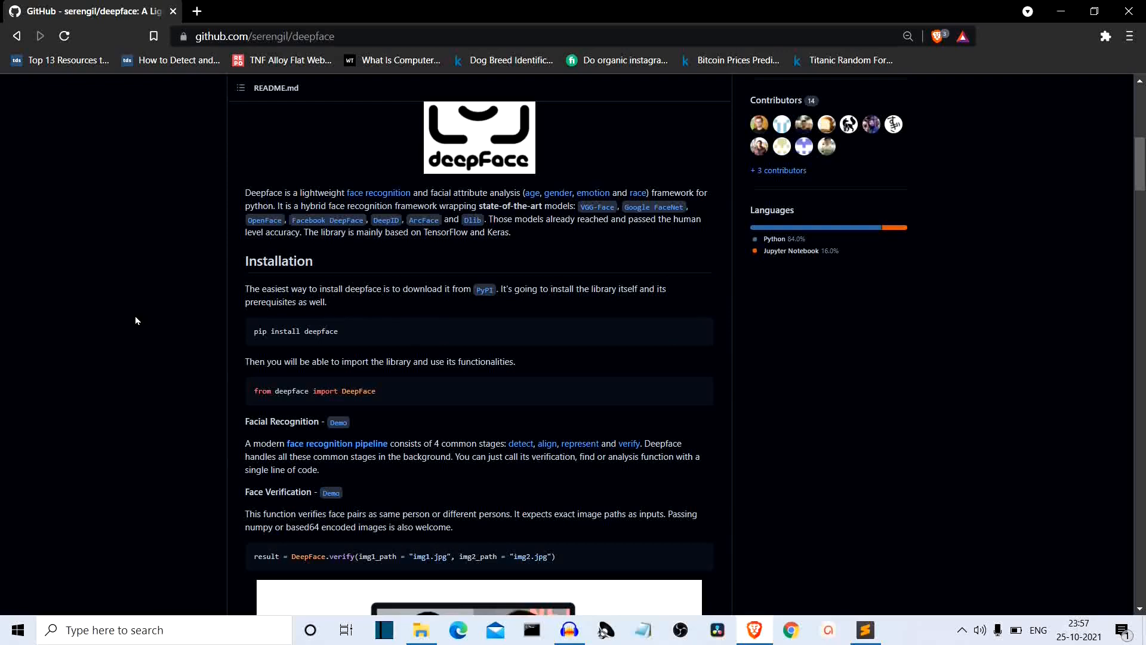
{"action": "scroll", "scroll_direction": "down", "scroll_amount": 3}
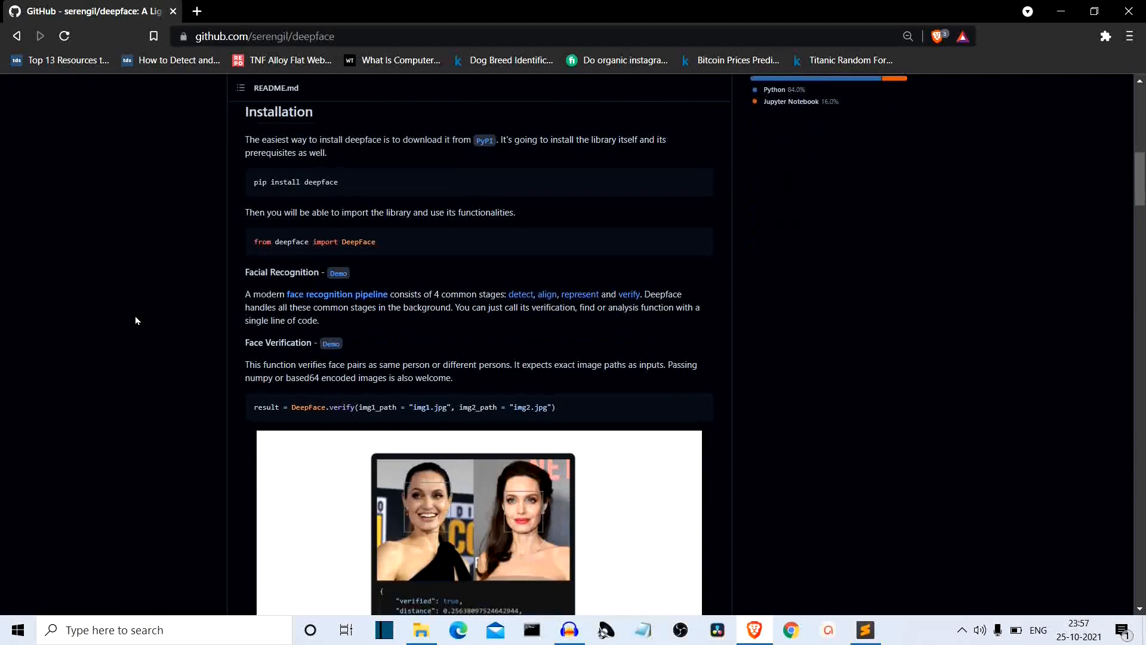
{"action": "scroll", "scroll_direction": "down", "scroll_amount": 3}
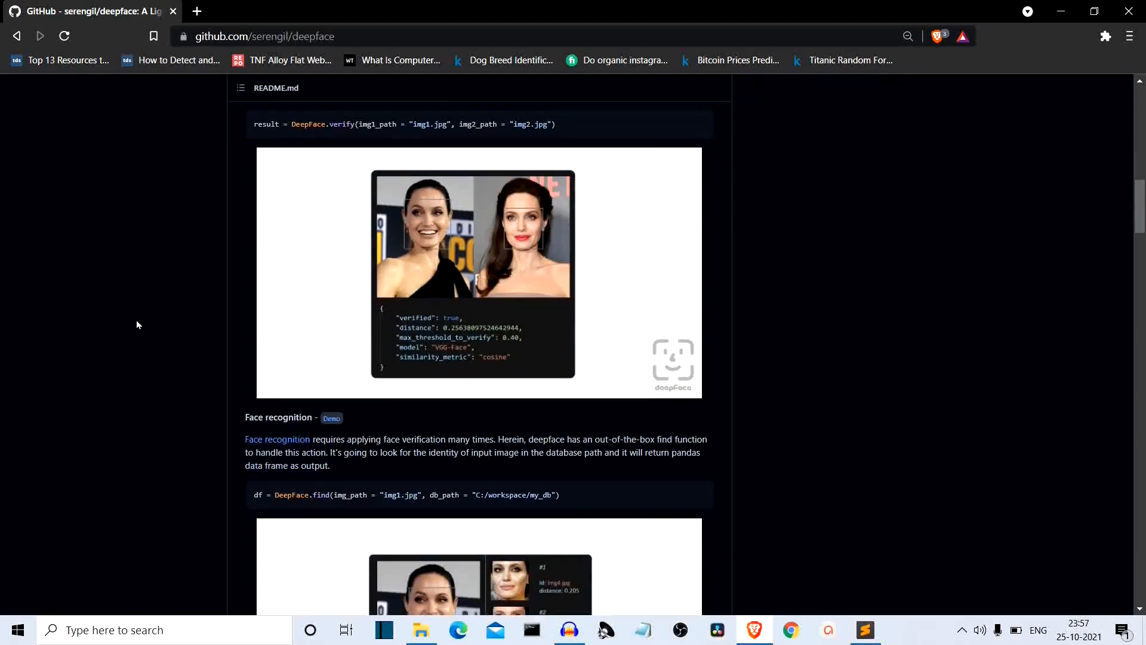
{"action": "scroll", "scroll_direction": "down", "scroll_amount": 3}
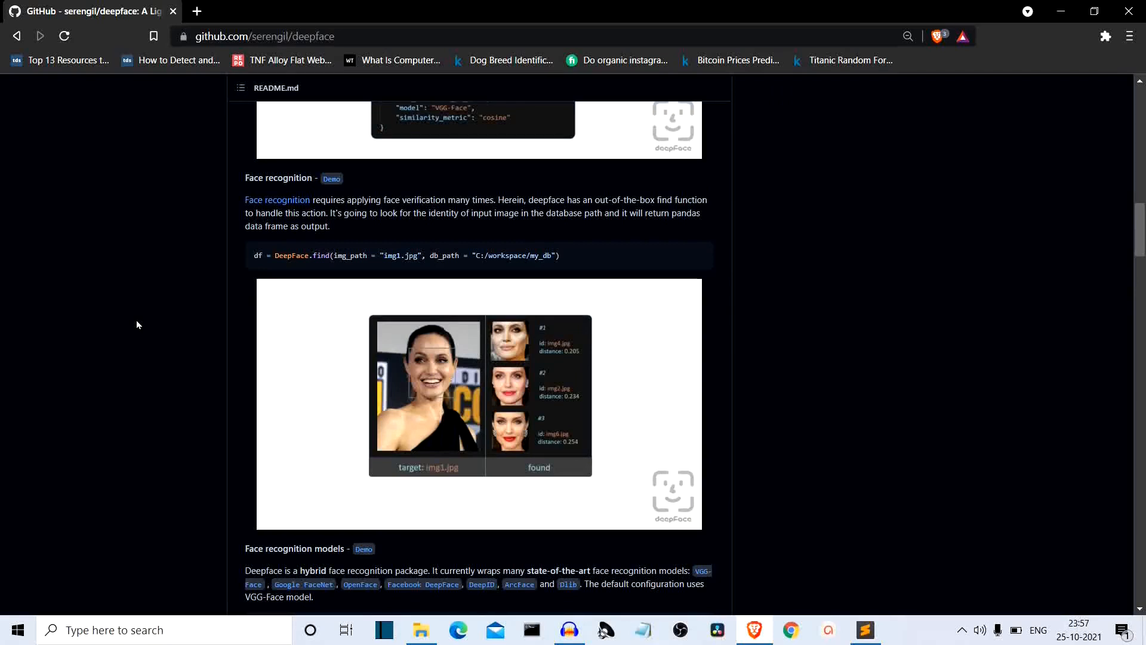
{"action": "scroll", "scroll_direction": "up", "scroll_amount": 3}
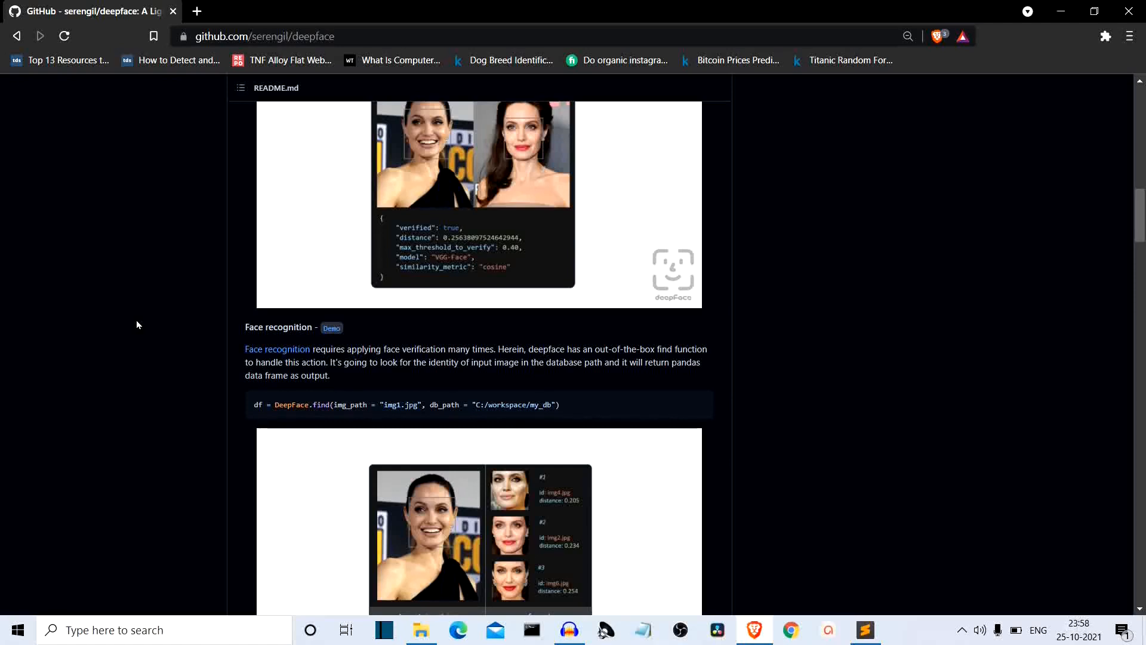
{"action": "mouse_move", "coordinate": [421, 629]}
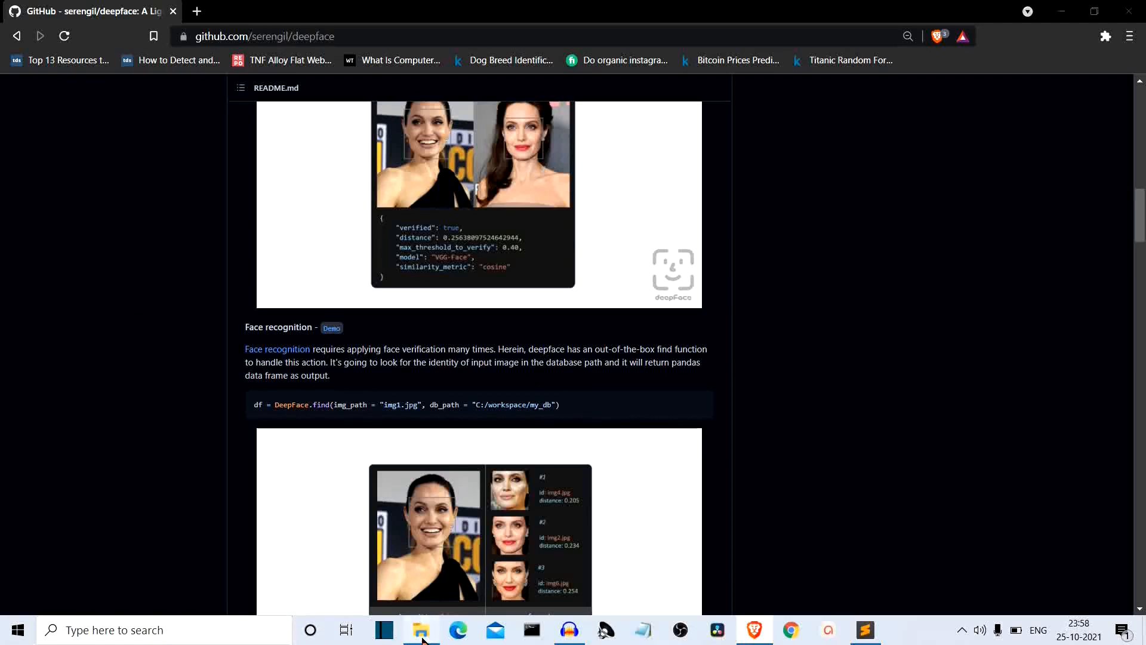
Step: Preview the test image 1.jpg in the emotion detection project folder
{"action": "left_click", "coordinate": [421, 629]}
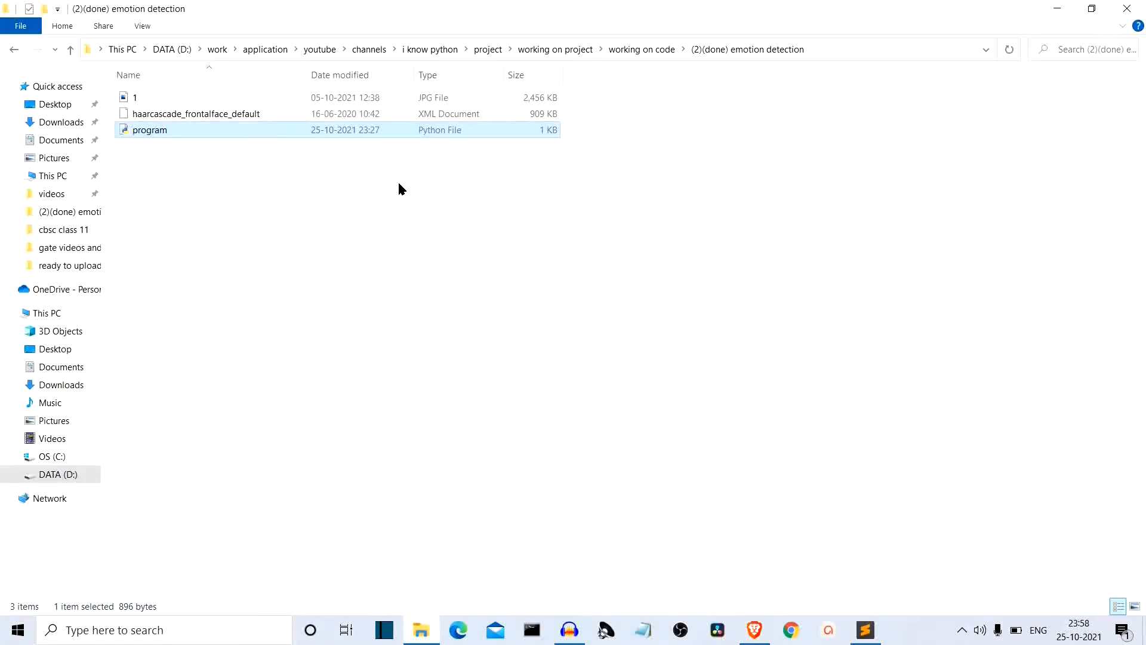
{"action": "left_click", "coordinate": [134, 97]}
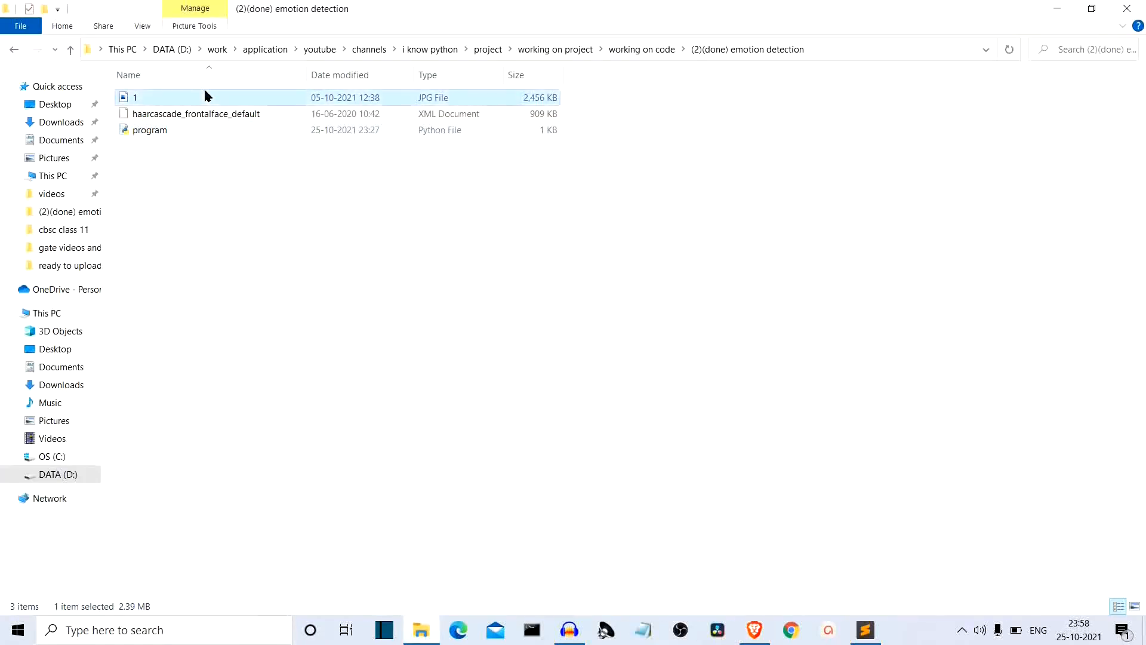
{"action": "double_click", "coordinate": [135, 97]}
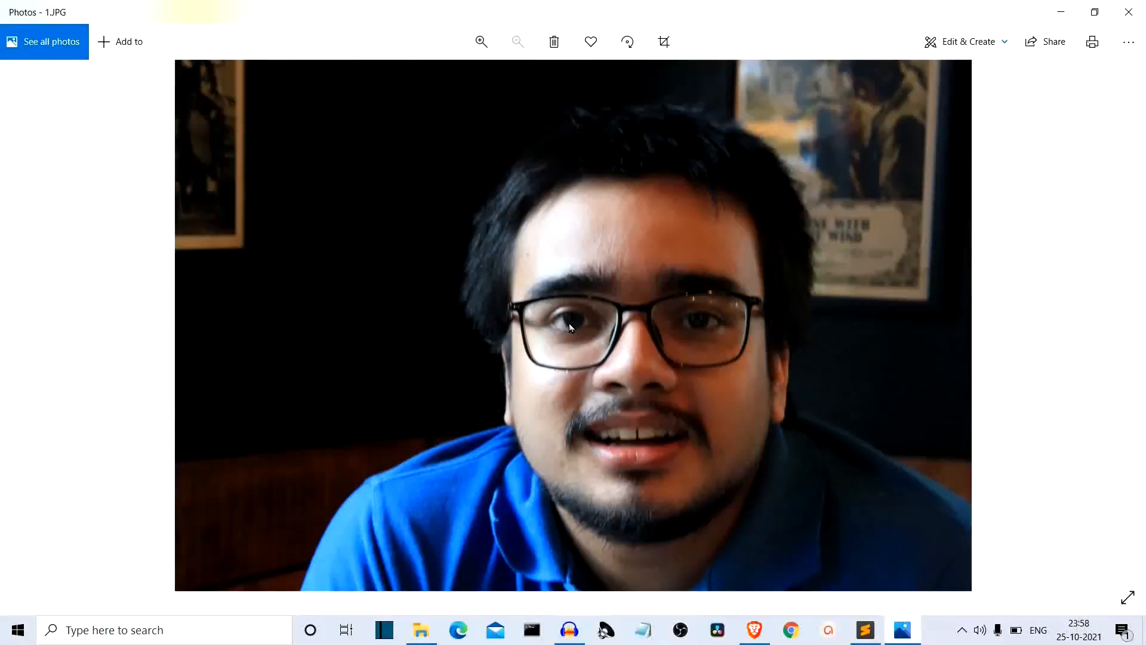
{"action": "mouse_move", "coordinate": [1128, 12]}
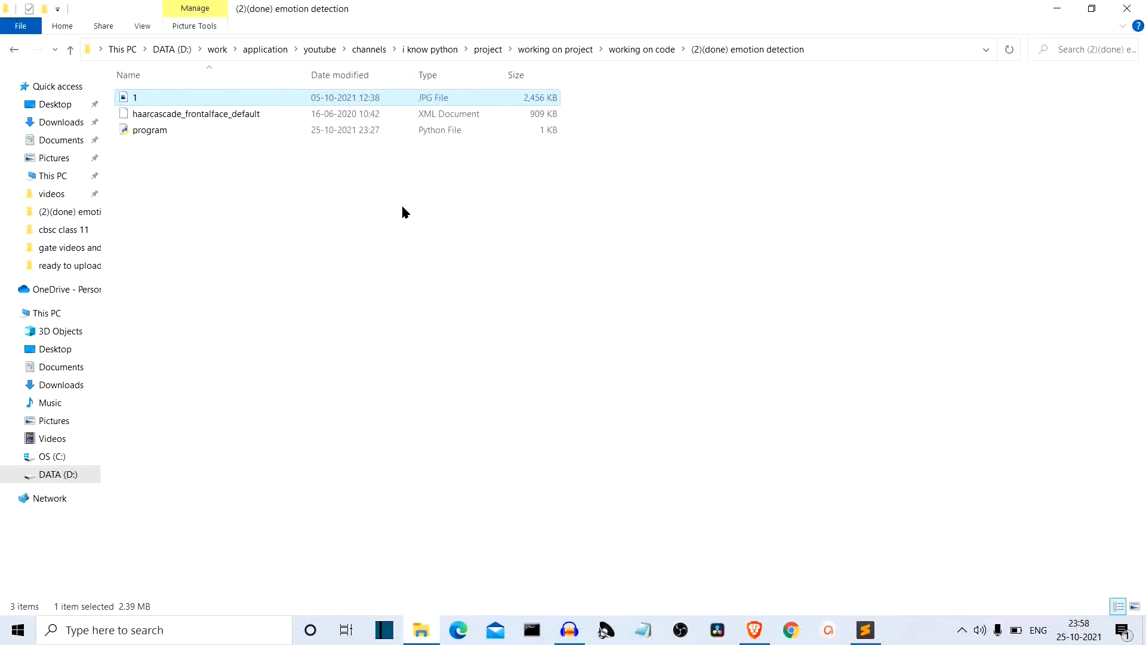
Step: Create a New folder inside the project folder and open it
{"action": "right_click", "coordinate": [406, 213]}
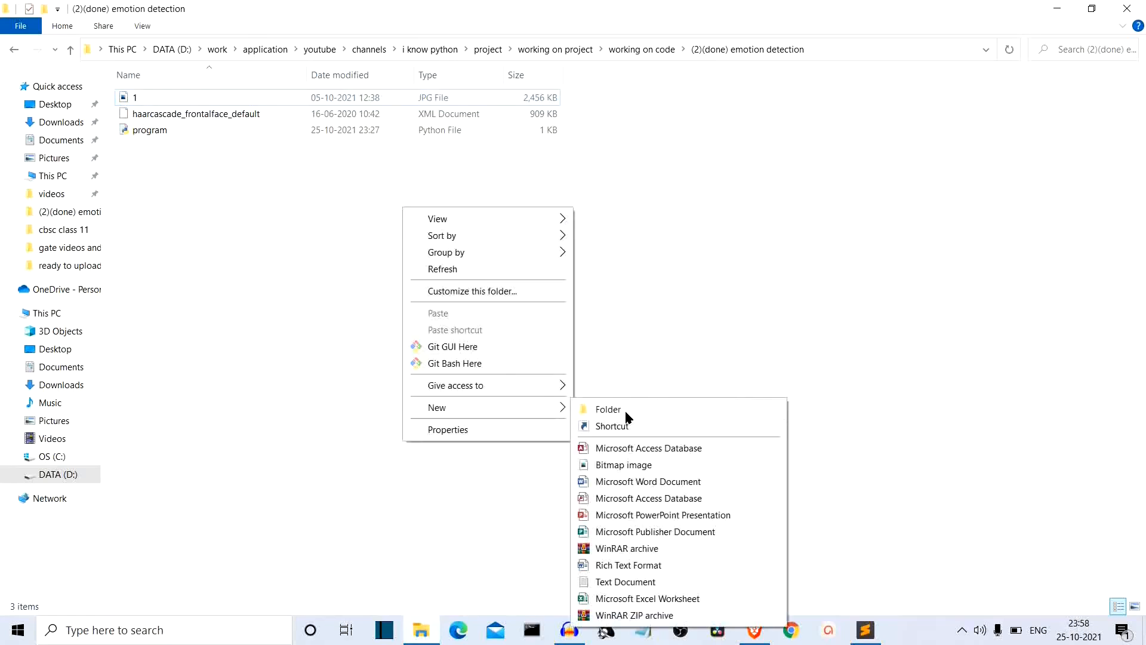
{"action": "left_click", "coordinate": [608, 408]}
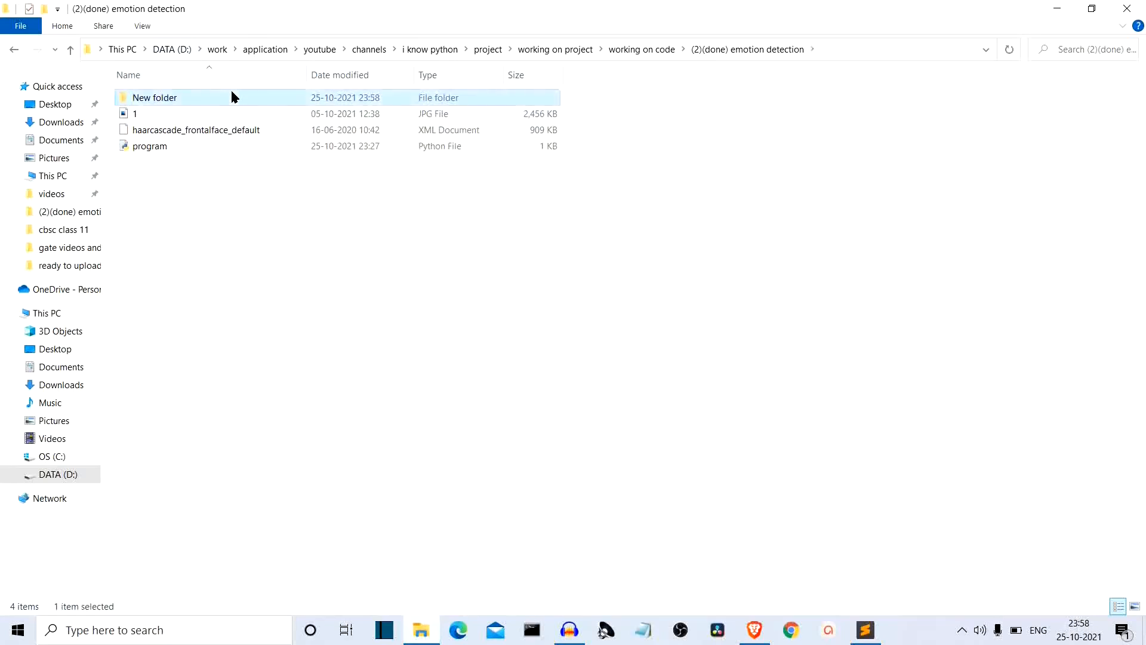
{"action": "double_click", "coordinate": [154, 98]}
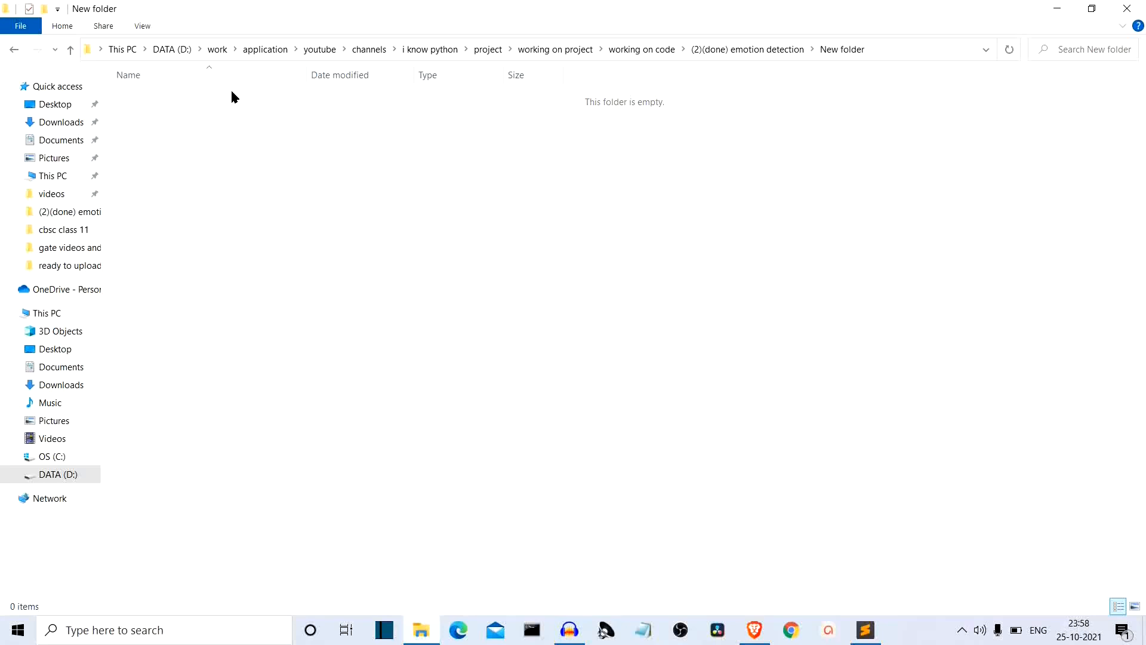
{"action": "mouse_move", "coordinate": [13, 53]}
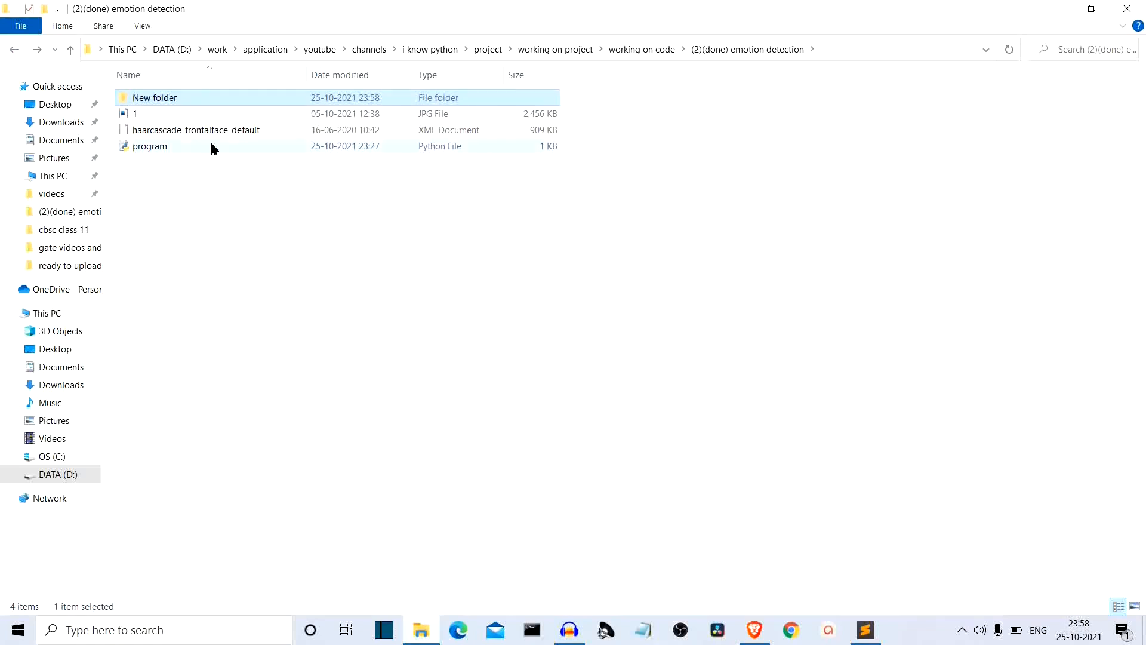
{"action": "double_click", "coordinate": [154, 97]}
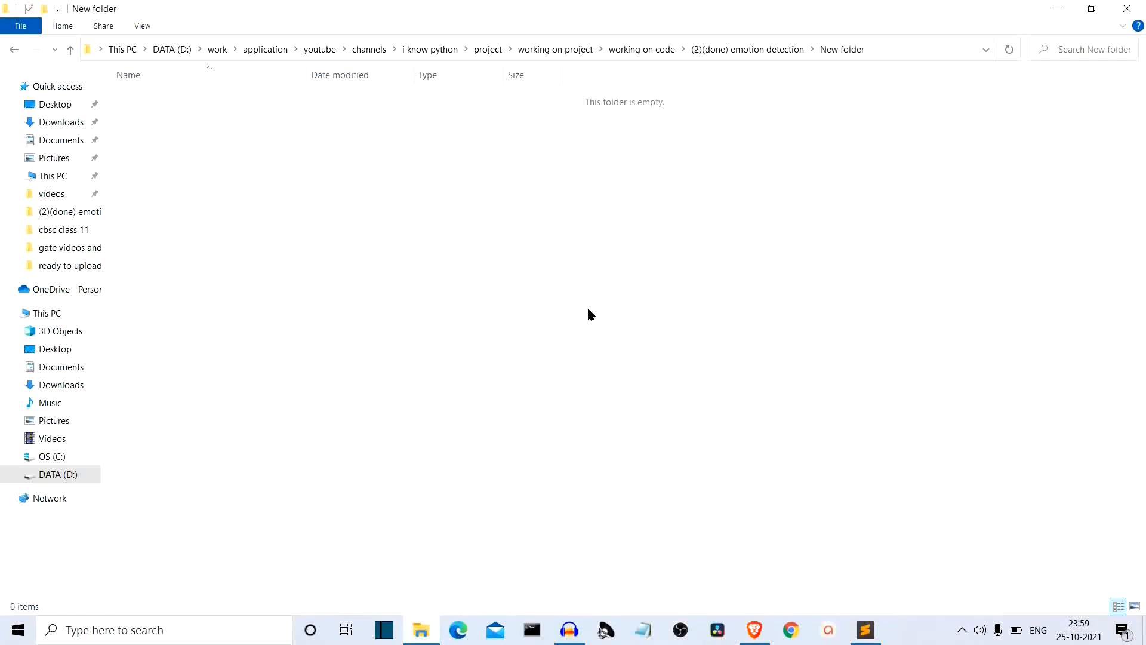
{"action": "mouse_move", "coordinate": [756, 597]}
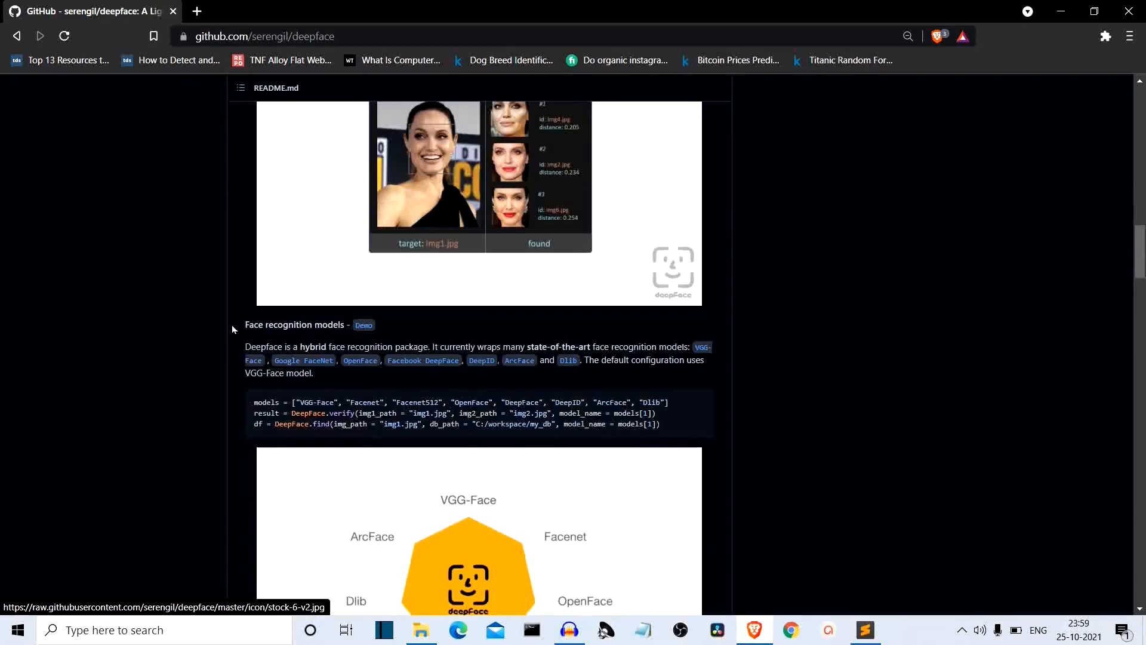
Step: Scroll the README to the Facial Attribute Analysis section and its DeepFace.analyze example
{"action": "scroll", "scroll_direction": "down", "scroll_amount": 3}
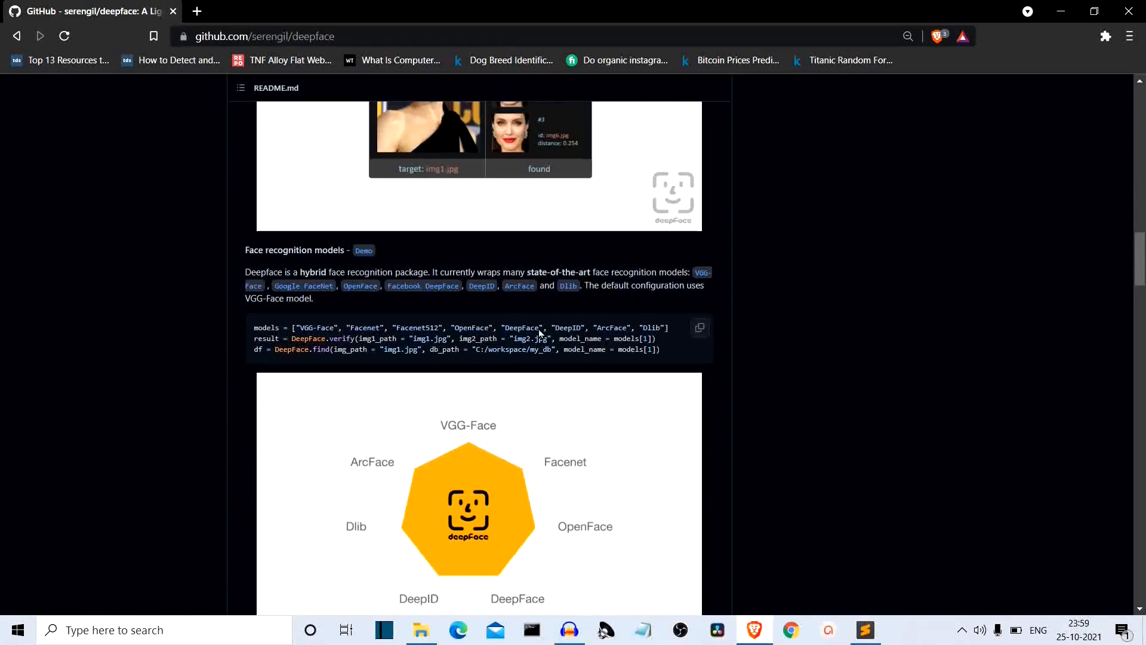
{"action": "mouse_move", "coordinate": [844, 390]}
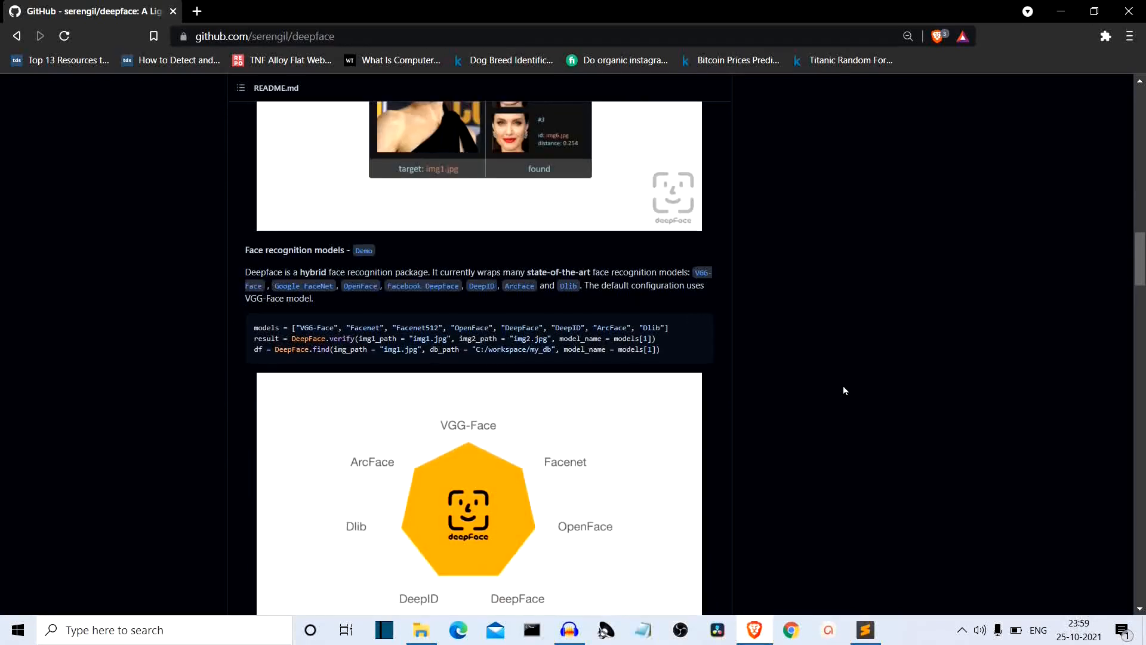
{"action": "mouse_move", "coordinate": [333, 338]}
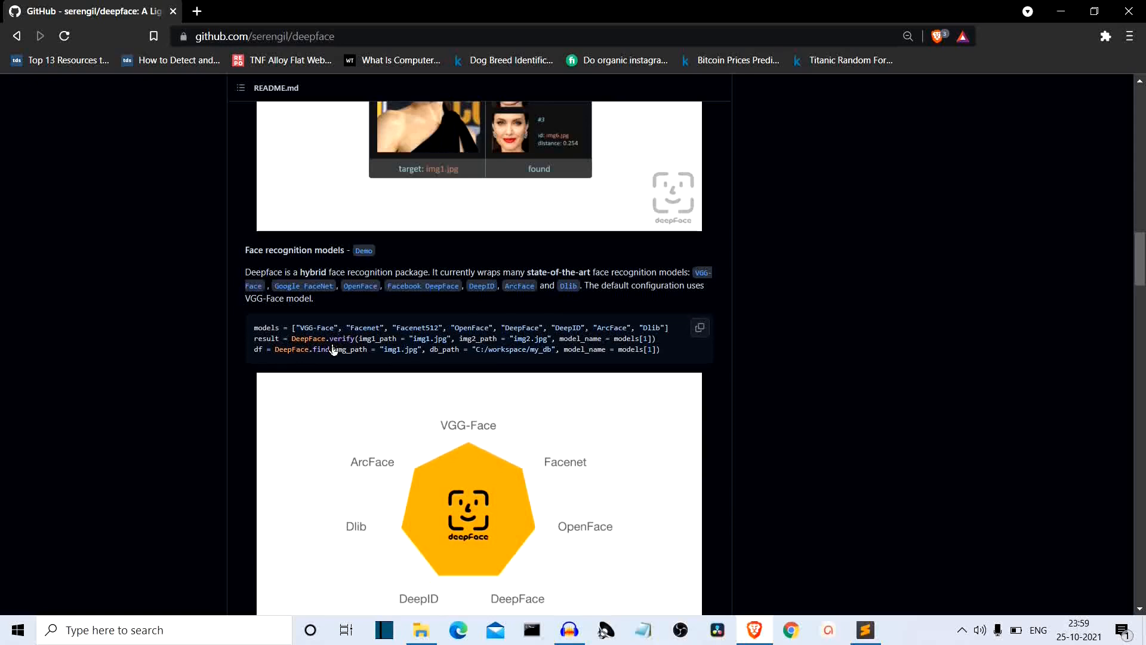
{"action": "mouse_move", "coordinate": [560, 328]}
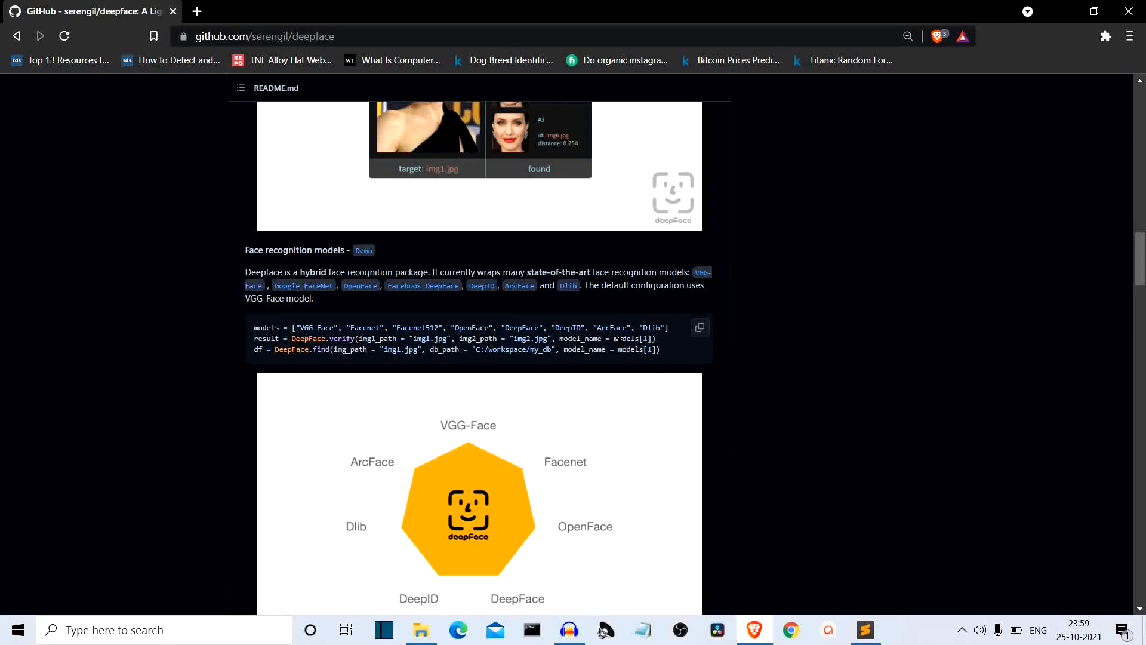
{"action": "scroll", "scroll_direction": "down", "scroll_amount": 3}
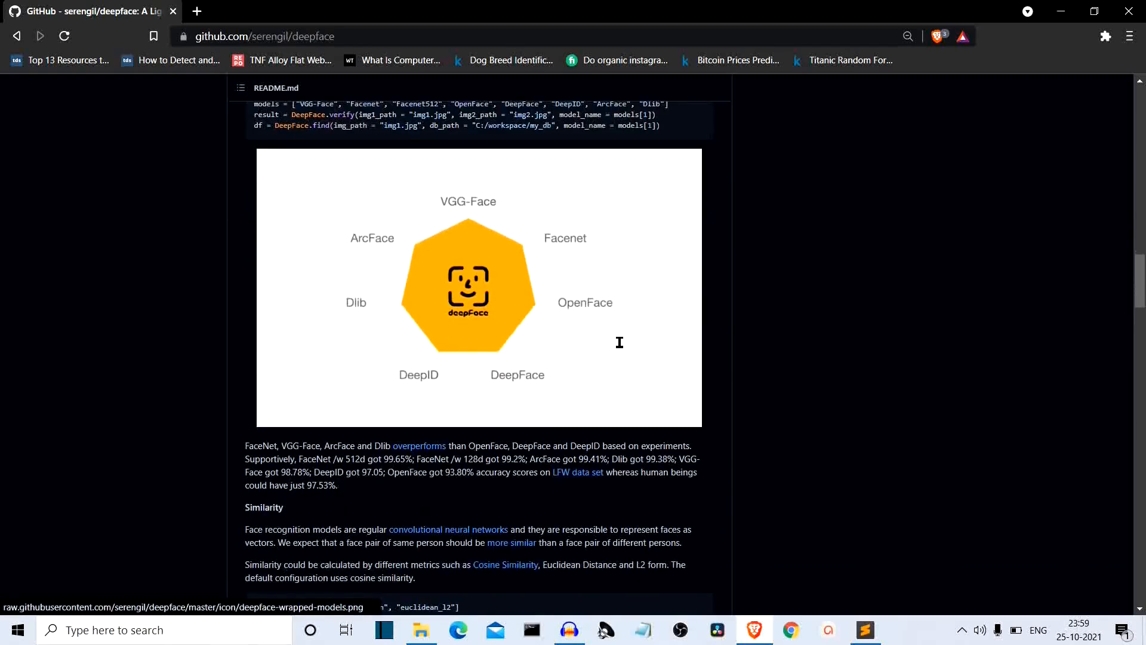
{"action": "scroll", "scroll_direction": "down", "scroll_amount": 3}
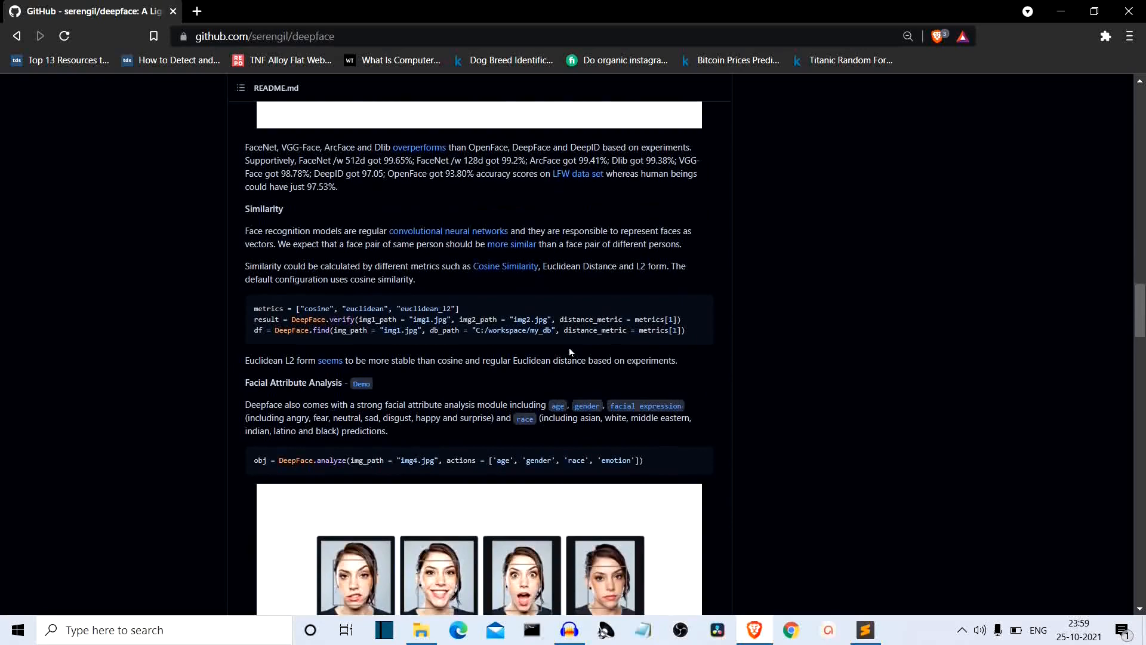
{"action": "scroll", "scroll_direction": "down", "scroll_amount": 3}
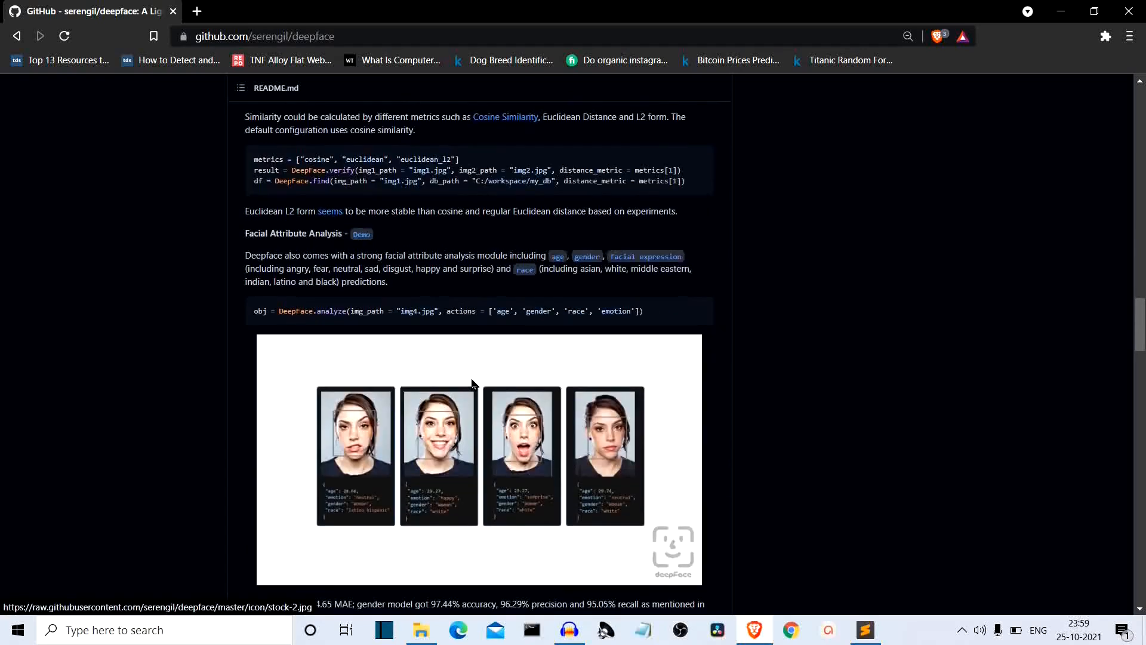
{"action": "mouse_move", "coordinate": [532, 323]}
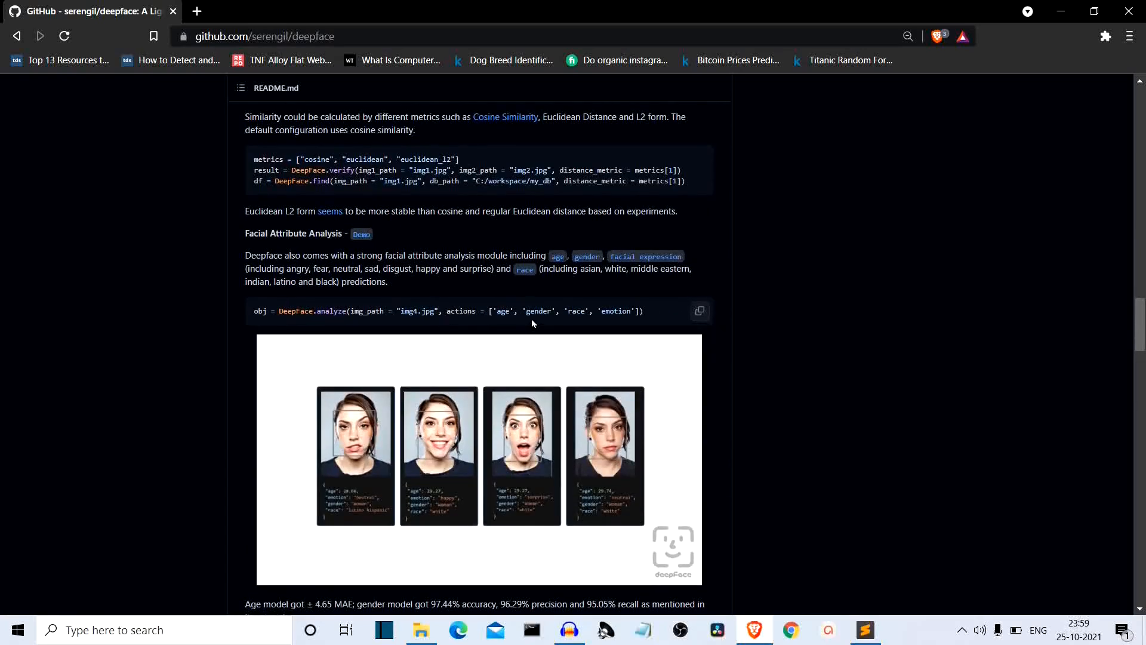
{"action": "mouse_move", "coordinate": [464, 296]}
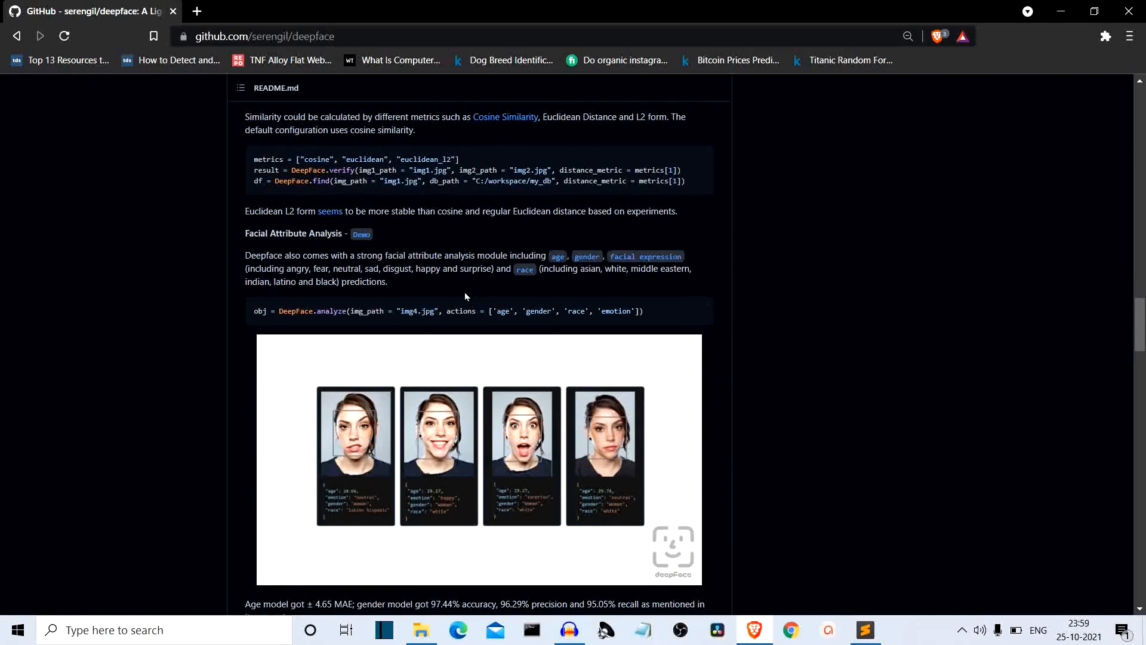
{"action": "mouse_move", "coordinate": [503, 313]}
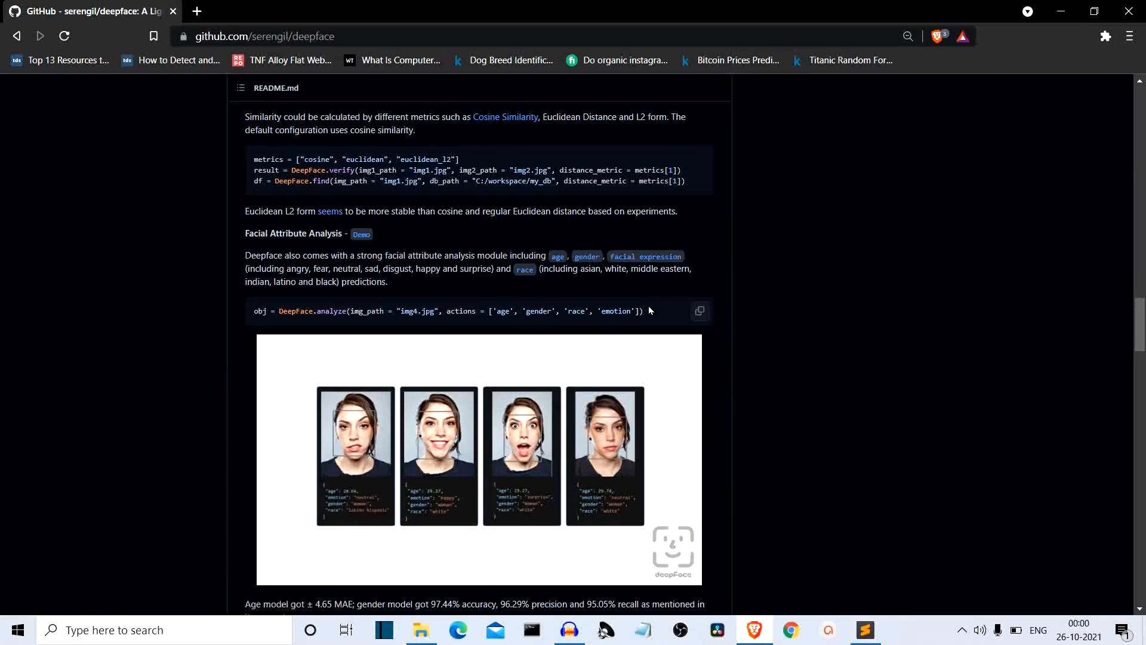
{"action": "mouse_move", "coordinate": [664, 316]}
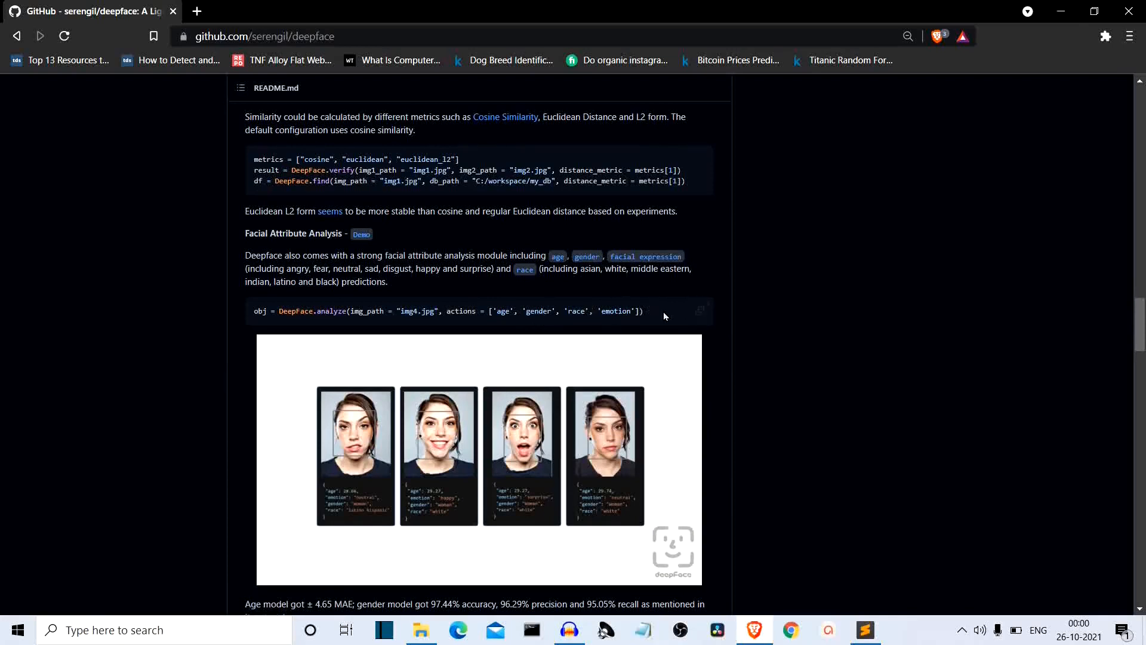
{"action": "mouse_move", "coordinate": [632, 325]}
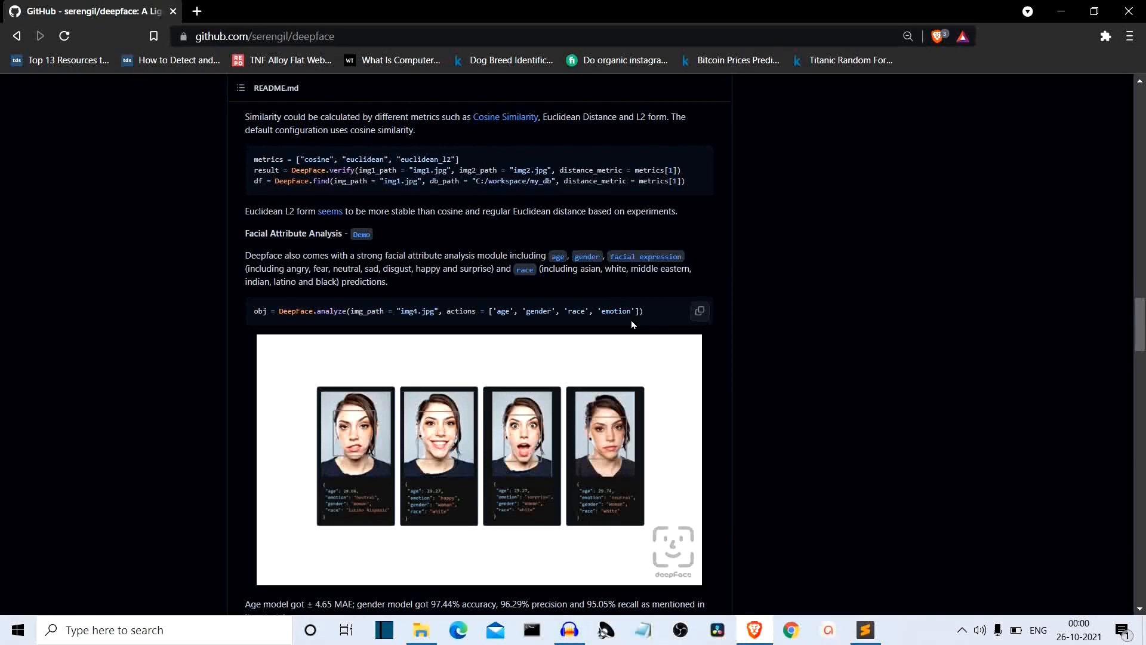
{"action": "mouse_move", "coordinate": [554, 319]}
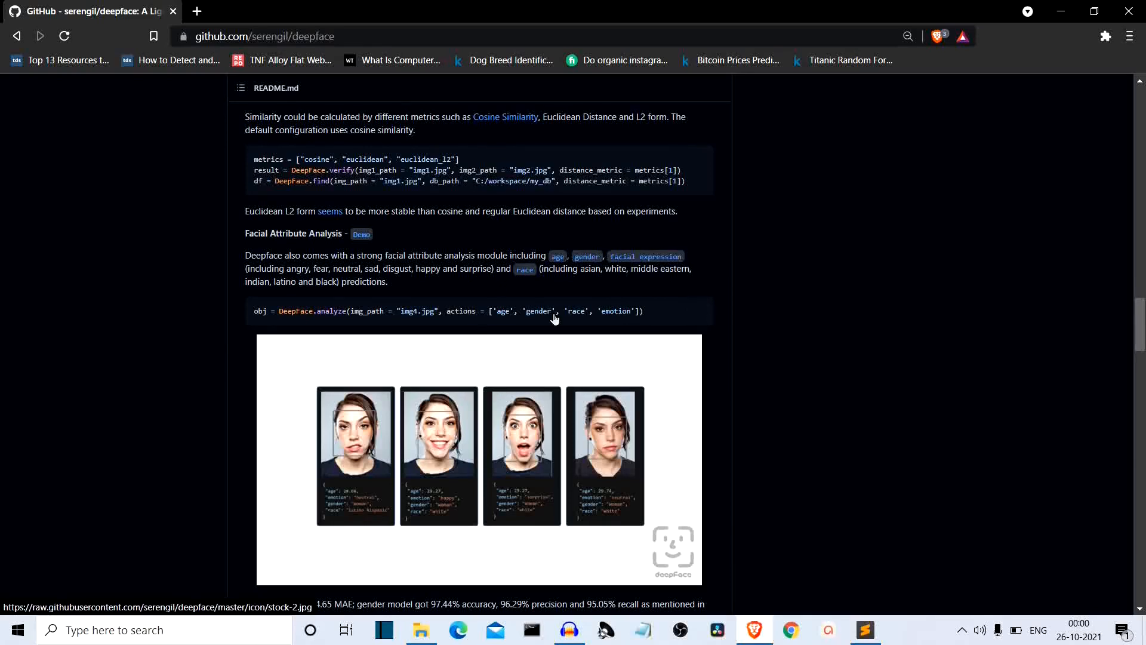
{"action": "mouse_move", "coordinate": [649, 396]}
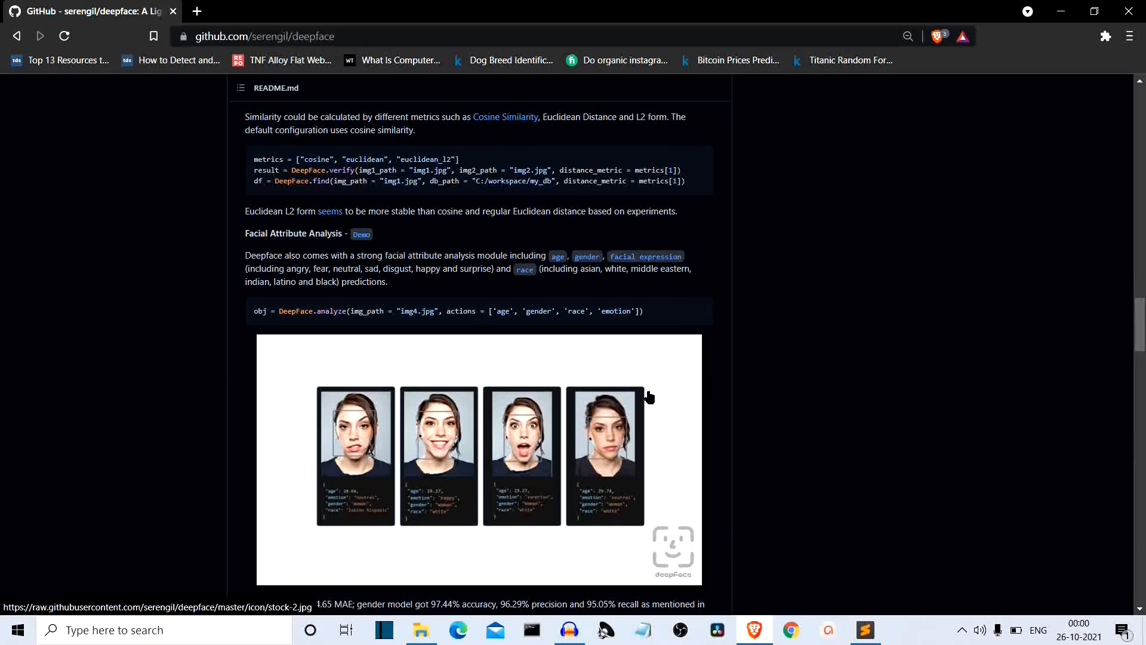
{"action": "scroll", "scroll_direction": "down", "scroll_amount": 3}
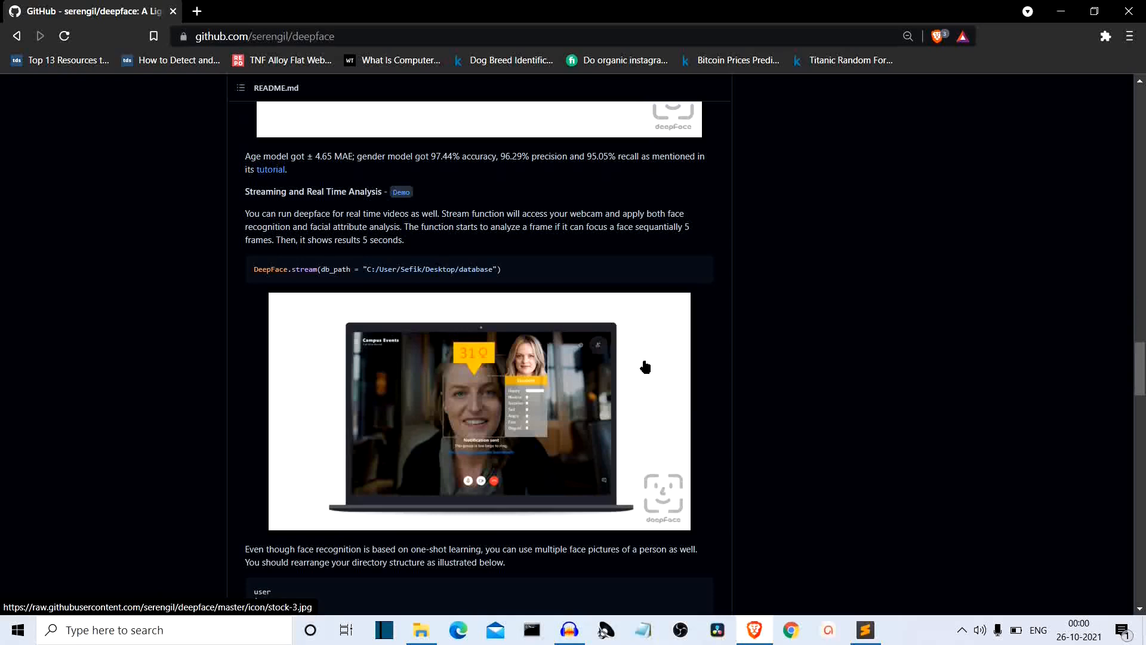
{"action": "scroll", "scroll_direction": "down", "scroll_amount": 3}
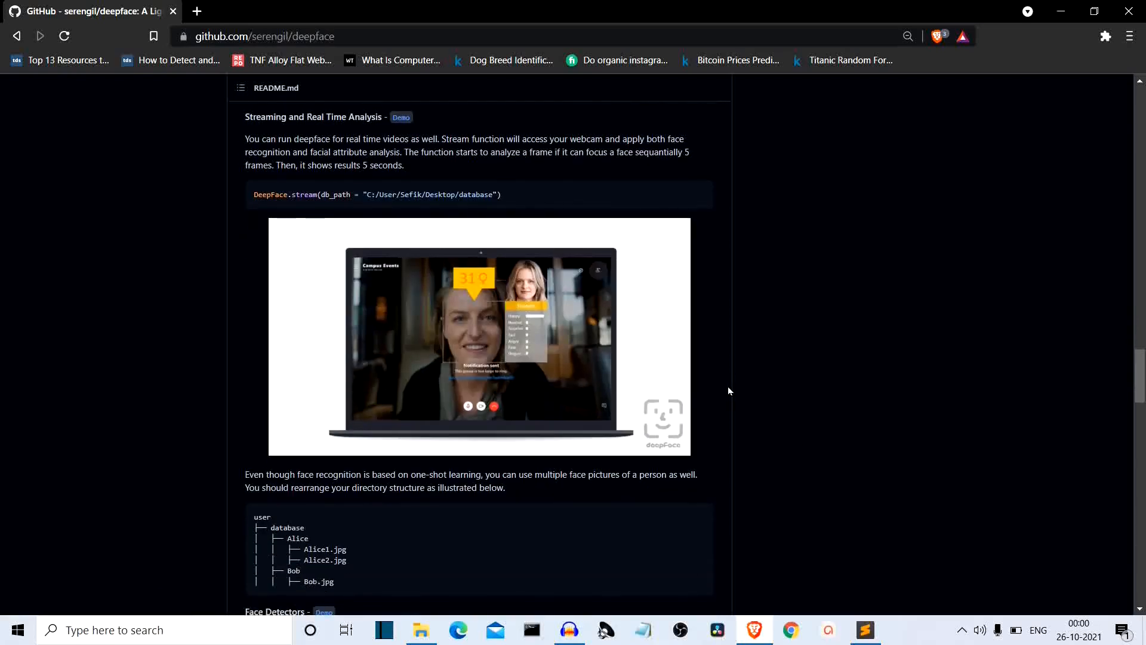
{"action": "mouse_move", "coordinate": [603, 245]}
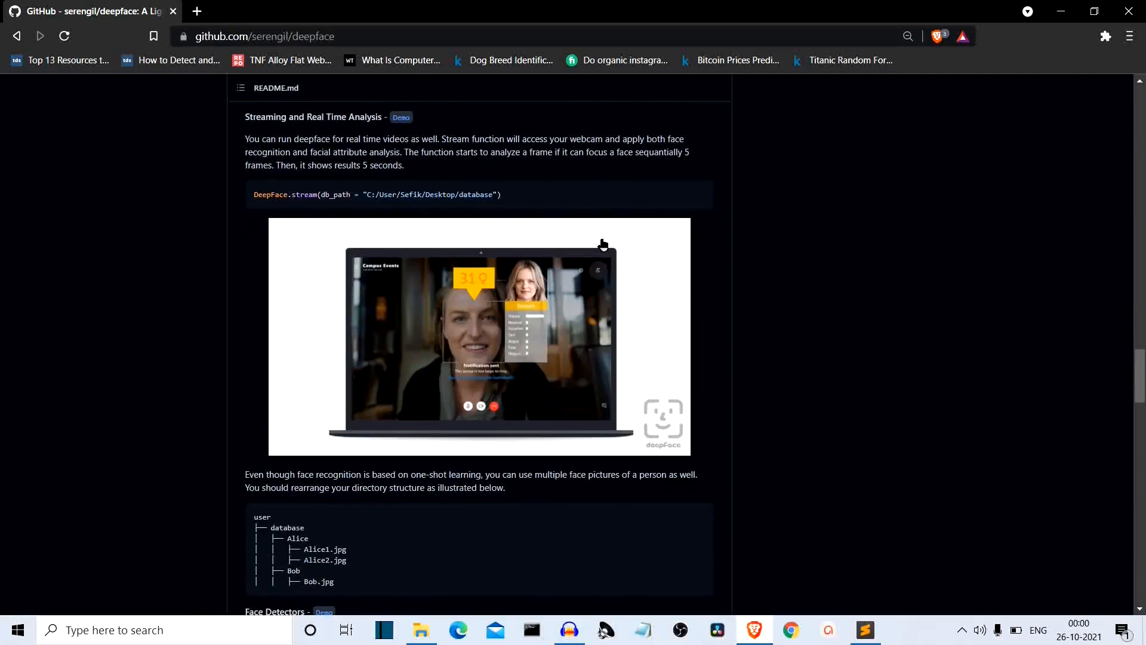
{"action": "mouse_move", "coordinate": [729, 231]}
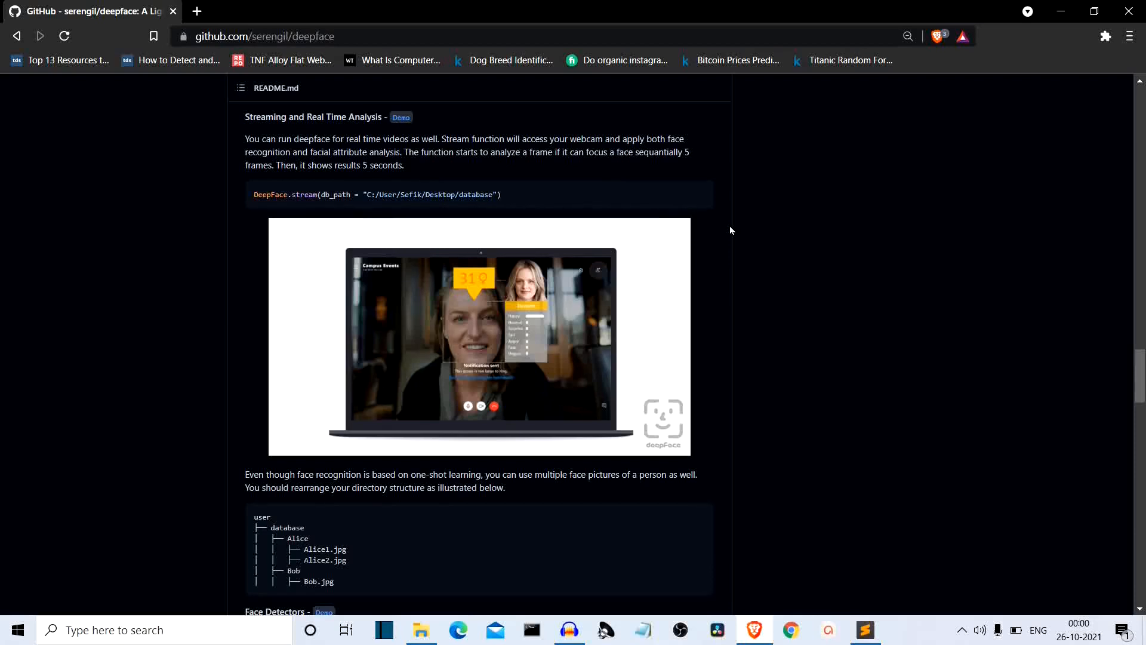
{"action": "scroll", "scroll_direction": "down", "scroll_amount": 3}
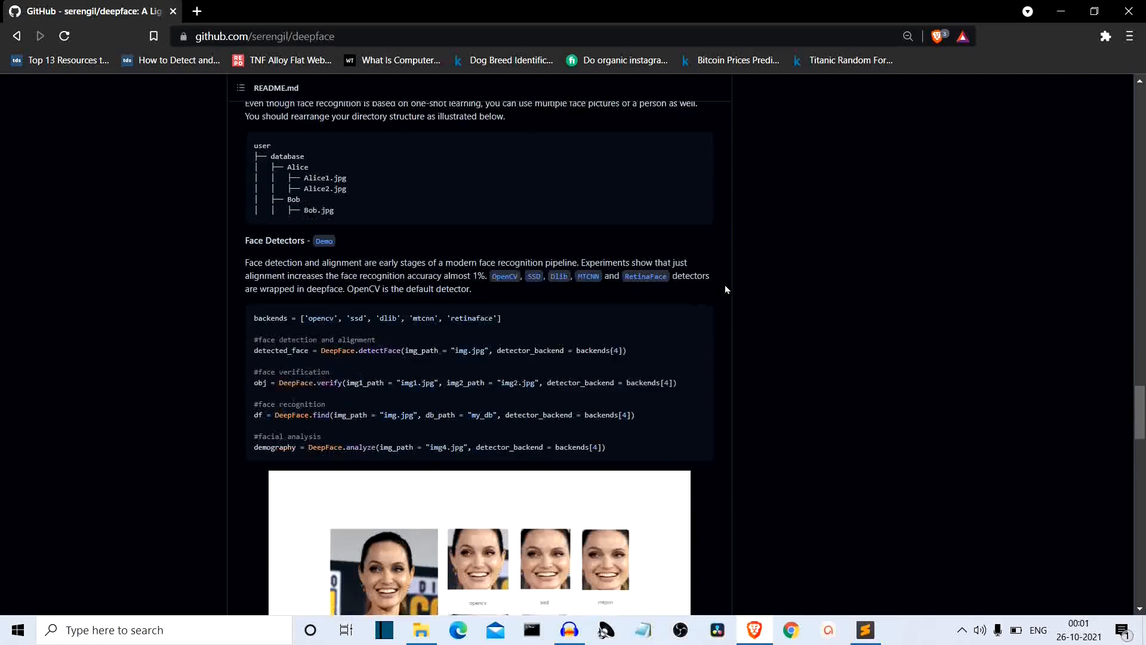
{"action": "scroll", "scroll_direction": "down", "scroll_amount": 3}
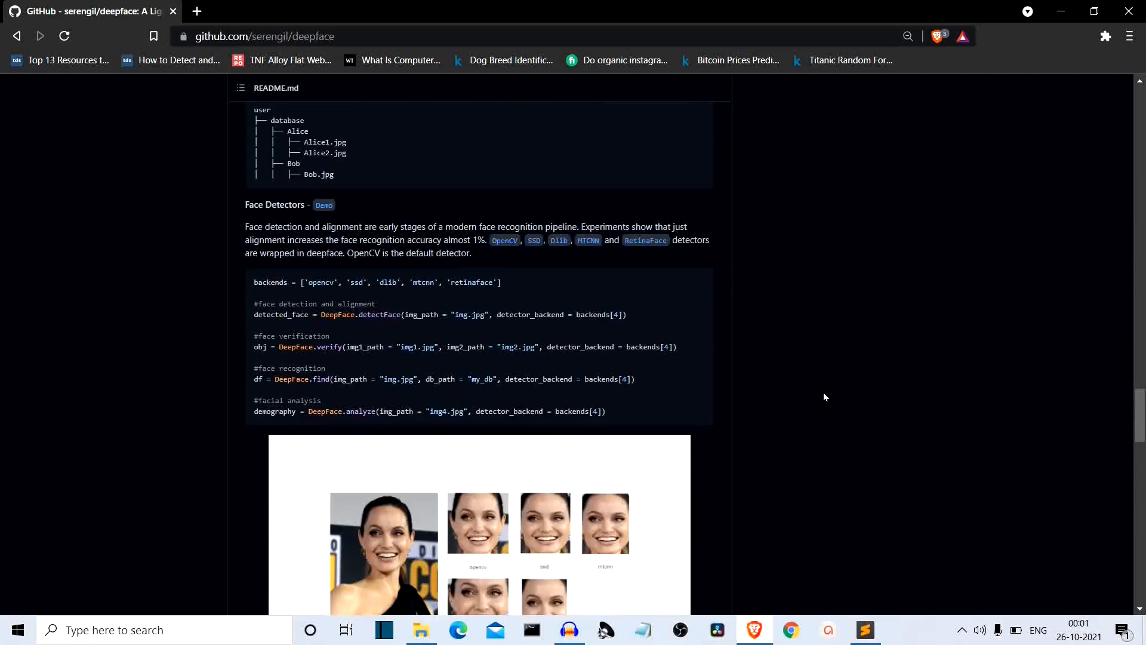
{"action": "mouse_move", "coordinate": [699, 281]}
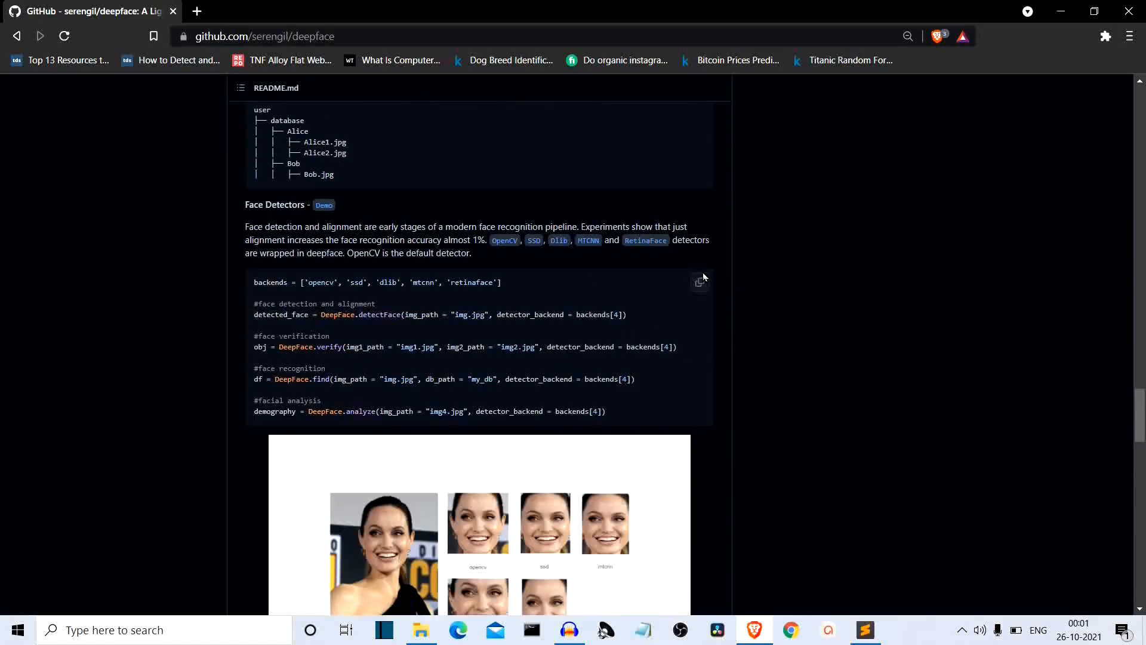
{"action": "mouse_move", "coordinate": [504, 240]}
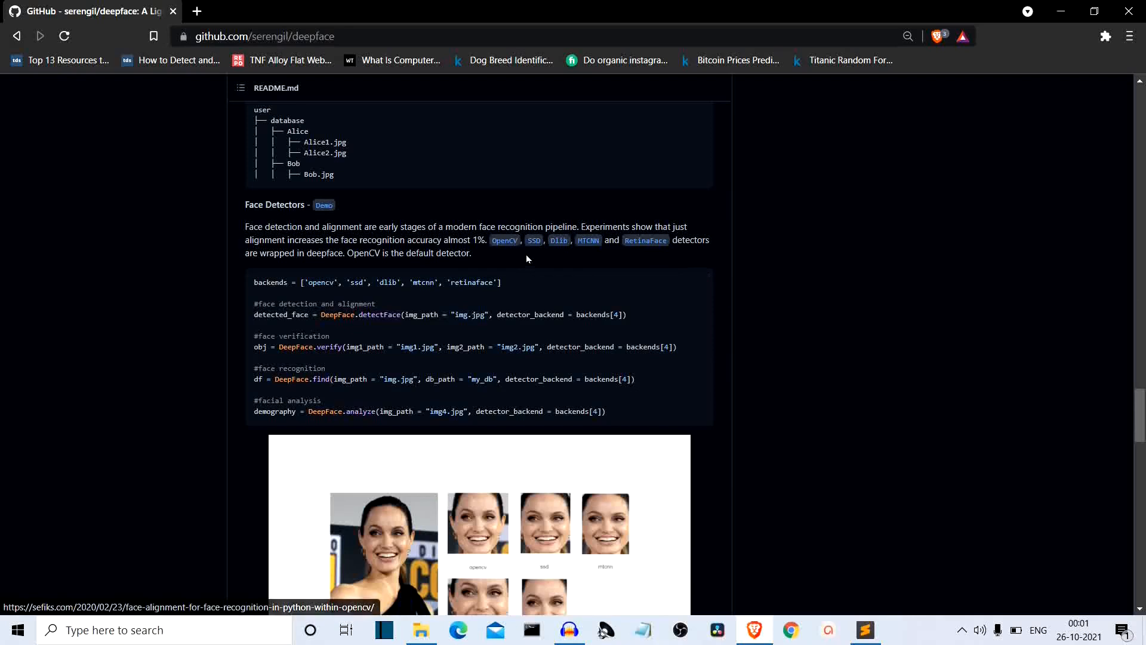
{"action": "mouse_move", "coordinate": [592, 263]}
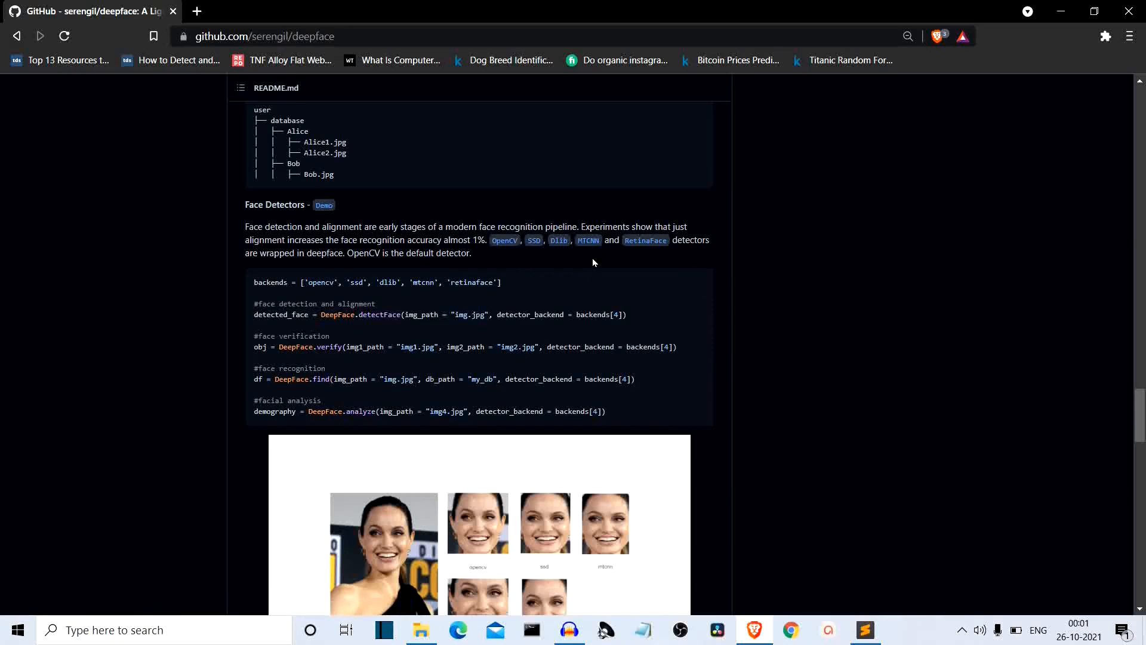
{"action": "mouse_move", "coordinate": [700, 283]}
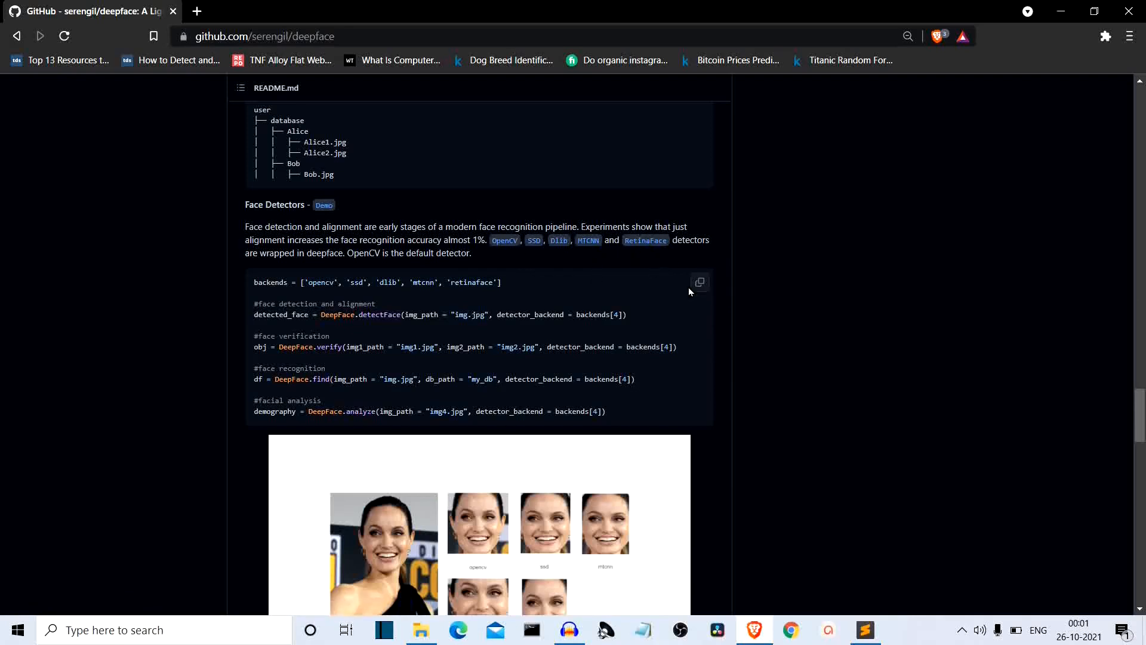
{"action": "scroll", "scroll_direction": "down", "scroll_amount": 3}
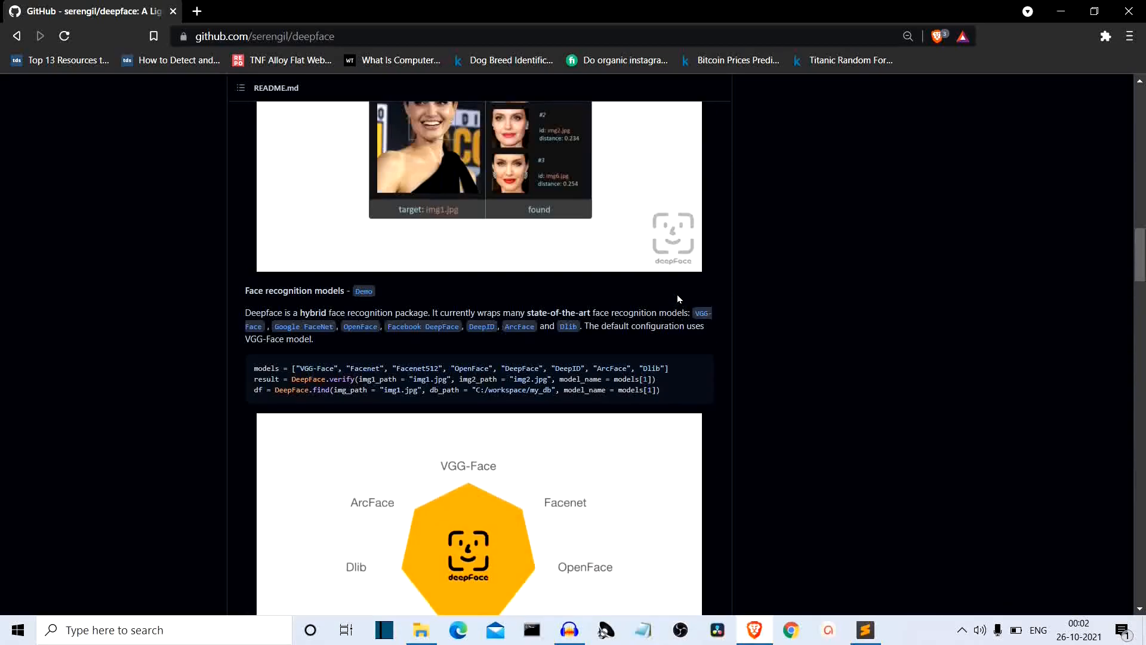
{"action": "scroll", "scroll_direction": "up", "scroll_amount": 3}
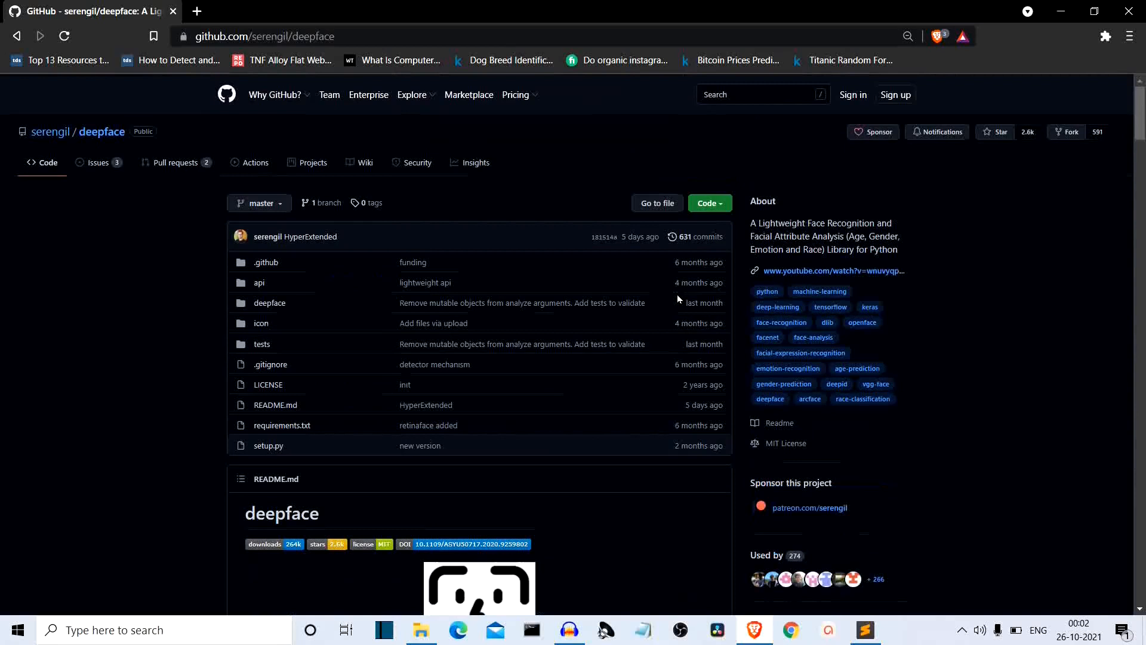
{"action": "mouse_move", "coordinate": [120, 335]}
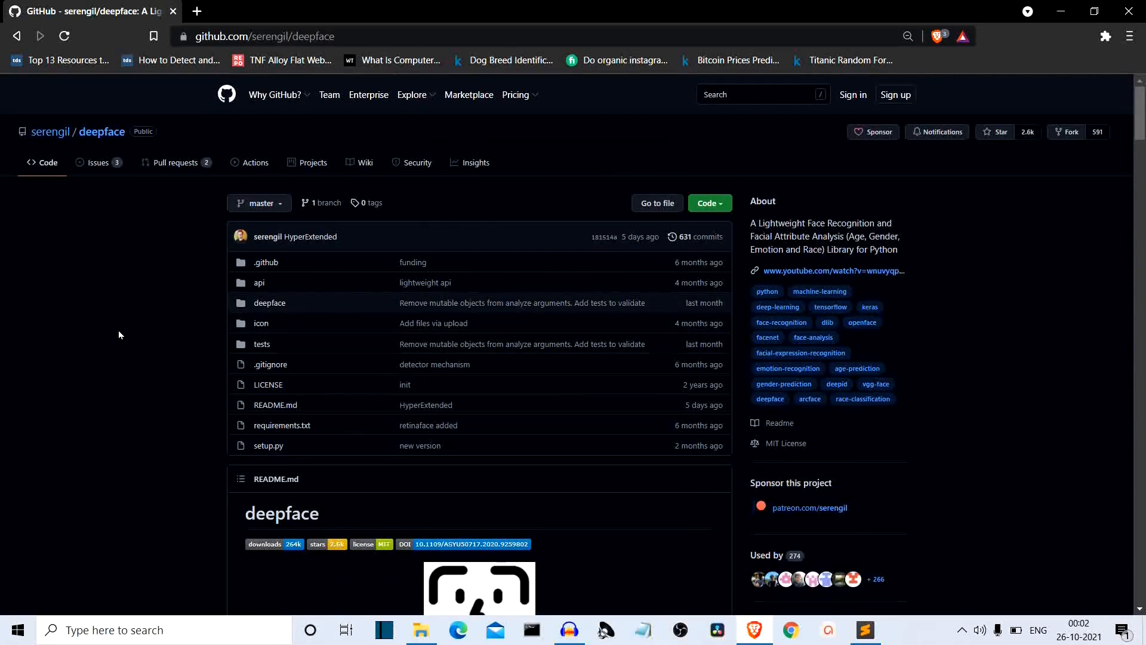
{"action": "mouse_move", "coordinate": [735, 524]}
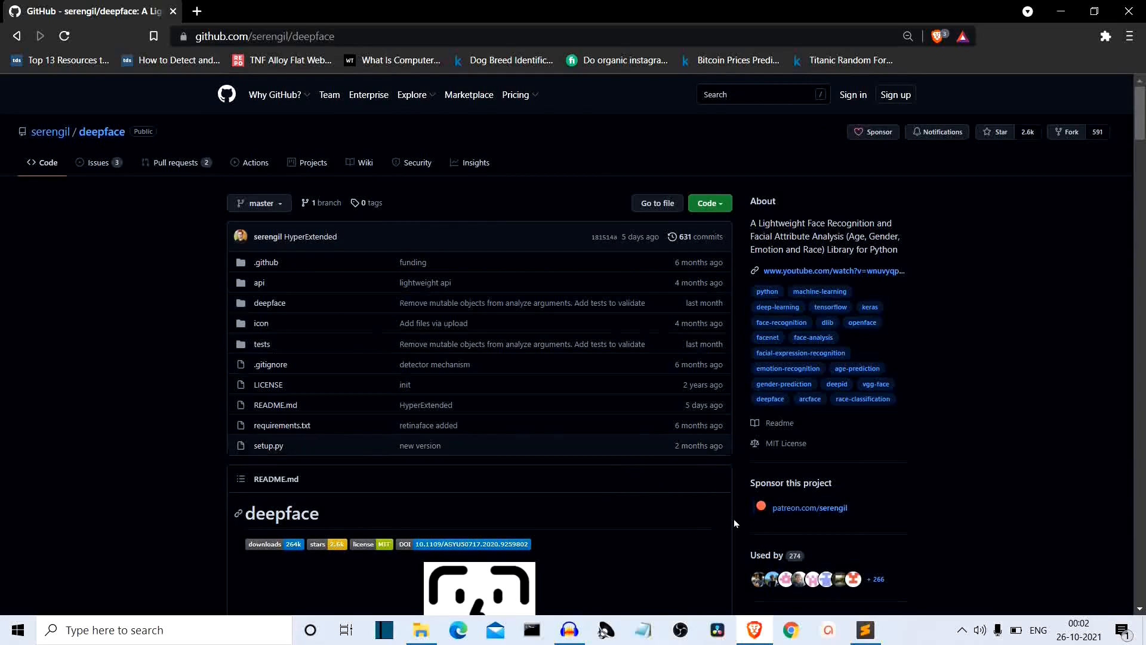
Step: Wrap the webcam loop in ''', uncomment the imgpath analysis block, and save program.py
{"action": "left_click", "coordinate": [865, 630]}
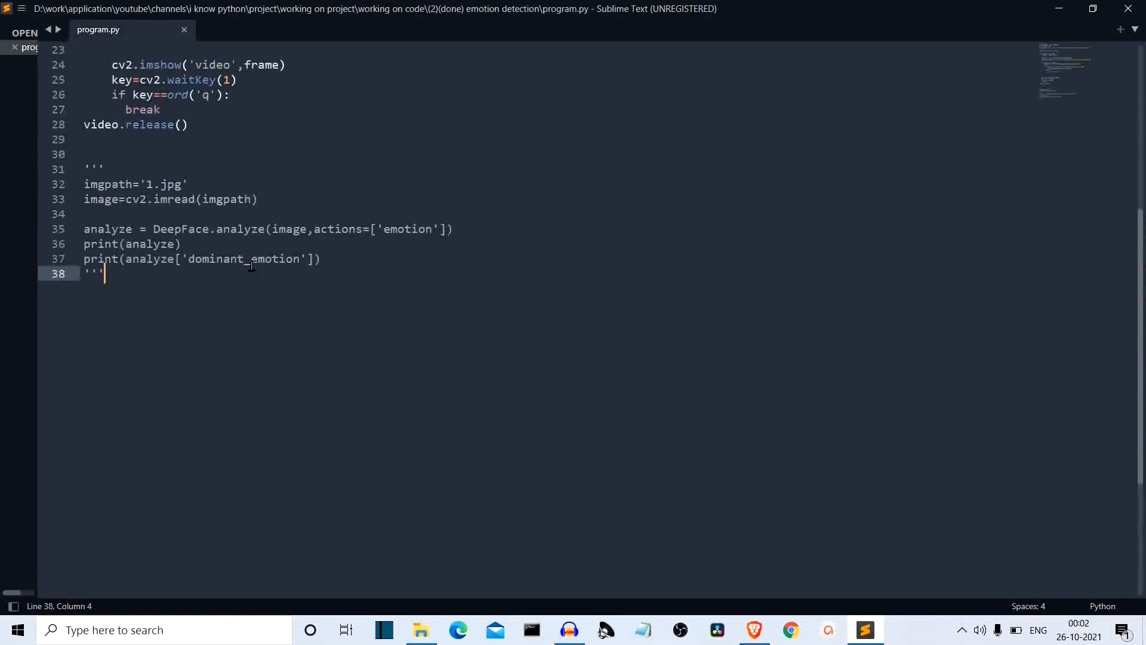
{"action": "left_click", "coordinate": [117, 139]}
{"action": "type", "text": "'''"}
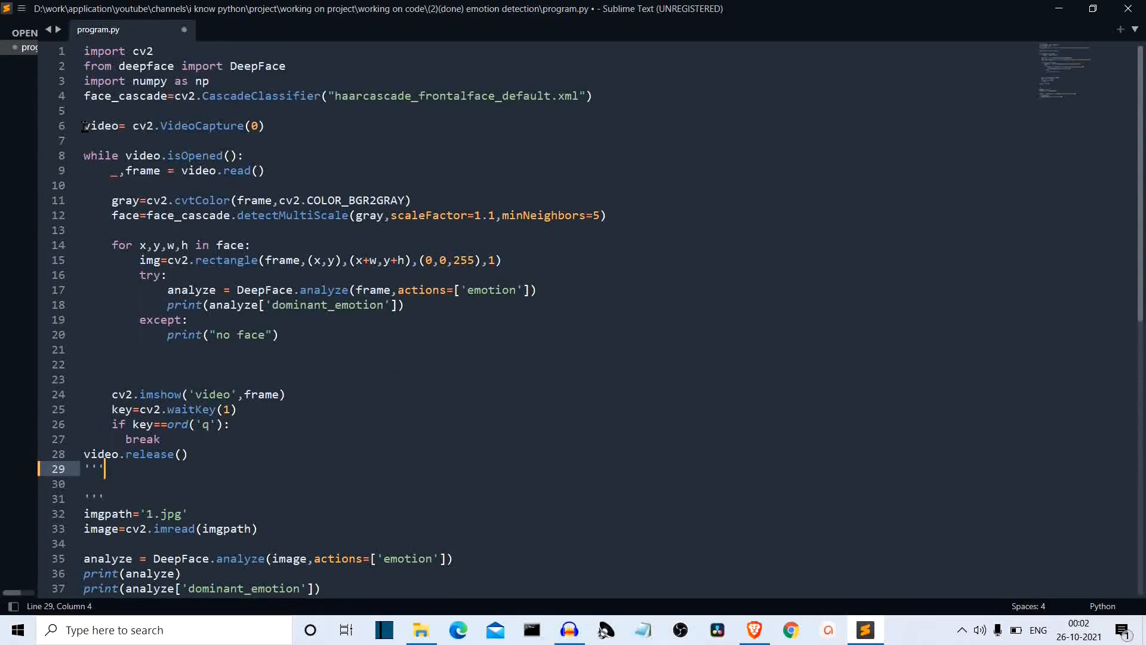
{"action": "left_click", "coordinate": [88, 110]}
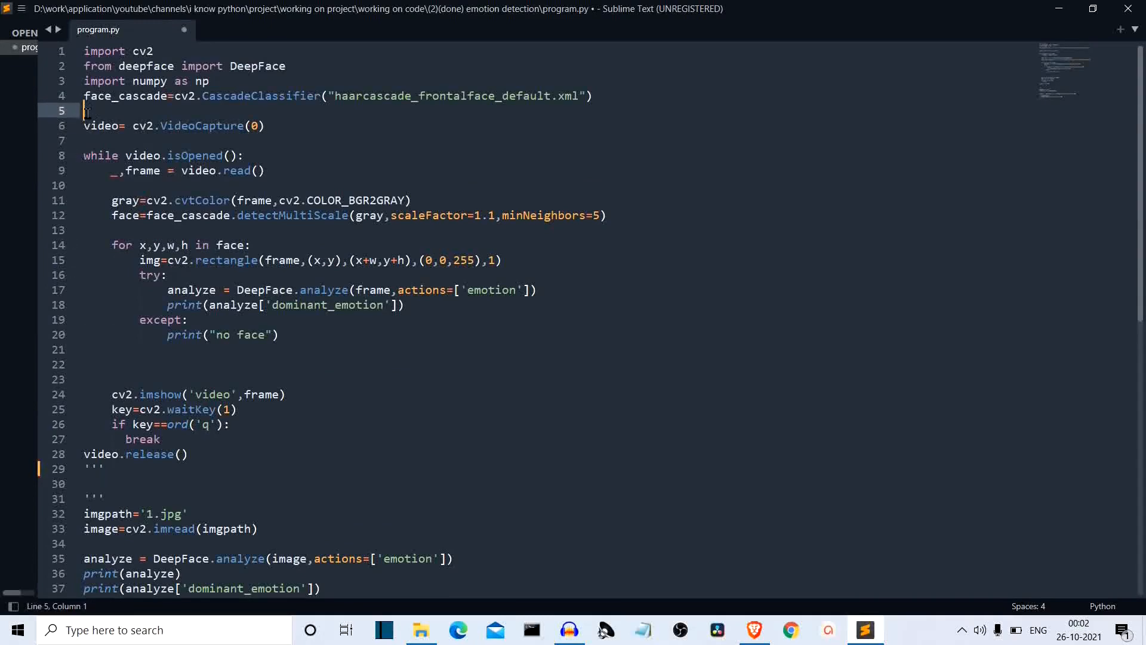
{"action": "scroll", "scroll_direction": "down", "scroll_amount": 3}
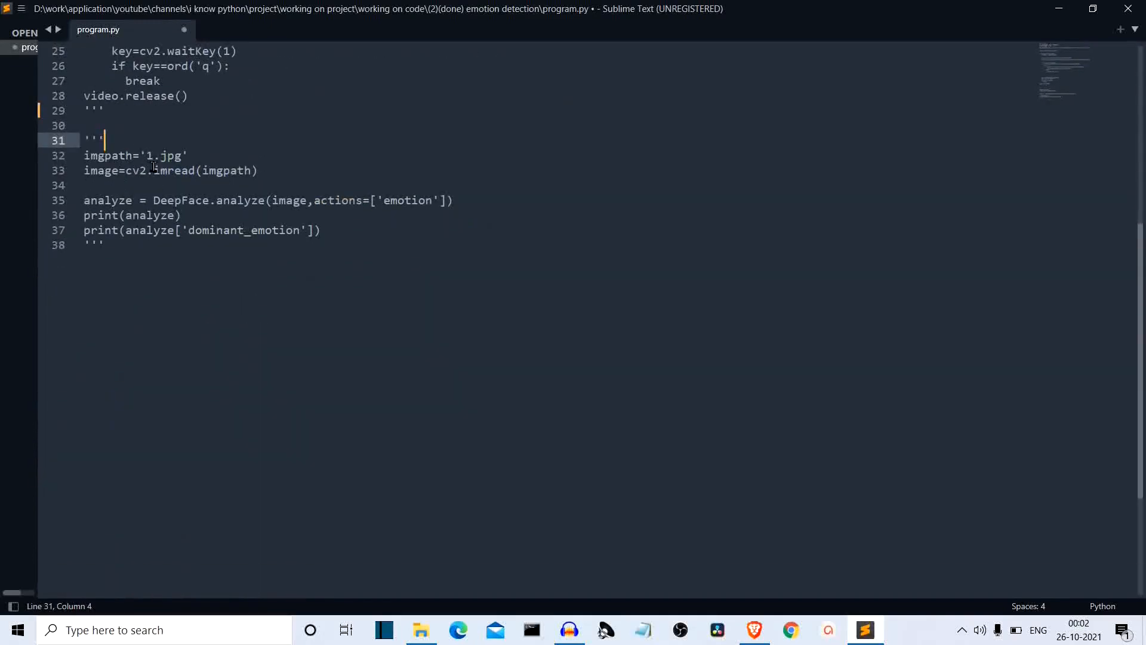
{"action": "scroll", "scroll_direction": "up", "scroll_amount": 3}
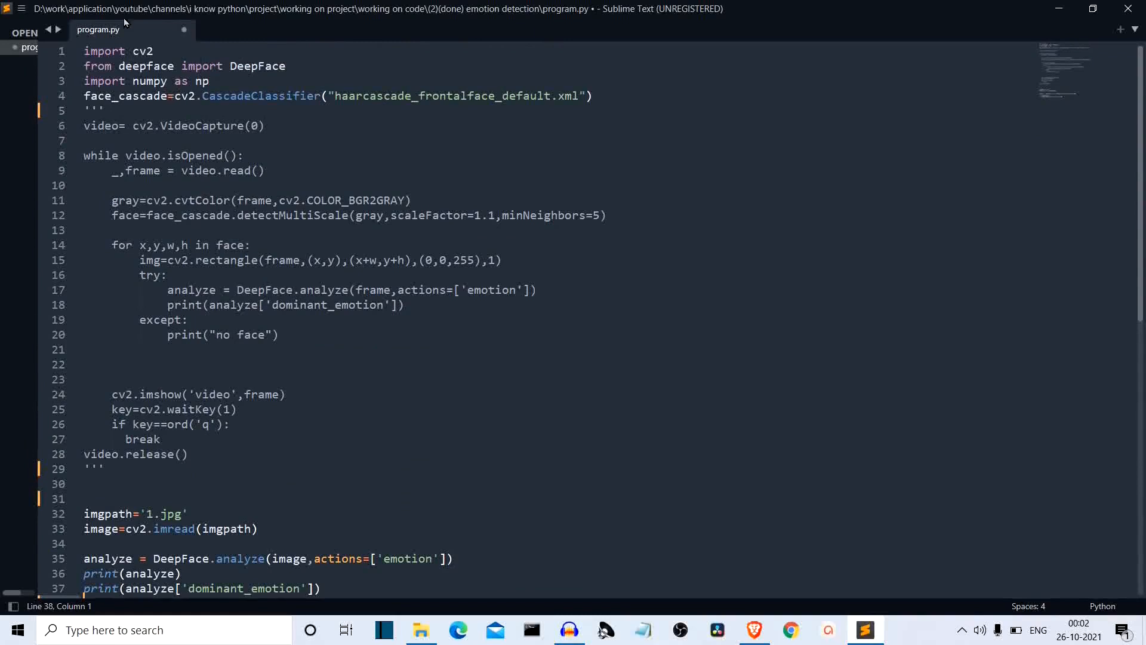
{"action": "mouse_move", "coordinate": [181, 66]}
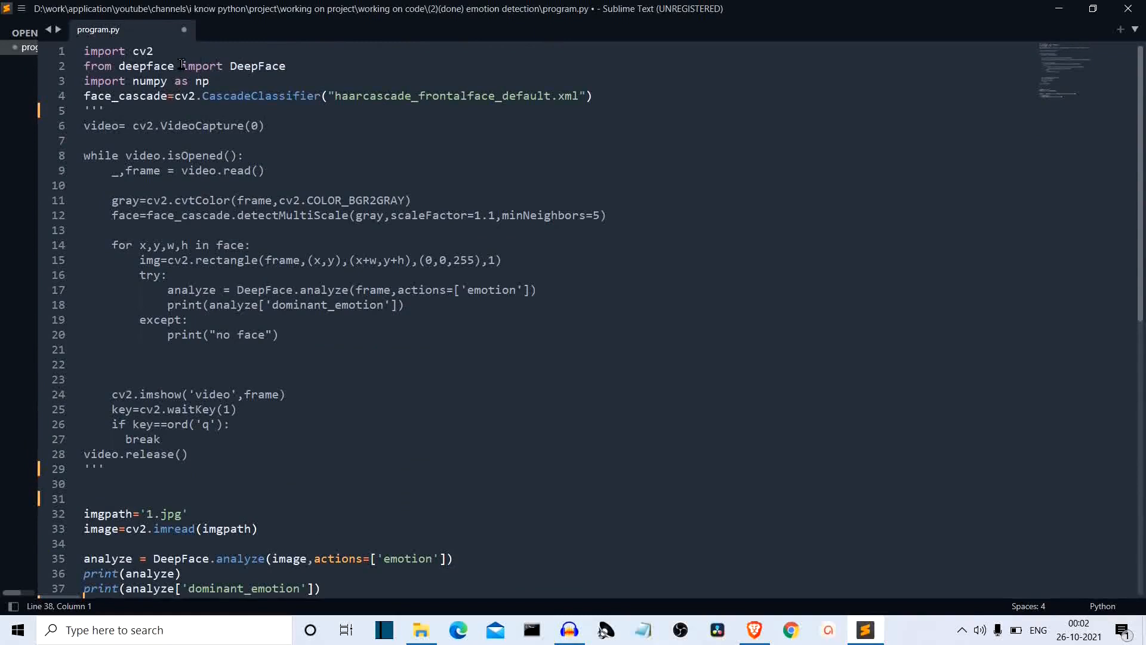
{"action": "mouse_move", "coordinate": [188, 82]}
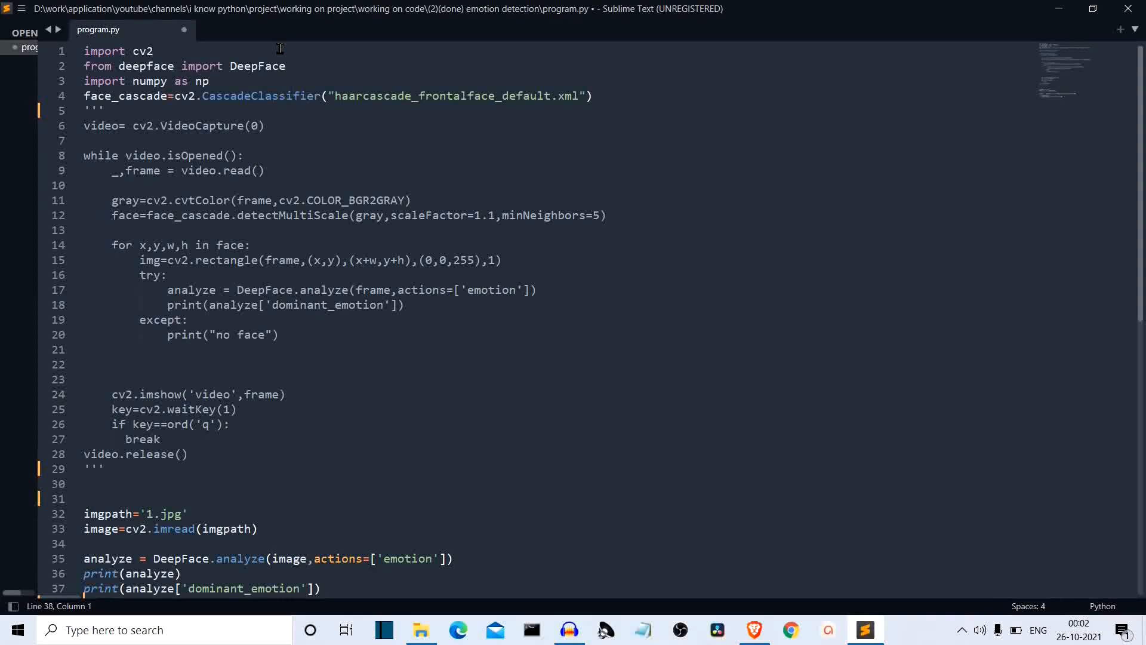
{"action": "mouse_move", "coordinate": [191, 108]}
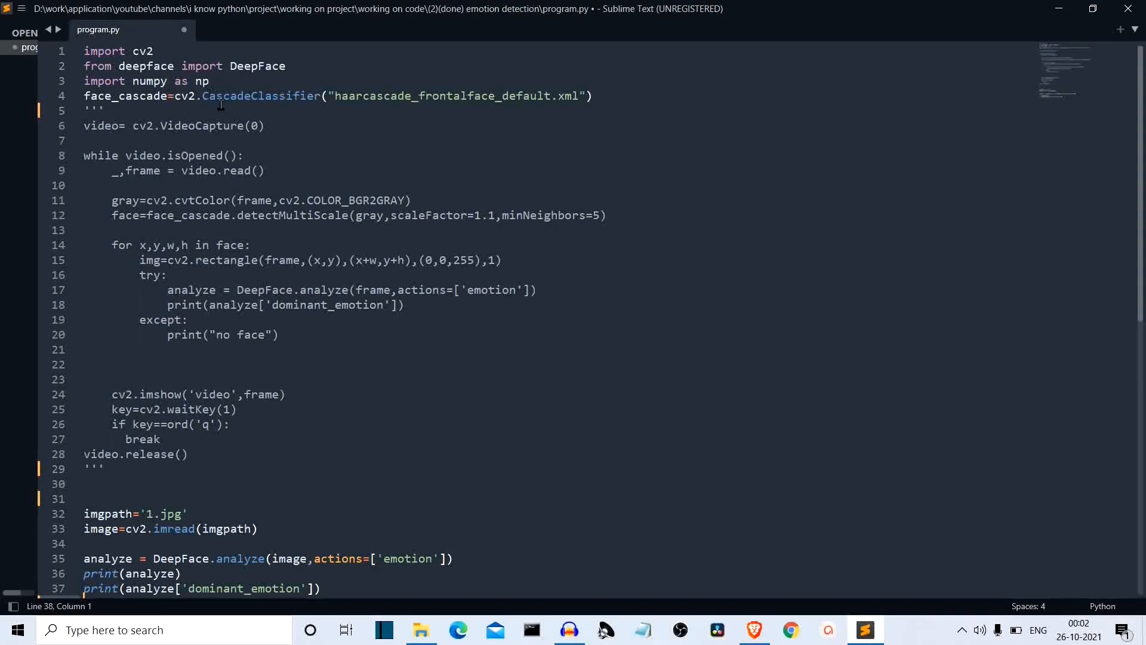
{"action": "mouse_move", "coordinate": [215, 121]}
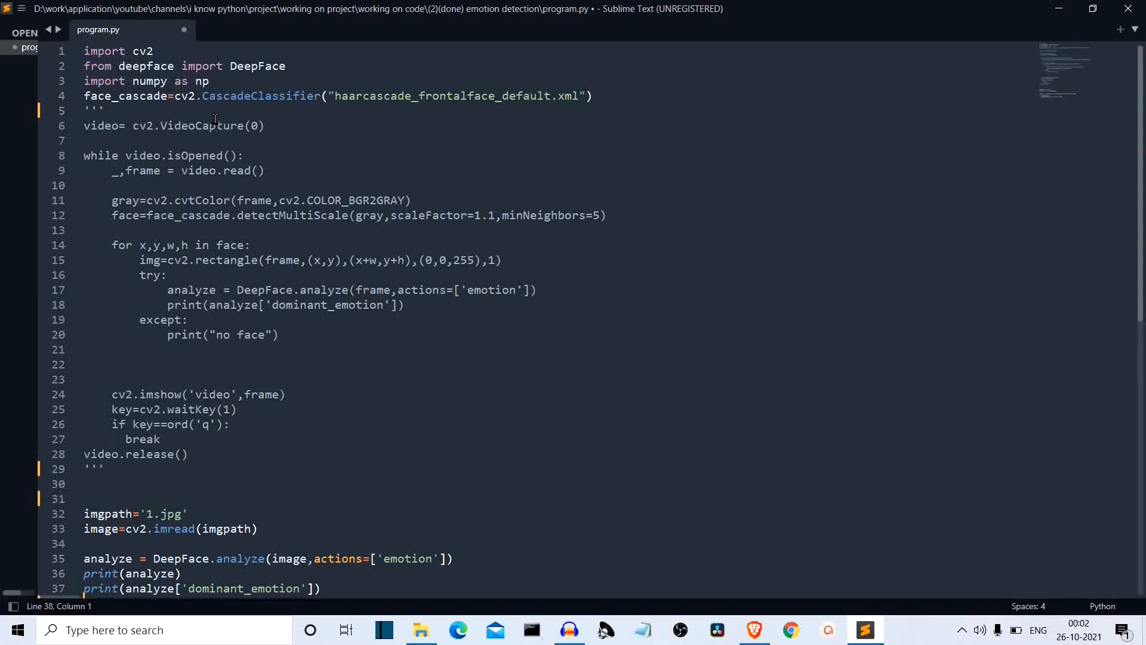
{"action": "left_click", "coordinate": [84, 95]}
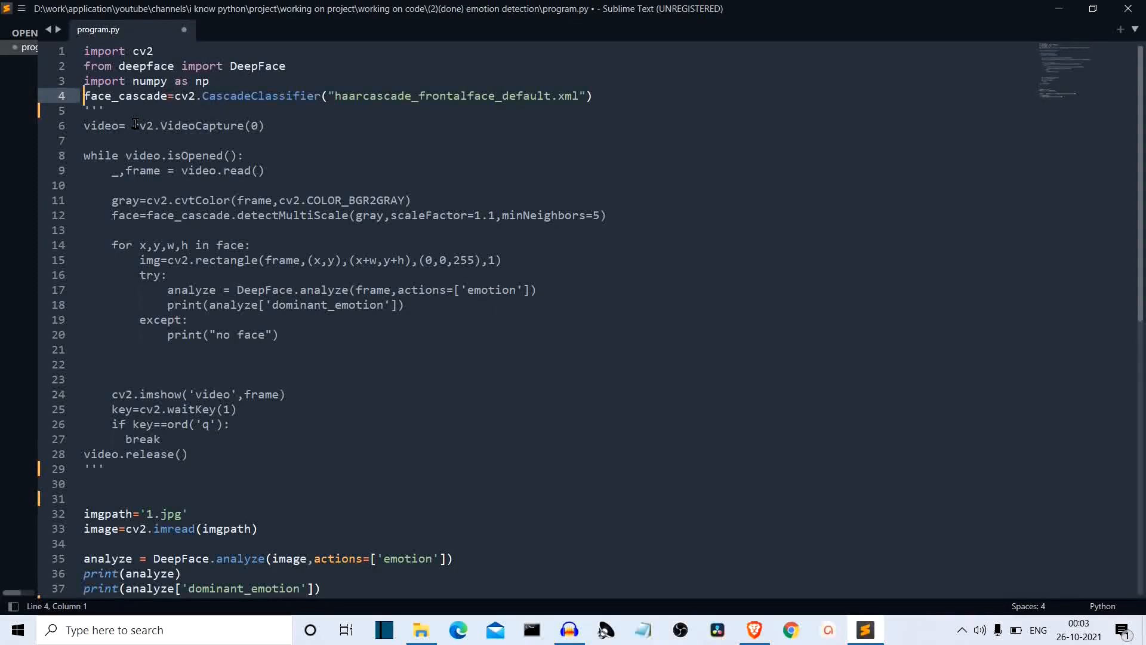
{"action": "key", "text": "ctrl+s"}
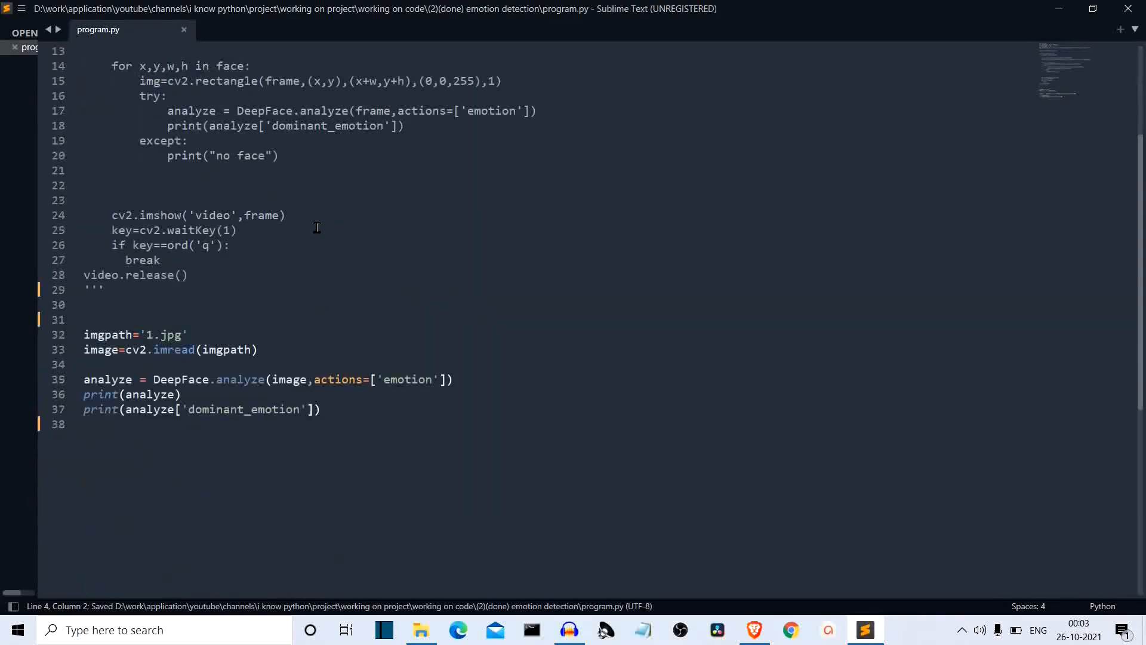
{"action": "mouse_move", "coordinate": [159, 293]}
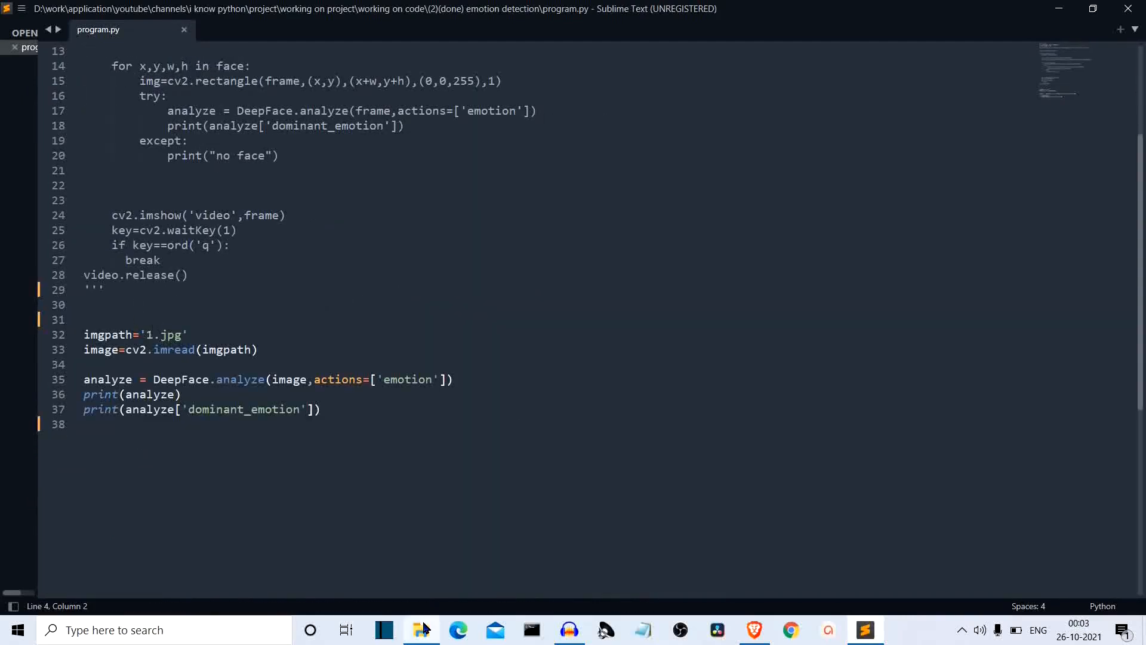
Step: Open the test image 1.jpg from the emotion detection project folder
{"action": "left_click", "coordinate": [421, 629]}
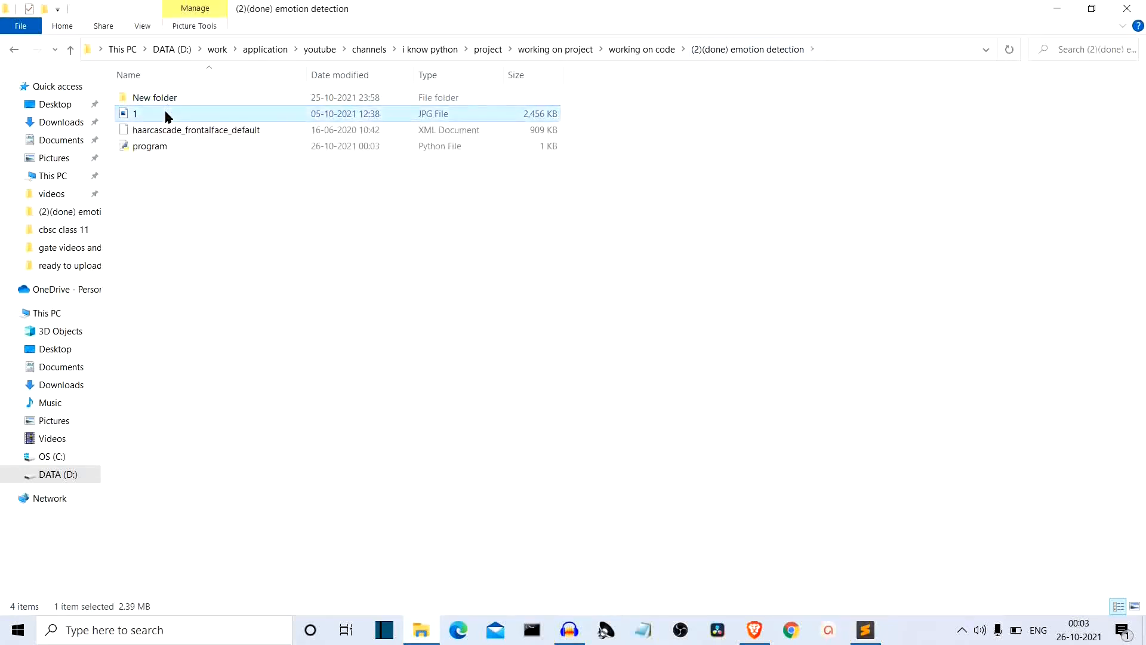
{"action": "double_click", "coordinate": [134, 114]}
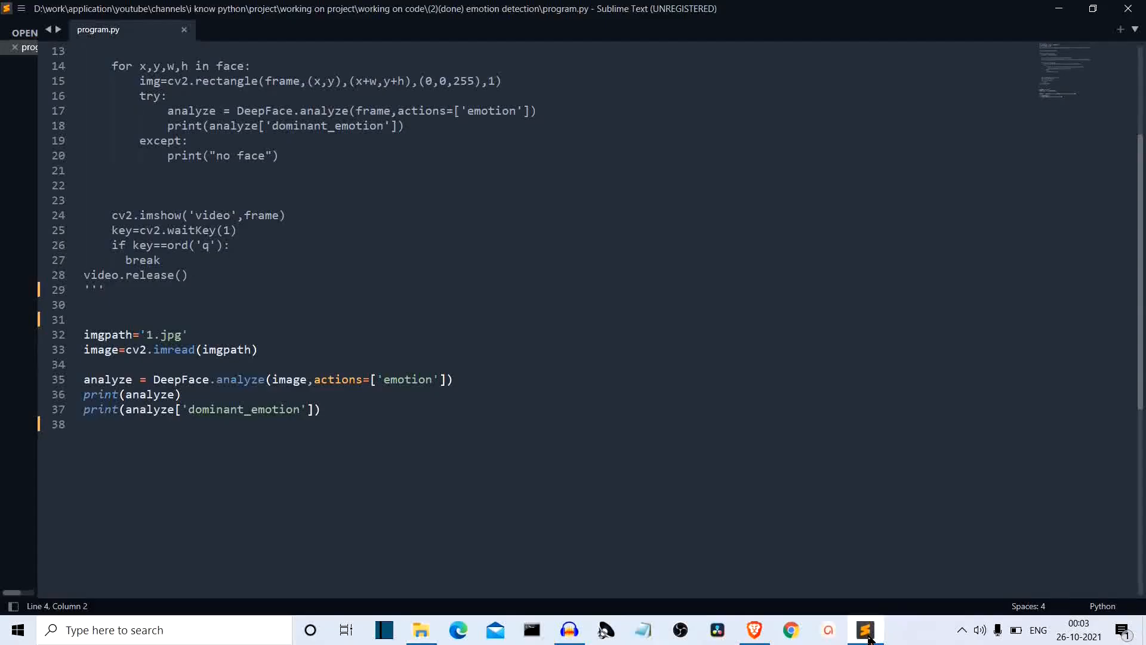
{"action": "mouse_move", "coordinate": [225, 336]}
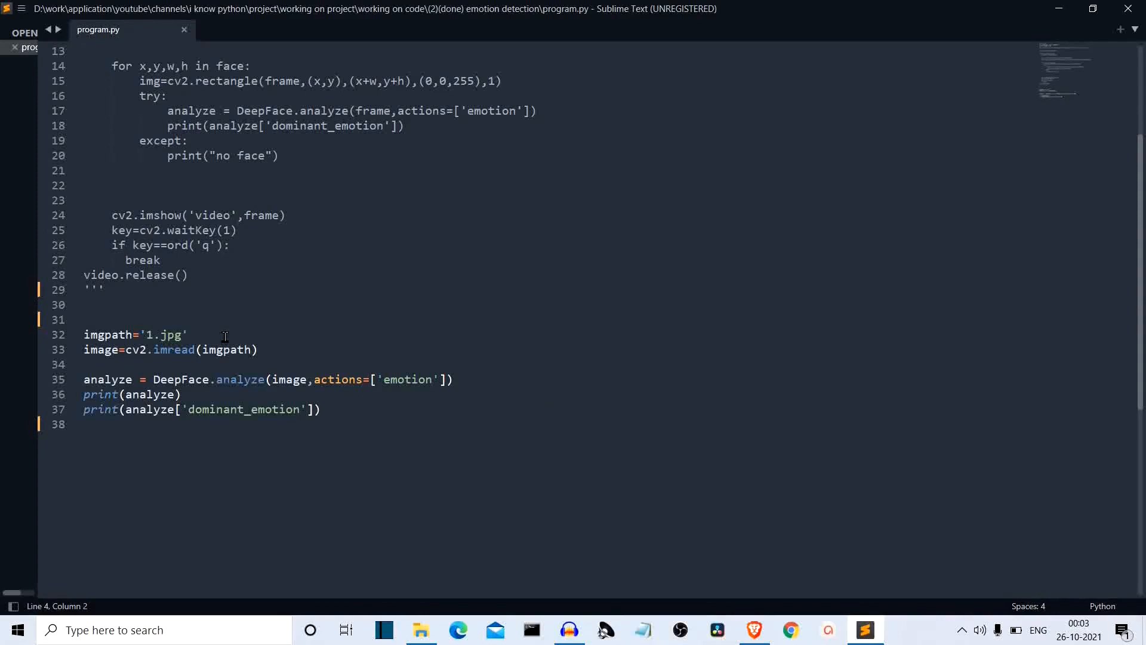
{"action": "mouse_move", "coordinate": [102, 364]}
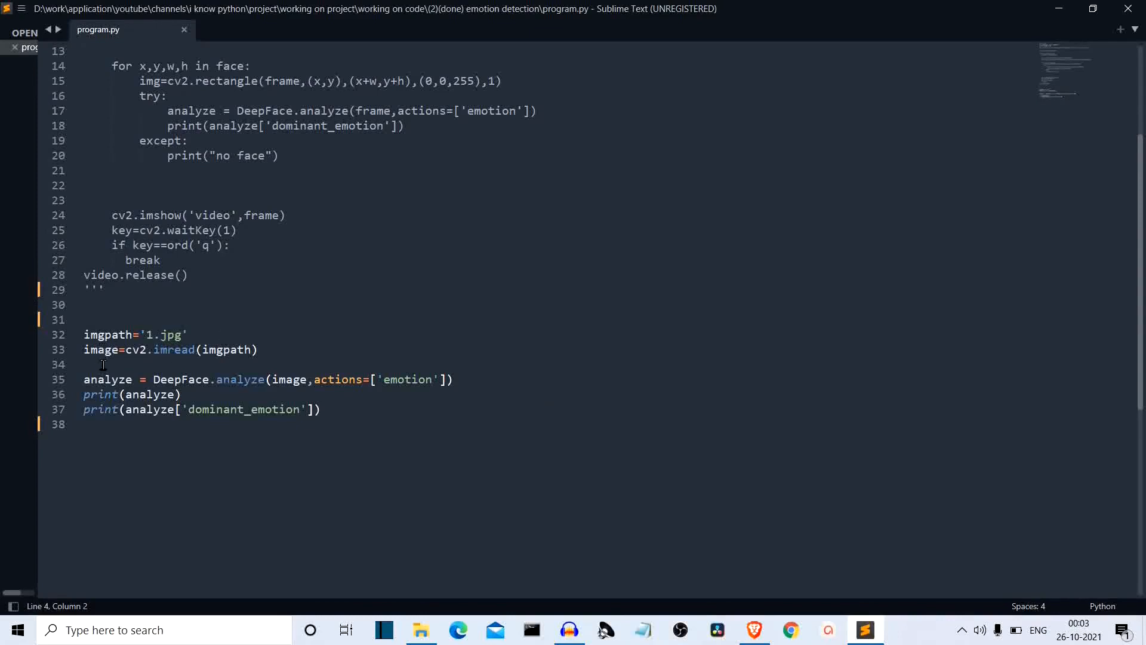
{"action": "mouse_move", "coordinate": [342, 404]}
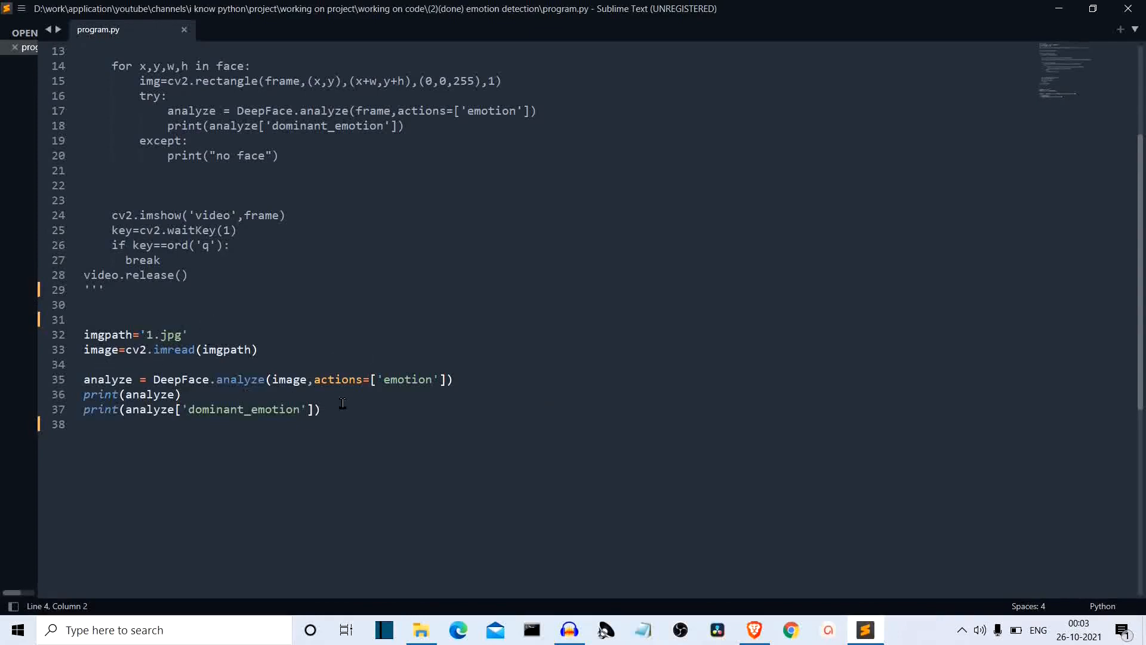
{"action": "mouse_move", "coordinate": [219, 409]}
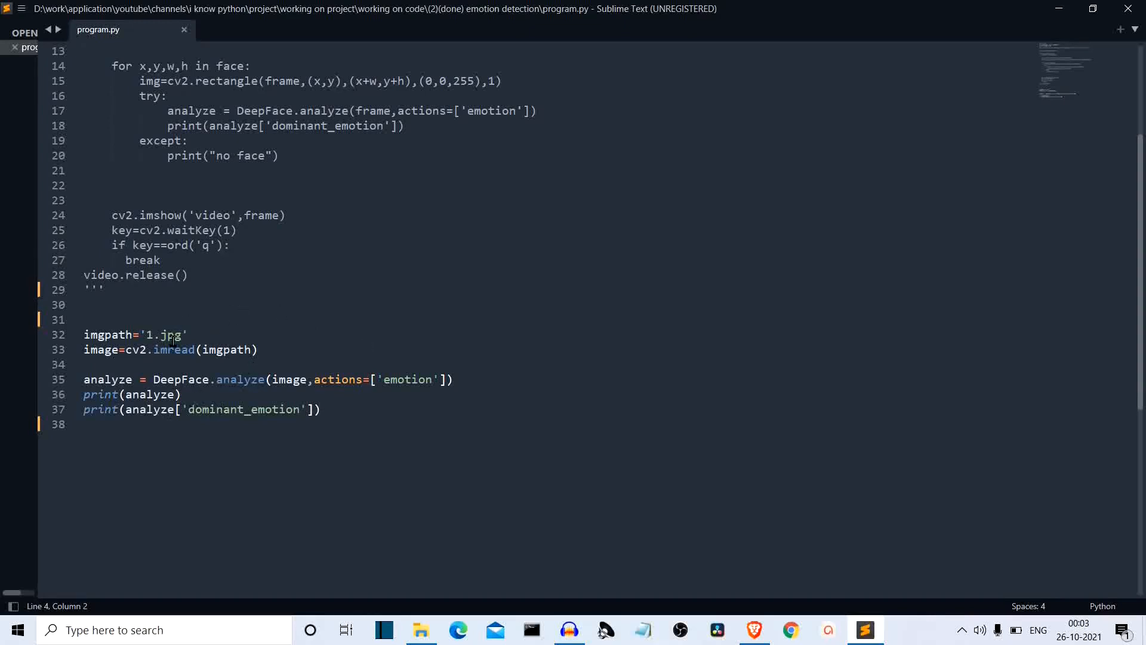
{"action": "scroll", "scroll_direction": "up", "scroll_amount": 3}
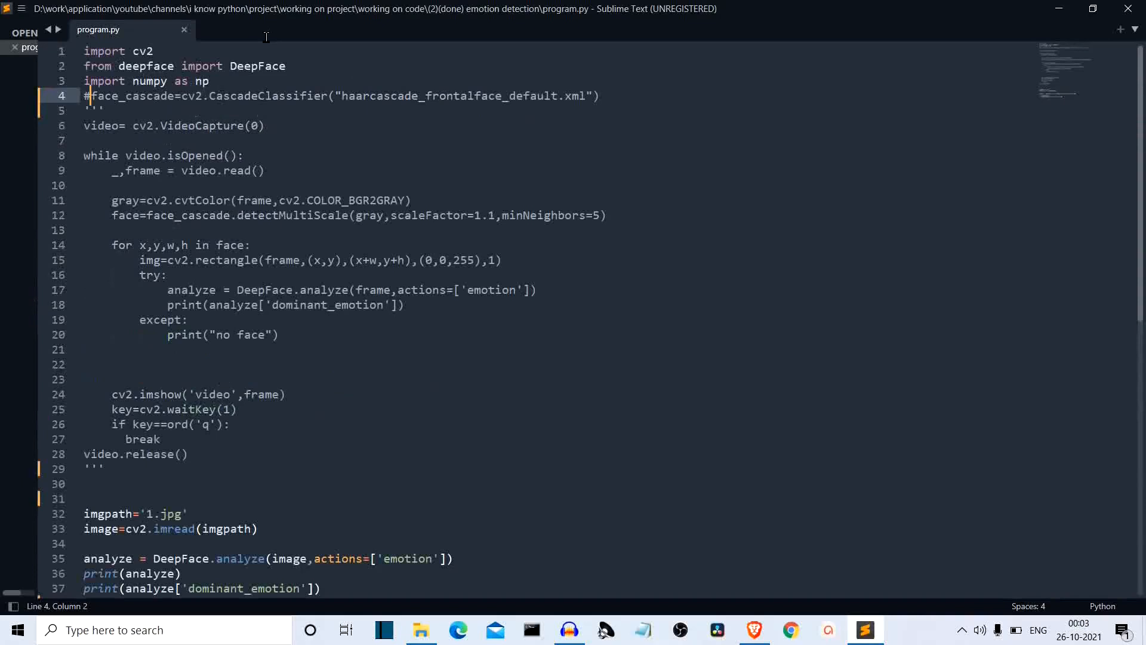
Step: Read the deepface README down to the face recognition models, then return to program.py
{"action": "scroll", "scroll_direction": "down", "scroll_amount": 3}
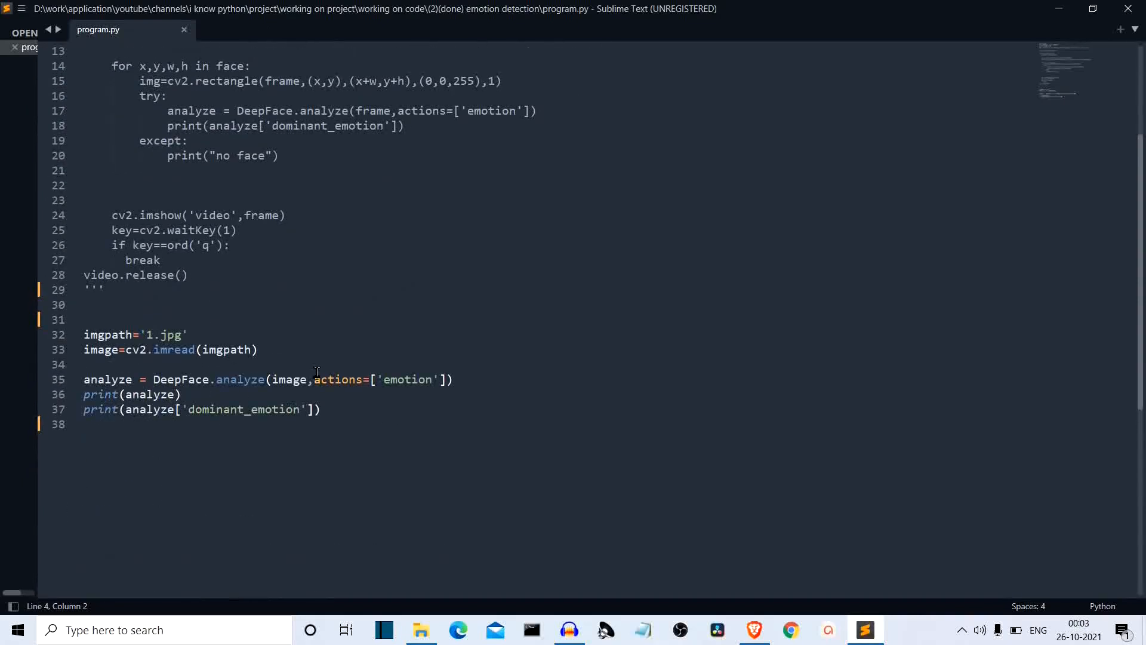
{"action": "mouse_move", "coordinate": [294, 374]}
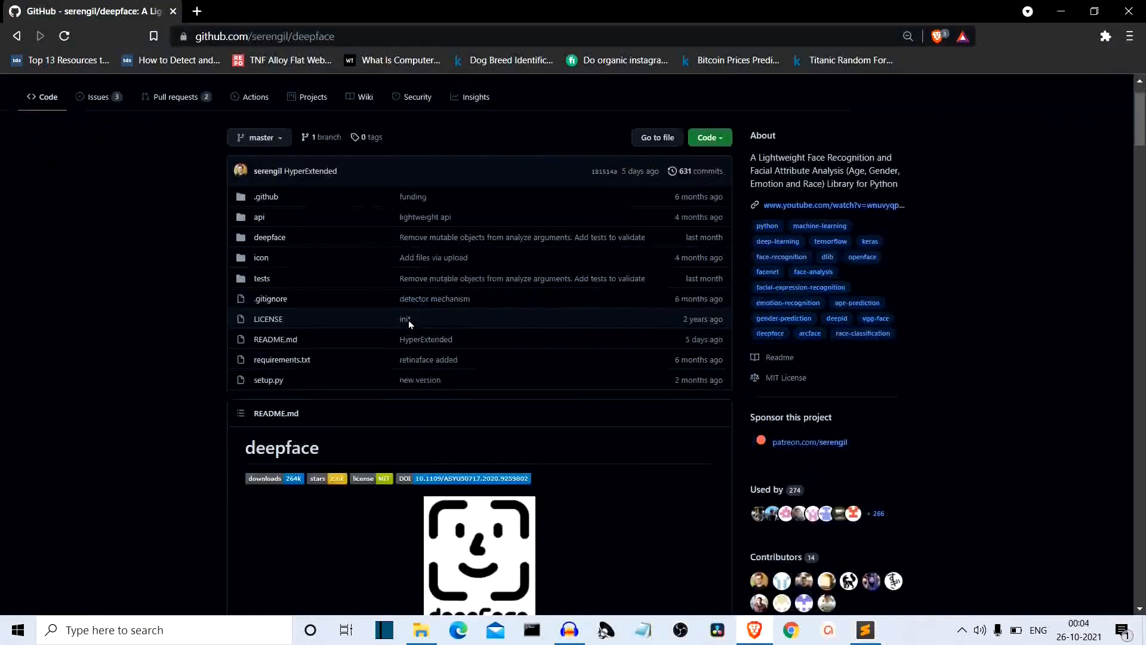
{"action": "scroll", "scroll_direction": "down", "scroll_amount": 3}
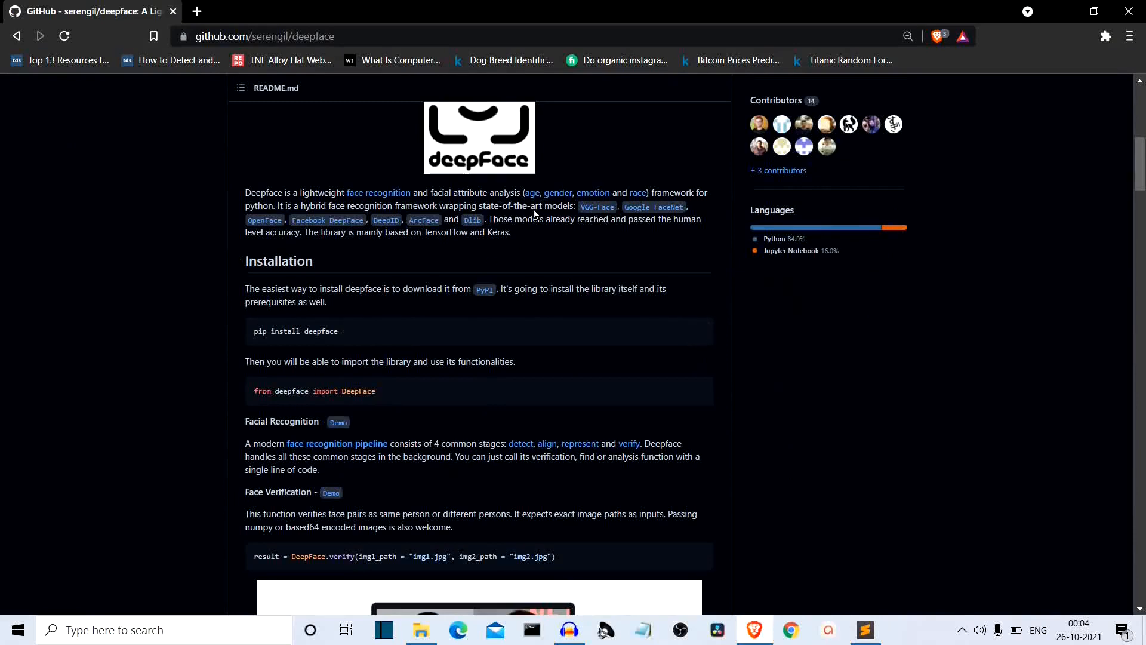
{"action": "mouse_move", "coordinate": [811, 605]}
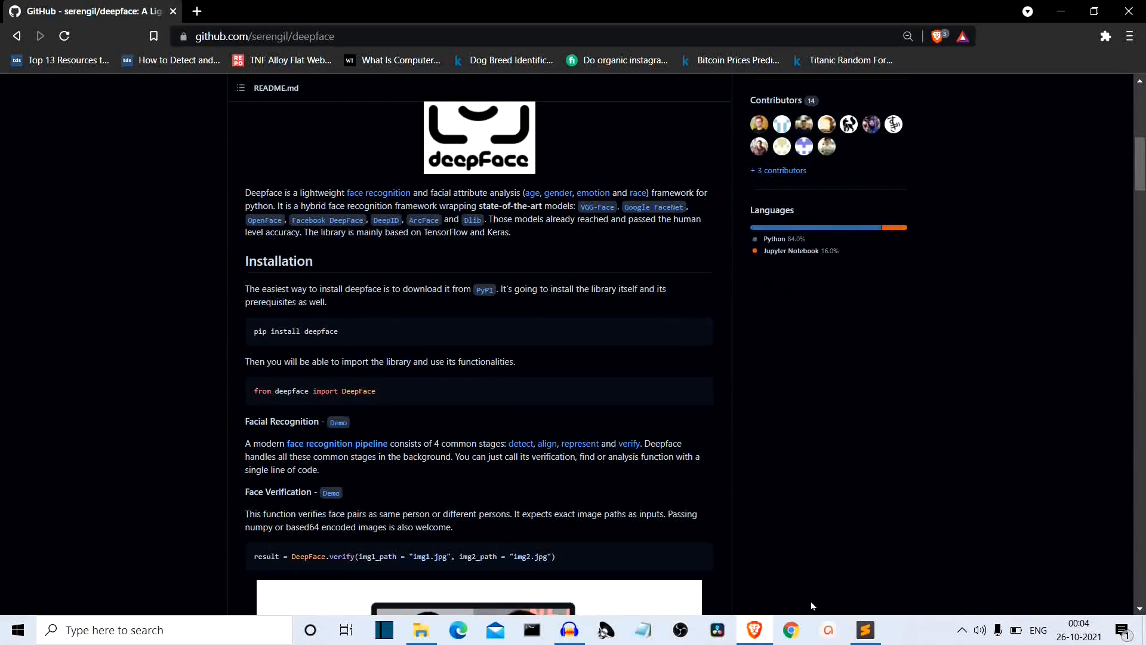
{"action": "left_click", "coordinate": [866, 629]}
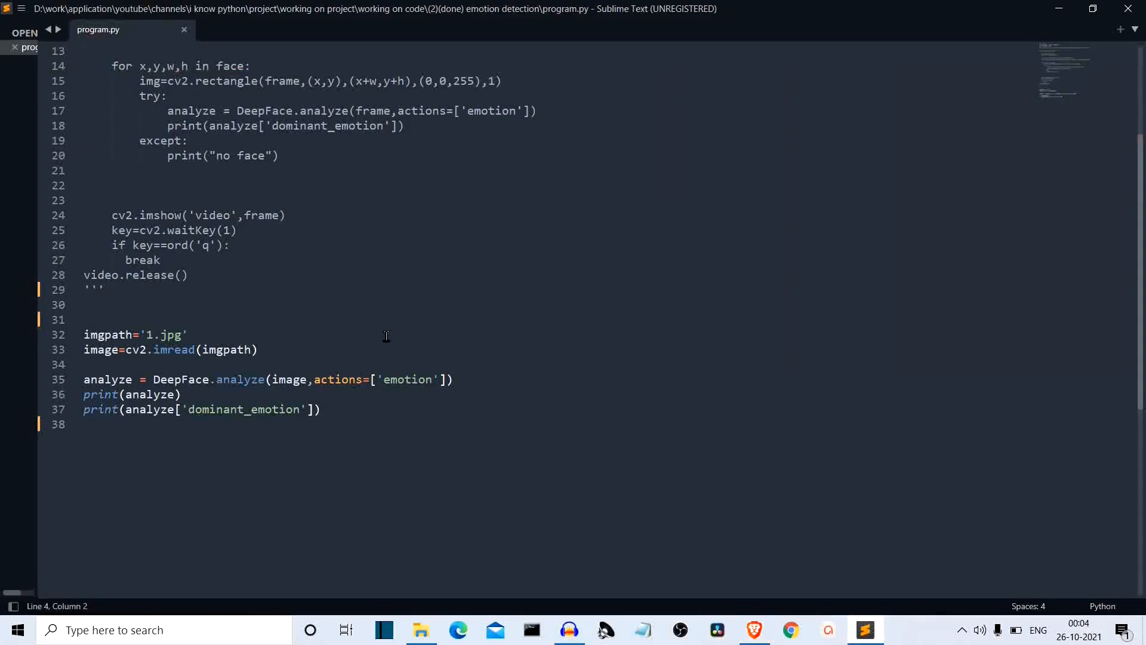
{"action": "mouse_move", "coordinate": [533, 371]}
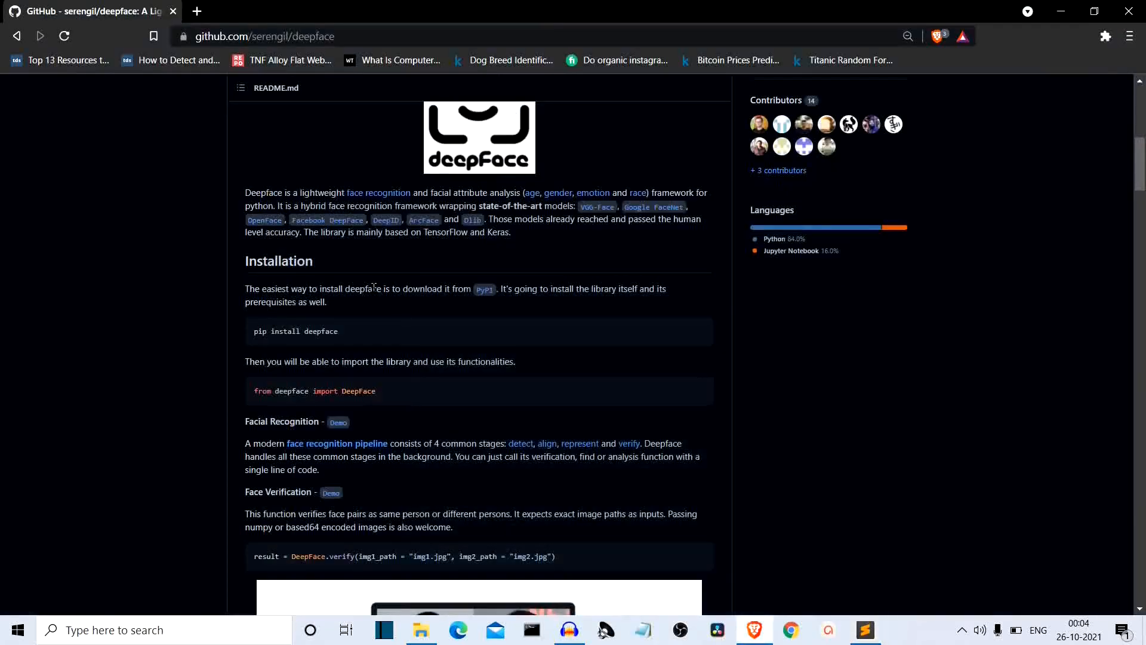
{"action": "scroll", "scroll_direction": "down", "scroll_amount": 3}
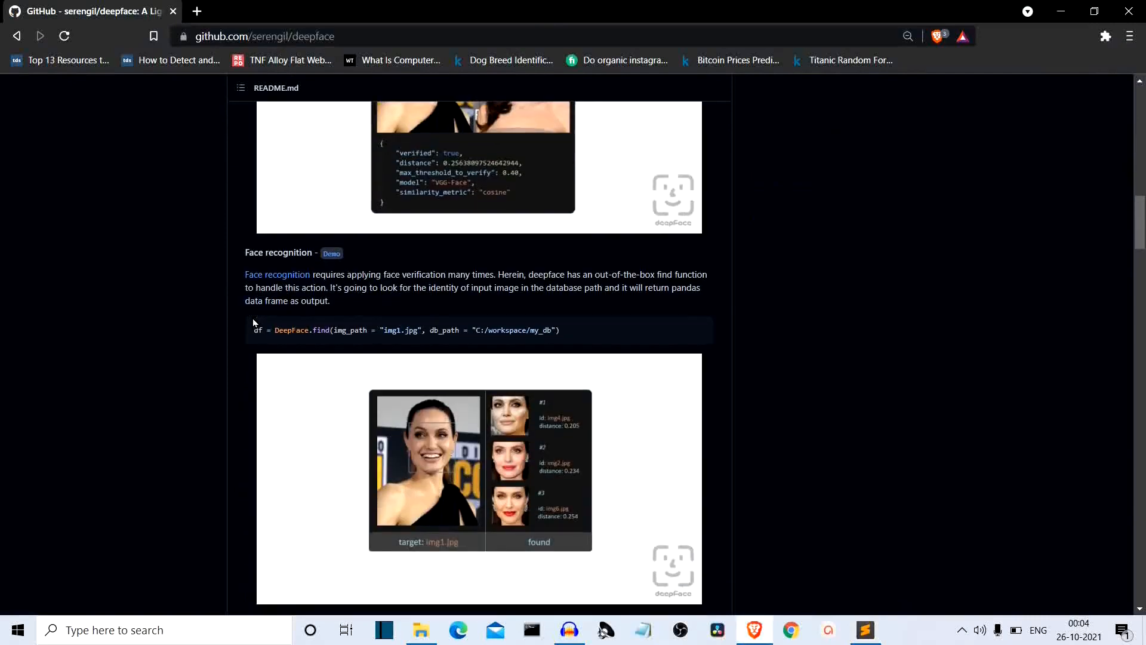
{"action": "scroll", "scroll_direction": "down", "scroll_amount": 3}
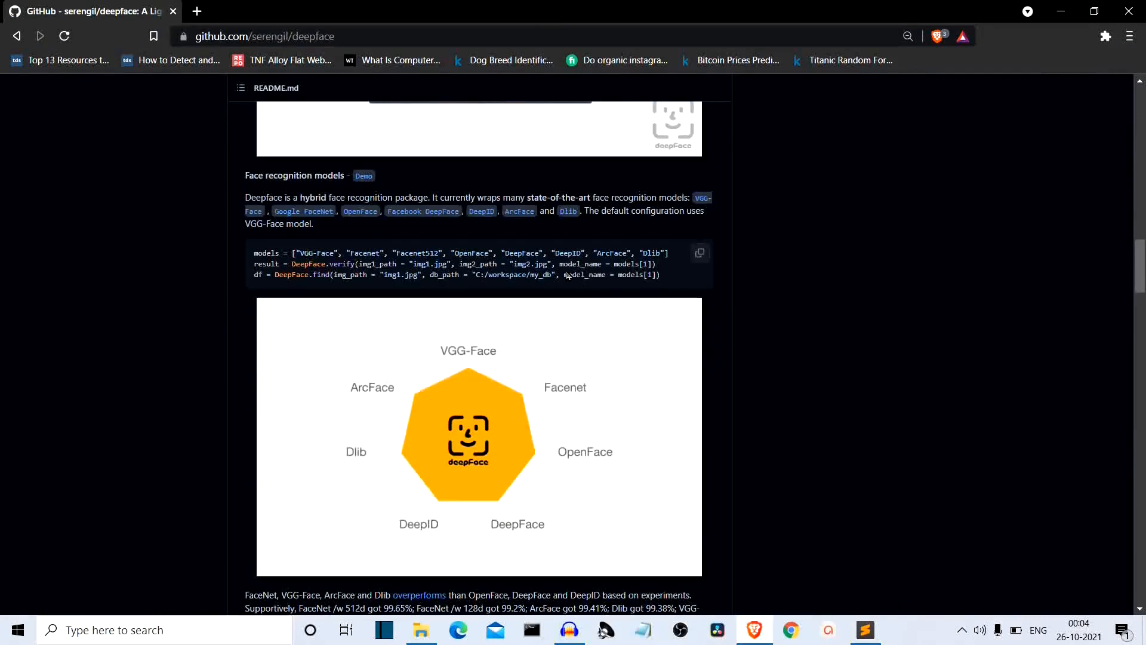
{"action": "mouse_move", "coordinate": [559, 262]}
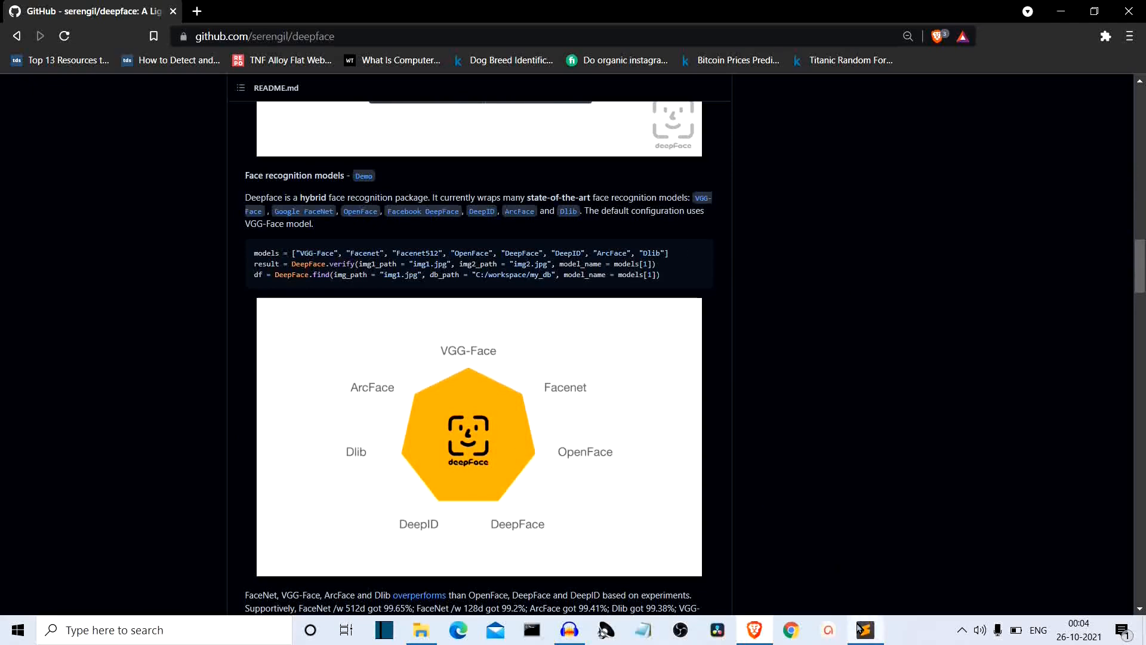
{"action": "left_click", "coordinate": [865, 629]}
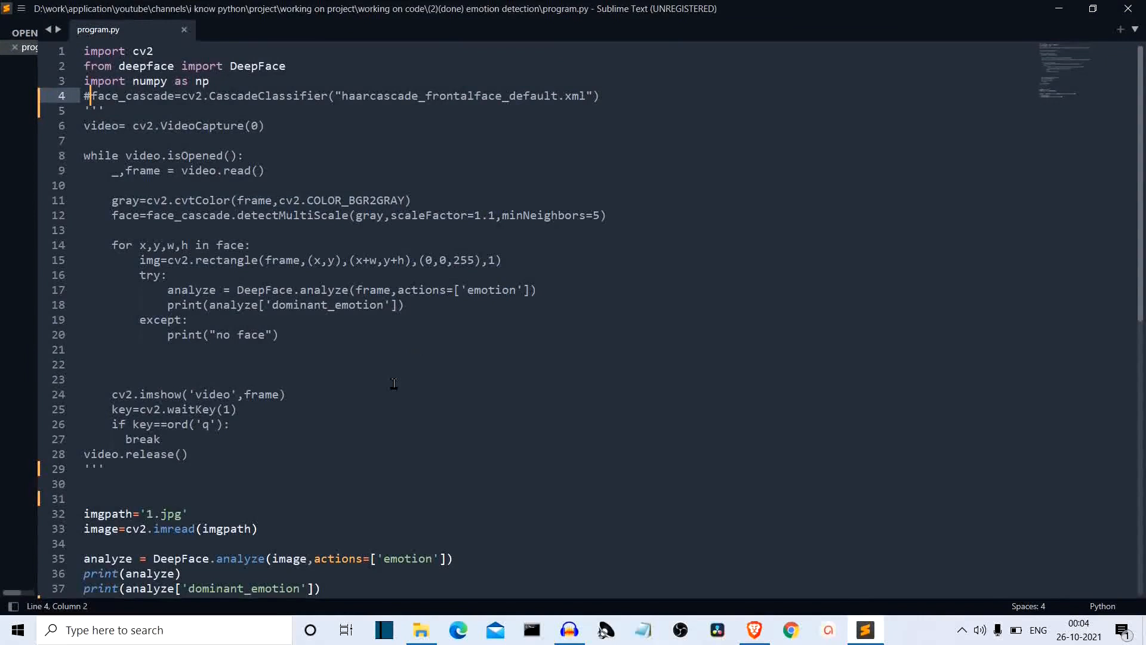
Step: Comment out print(analyze['dominant_emotion']) on line 37 with # and save program.py
{"action": "scroll", "scroll_direction": "down", "scroll_amount": 3}
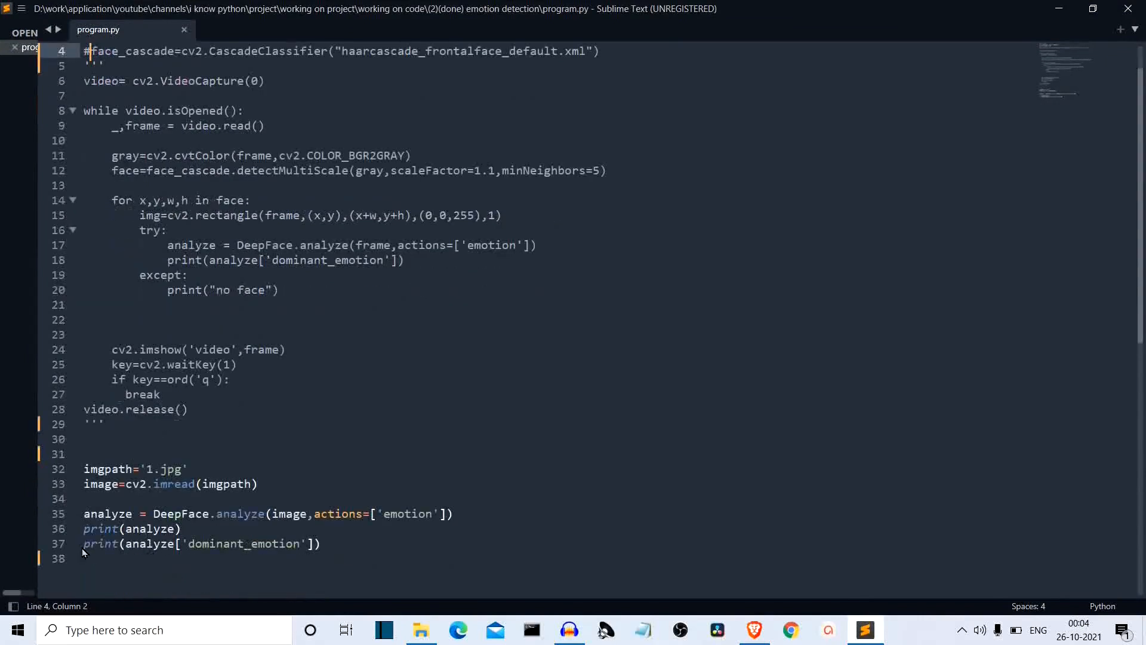
{"action": "left_click", "coordinate": [85, 543]}
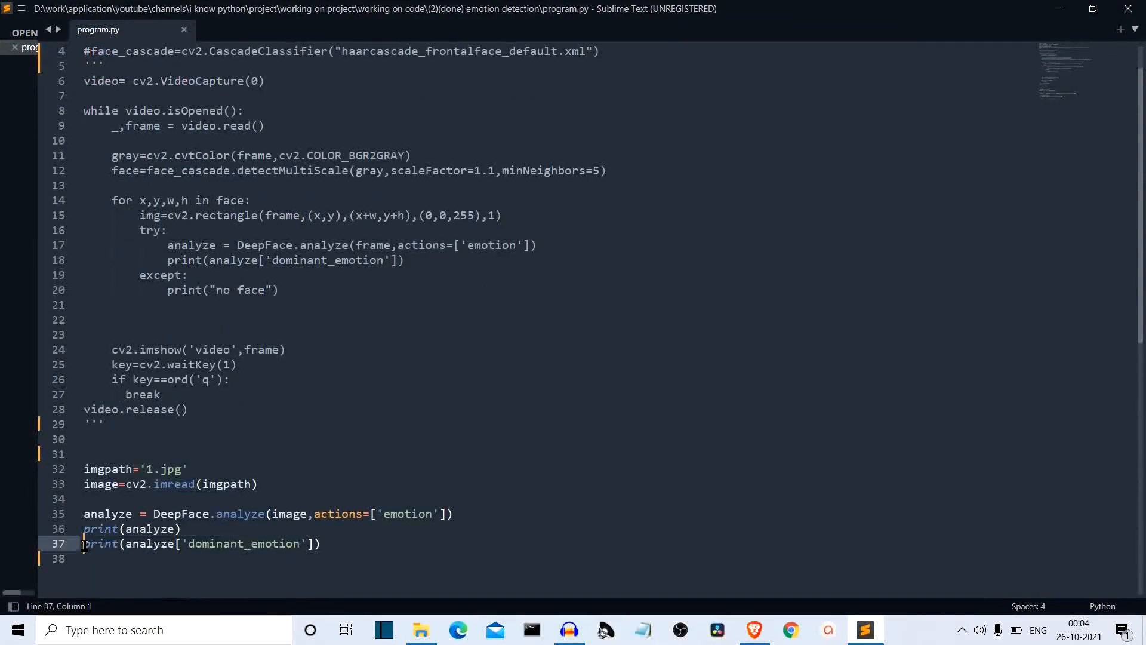
{"action": "type", "text": "#"}
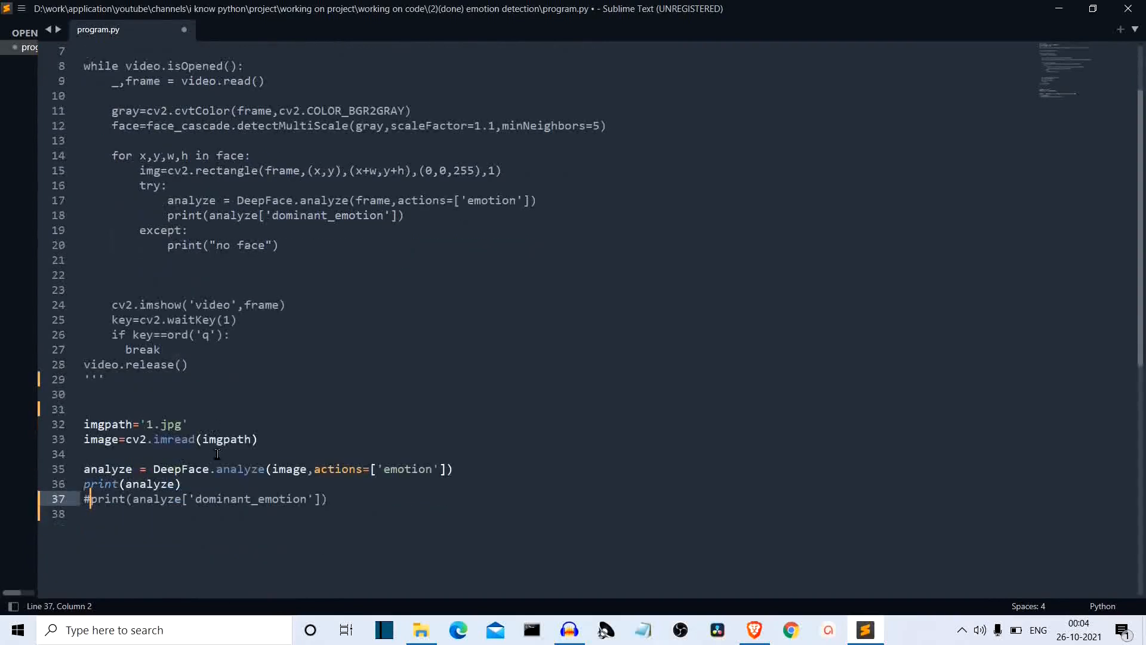
{"action": "left_click", "coordinate": [222, 468]}
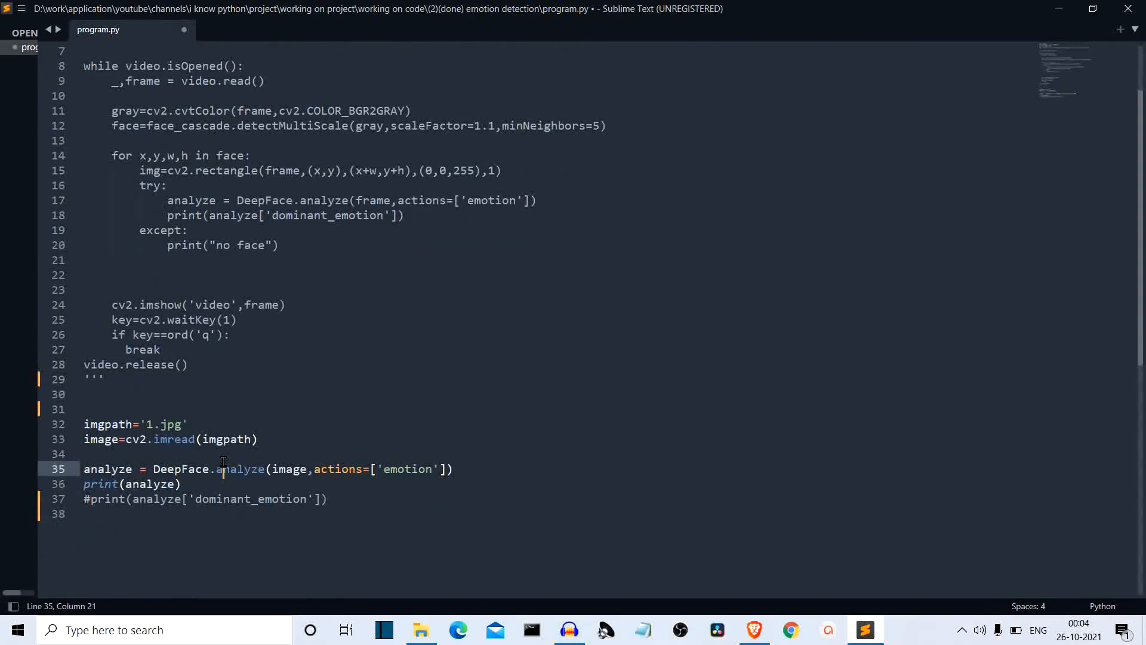
{"action": "key", "text": "ctrl+s"}
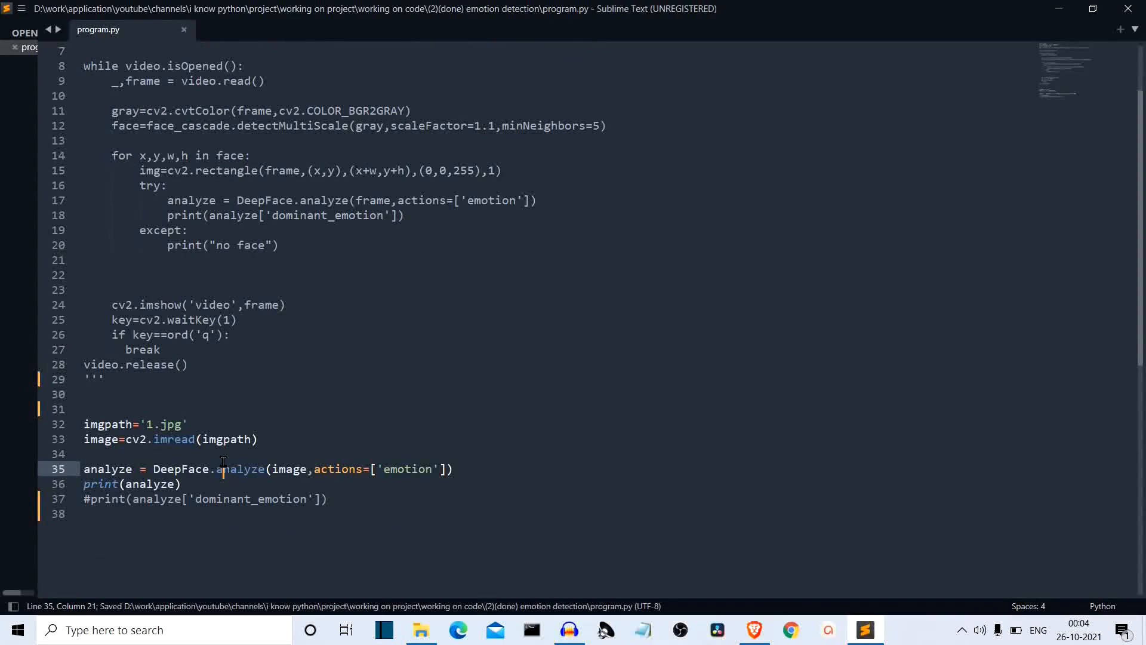
{"action": "scroll", "scroll_direction": "down", "scroll_amount": 3}
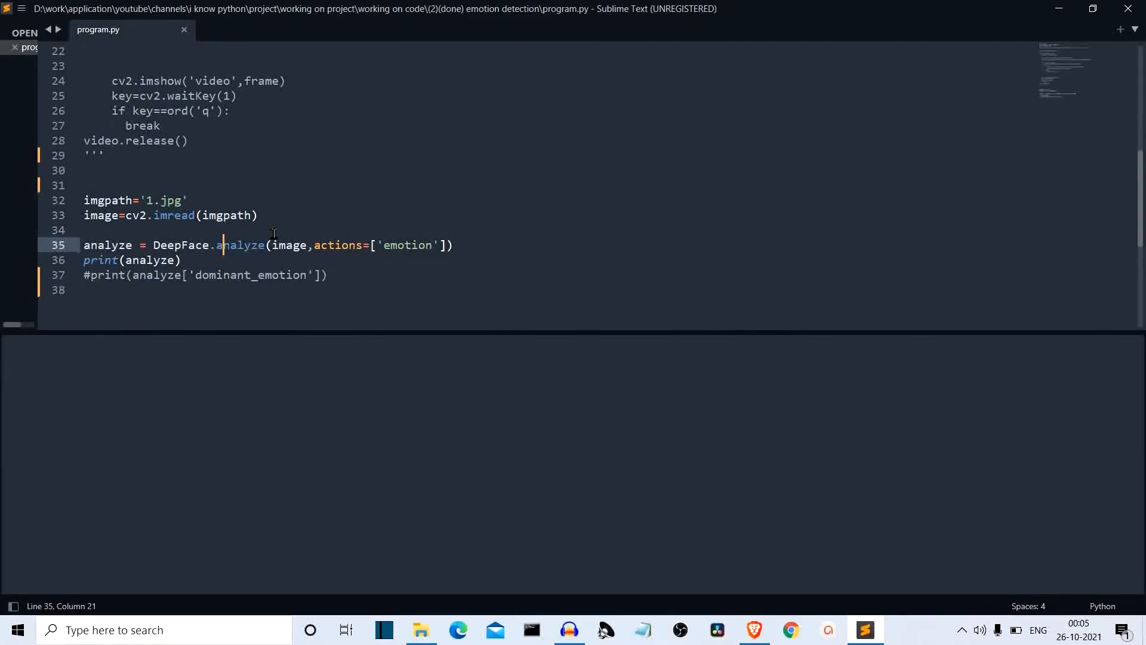
Step: Build program.py on 1.jpg, printing the full analysis dictionary with dominant emotion 'happy'
{"action": "key", "text": "ctrl+b"}
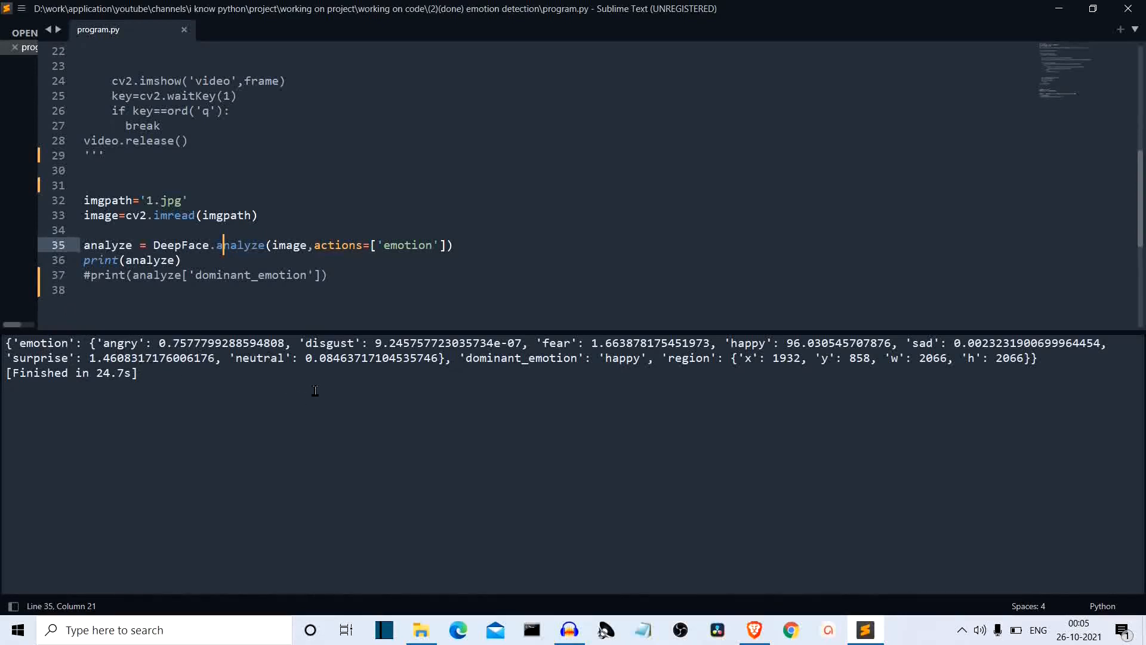
{"action": "mouse_move", "coordinate": [400, 357]}
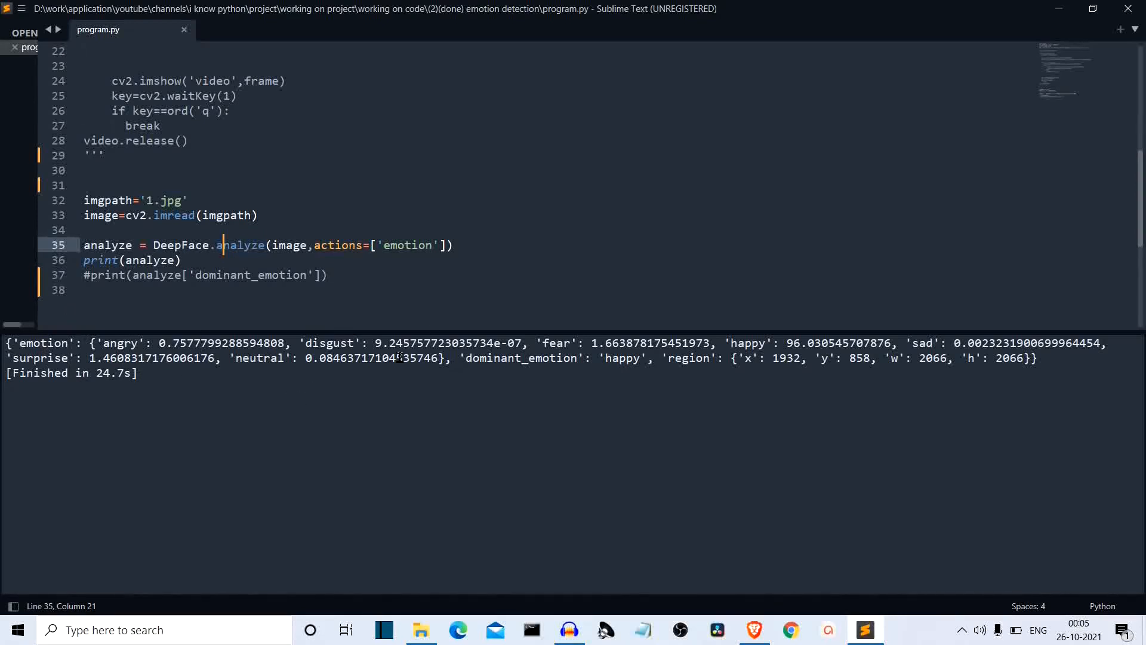
{"action": "mouse_move", "coordinate": [577, 614]}
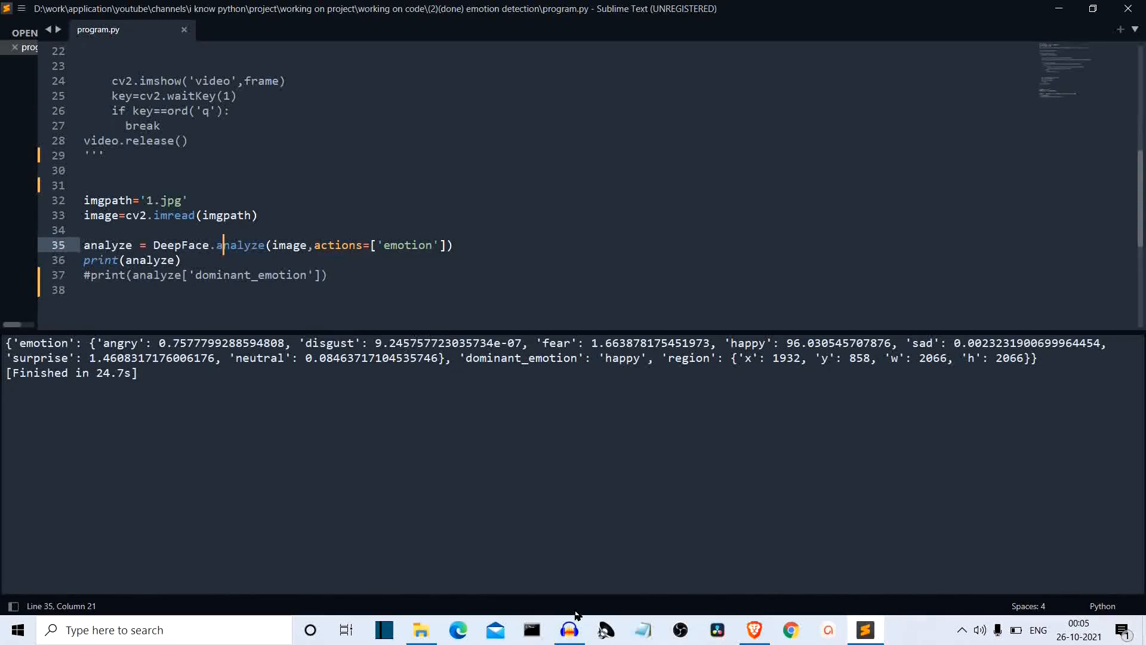
{"action": "left_click", "coordinate": [420, 629]}
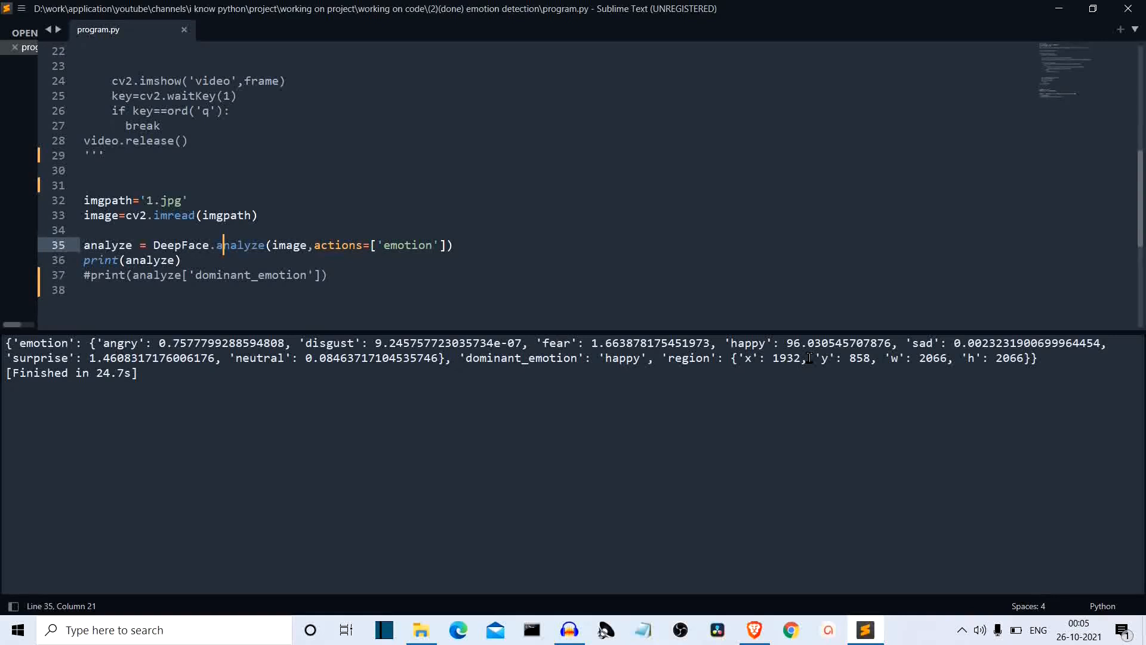
{"action": "mouse_move", "coordinate": [987, 358]}
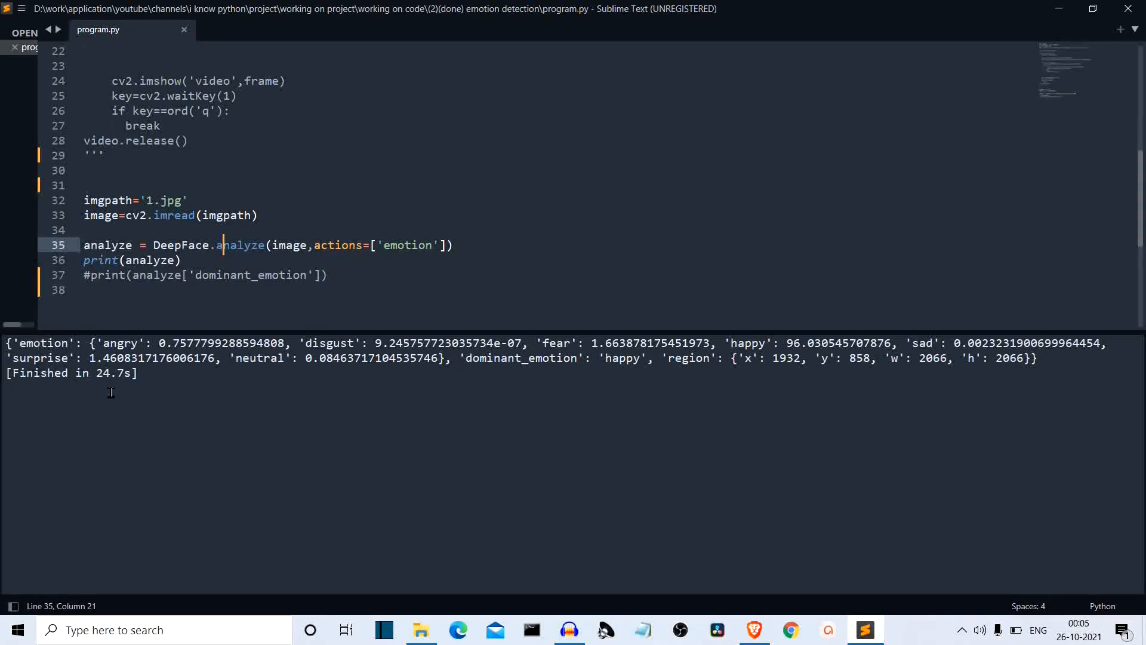
{"action": "mouse_move", "coordinate": [303, 370]}
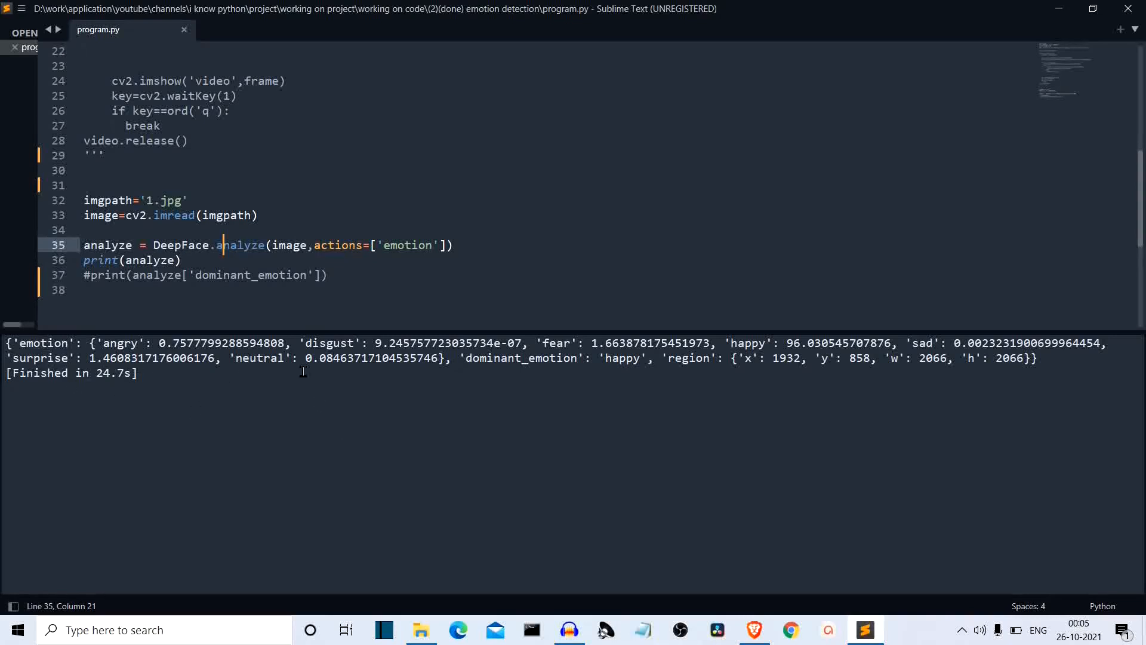
{"action": "mouse_move", "coordinate": [296, 334]}
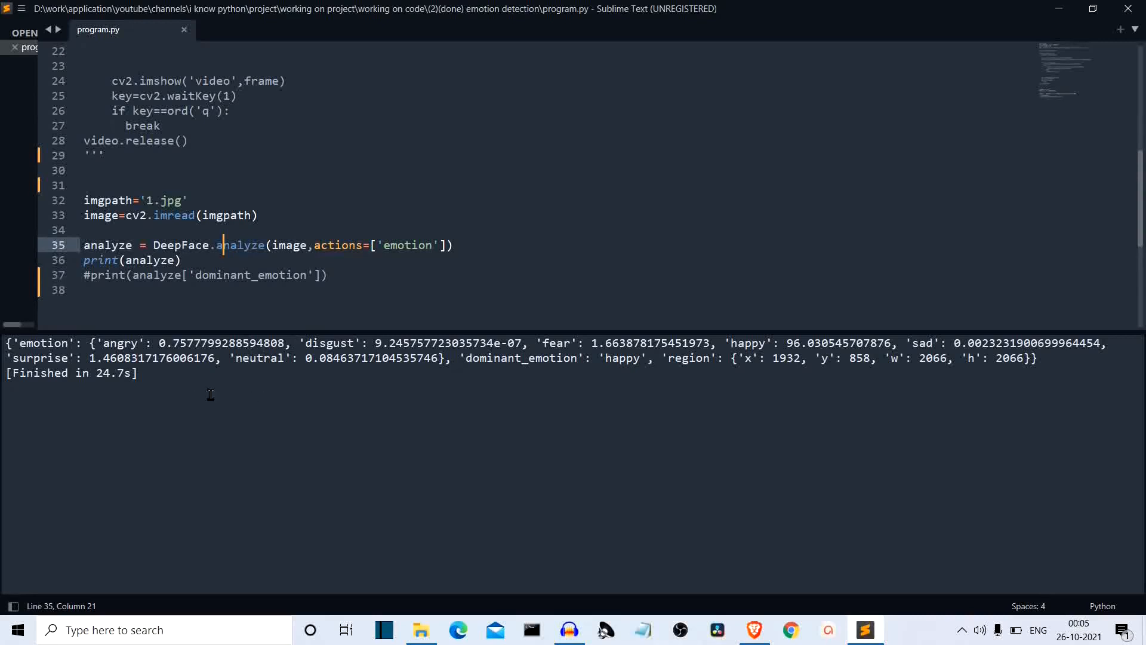
{"action": "mouse_move", "coordinate": [752, 531]}
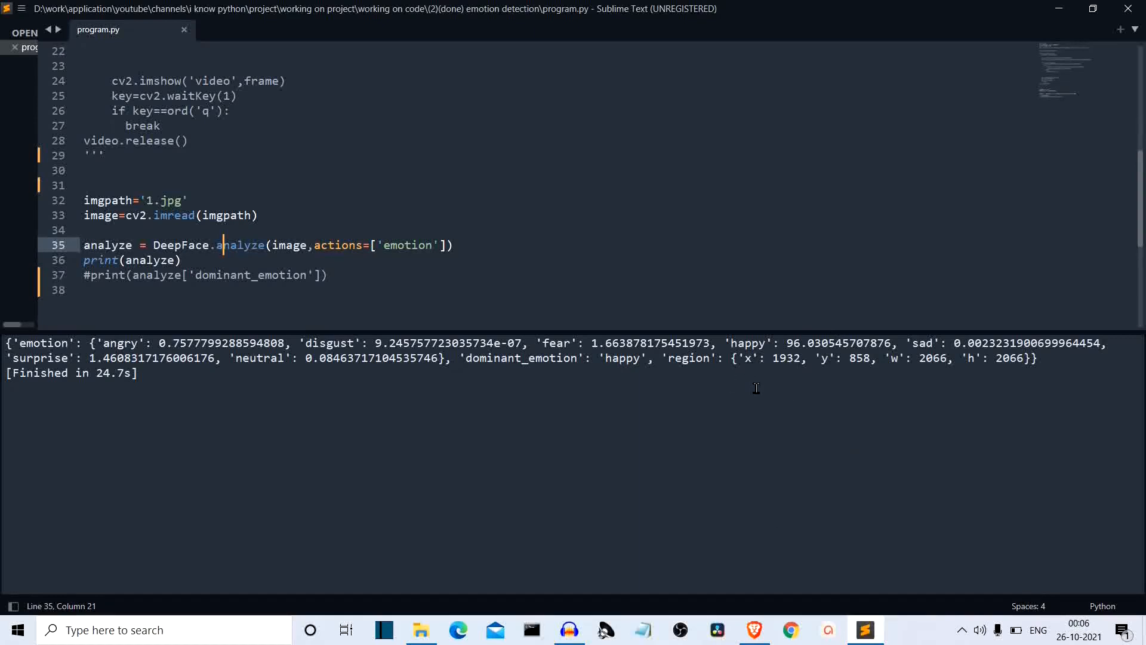
{"action": "mouse_move", "coordinate": [685, 371]}
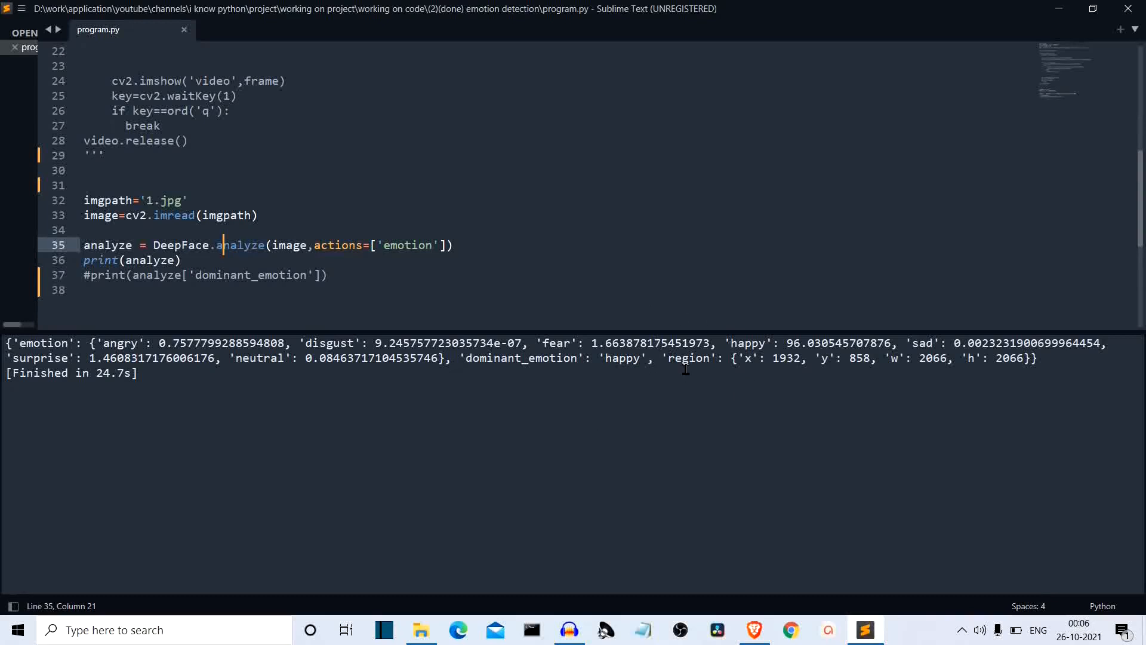
{"action": "mouse_move", "coordinate": [408, 373]}
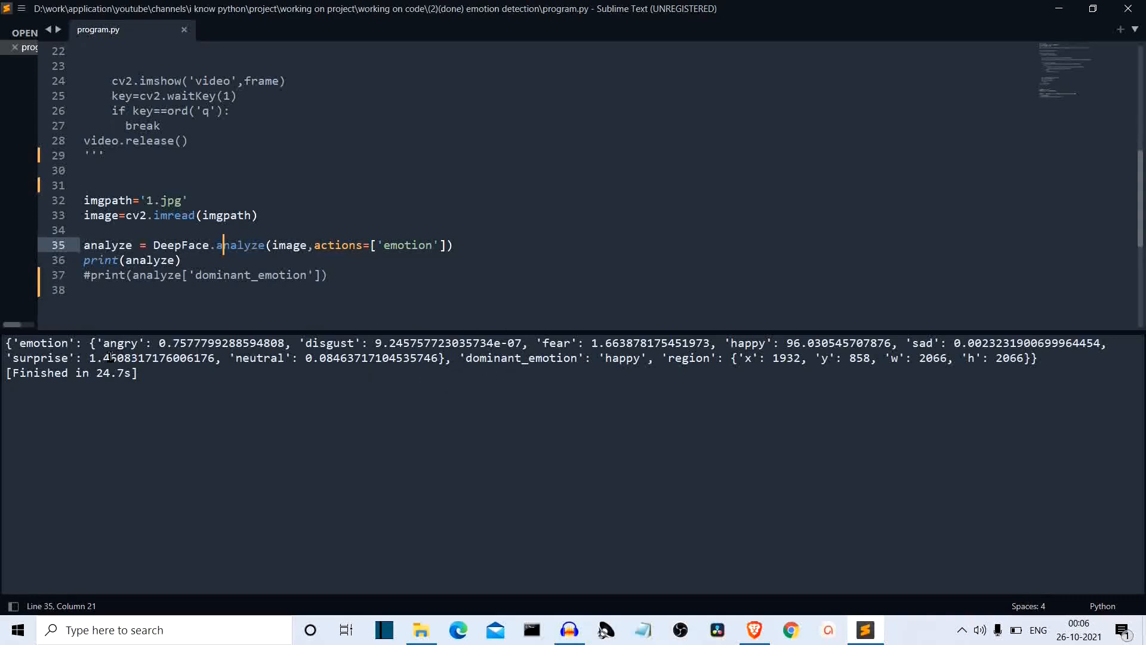
{"action": "mouse_move", "coordinate": [517, 379]}
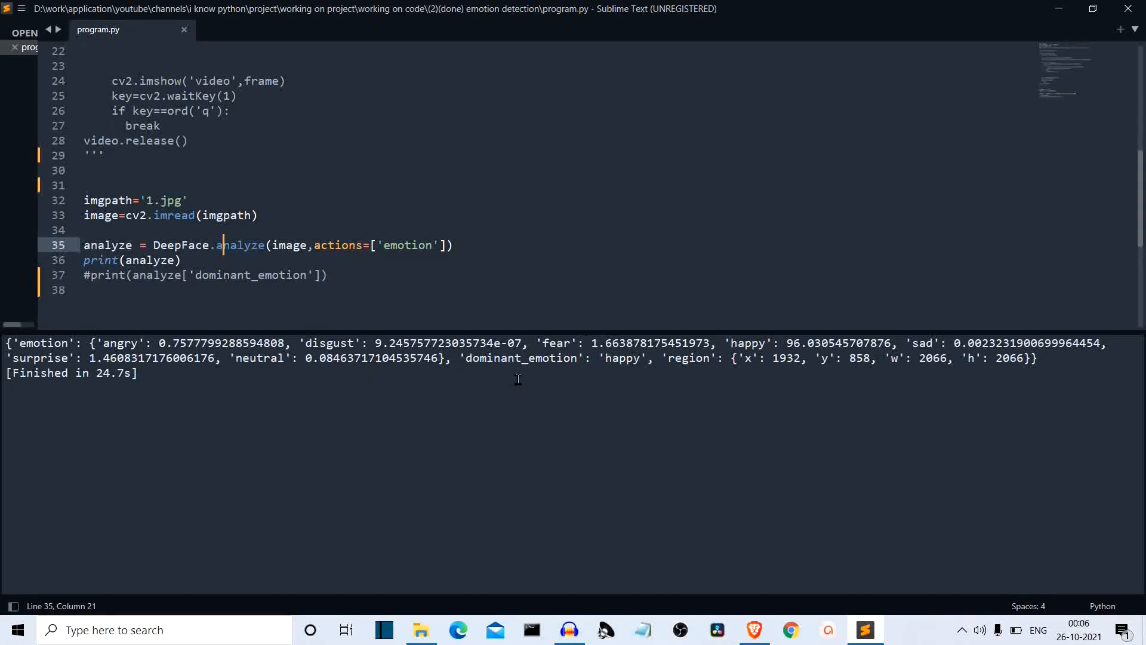
{"action": "mouse_move", "coordinate": [666, 399]}
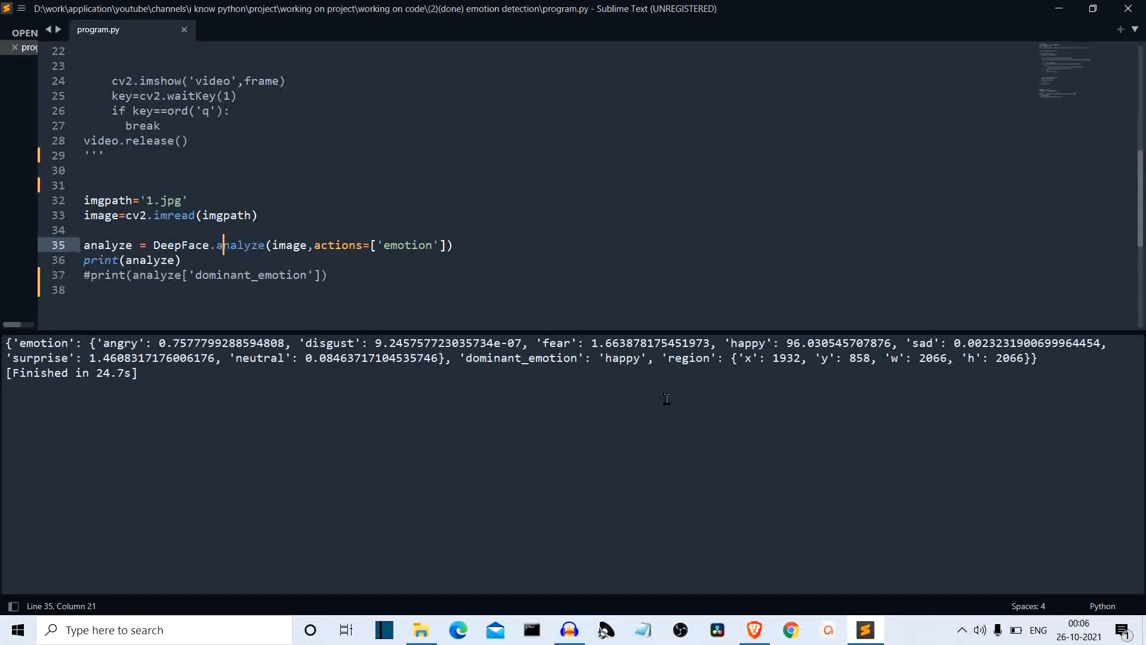
{"action": "mouse_move", "coordinate": [722, 348]}
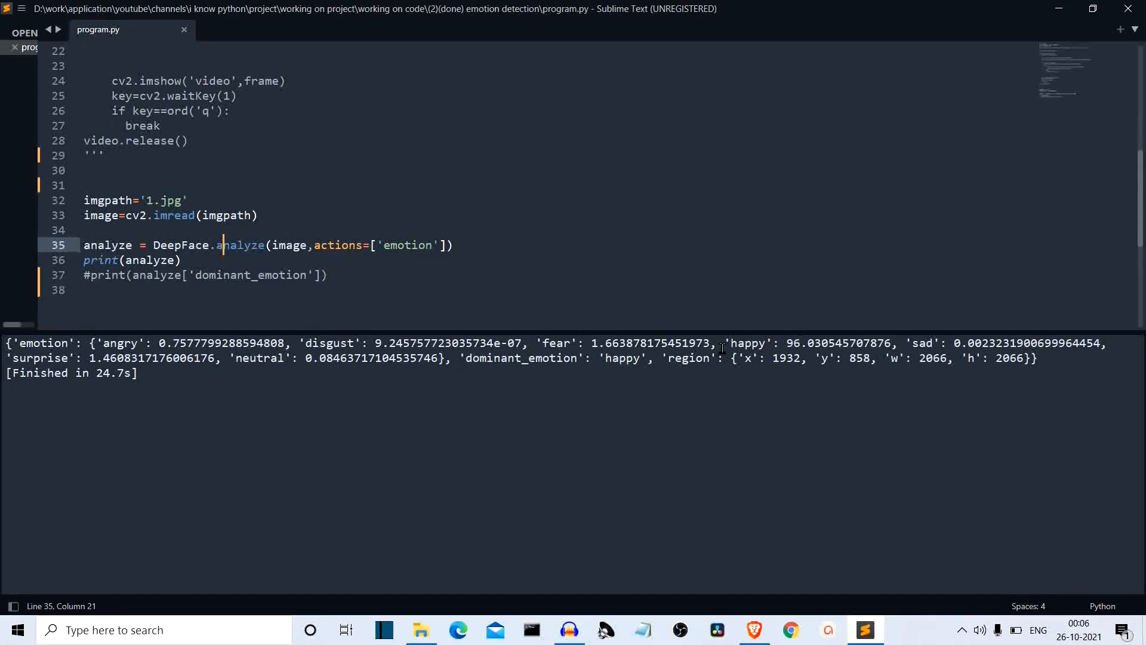
{"action": "mouse_move", "coordinate": [481, 619]}
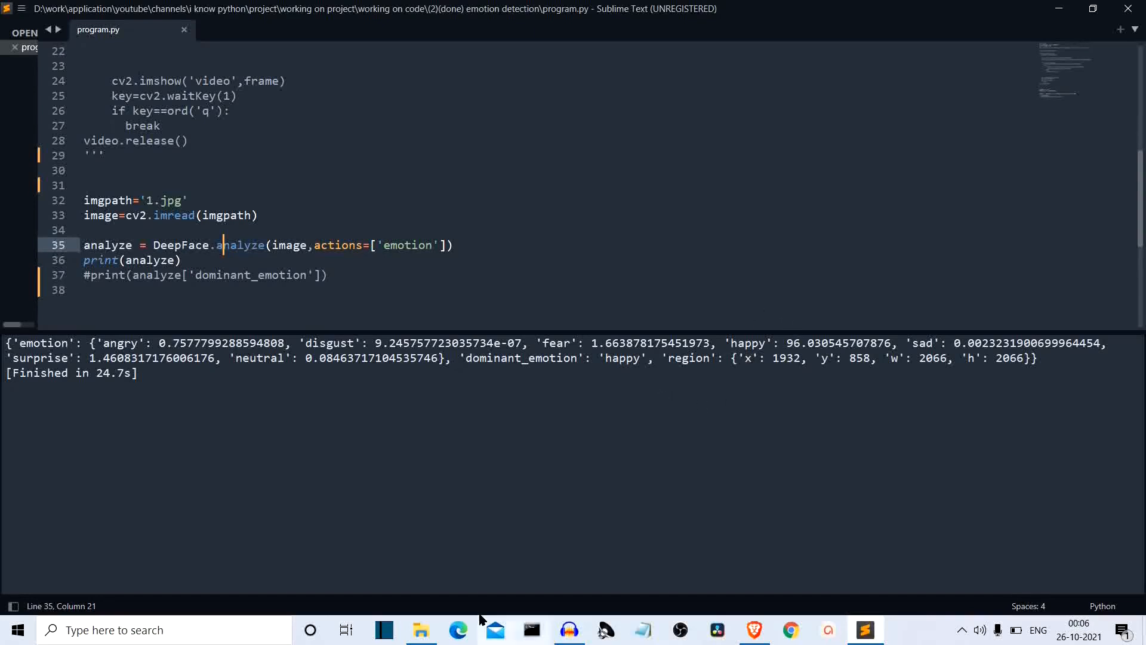
{"action": "mouse_move", "coordinate": [460, 618]}
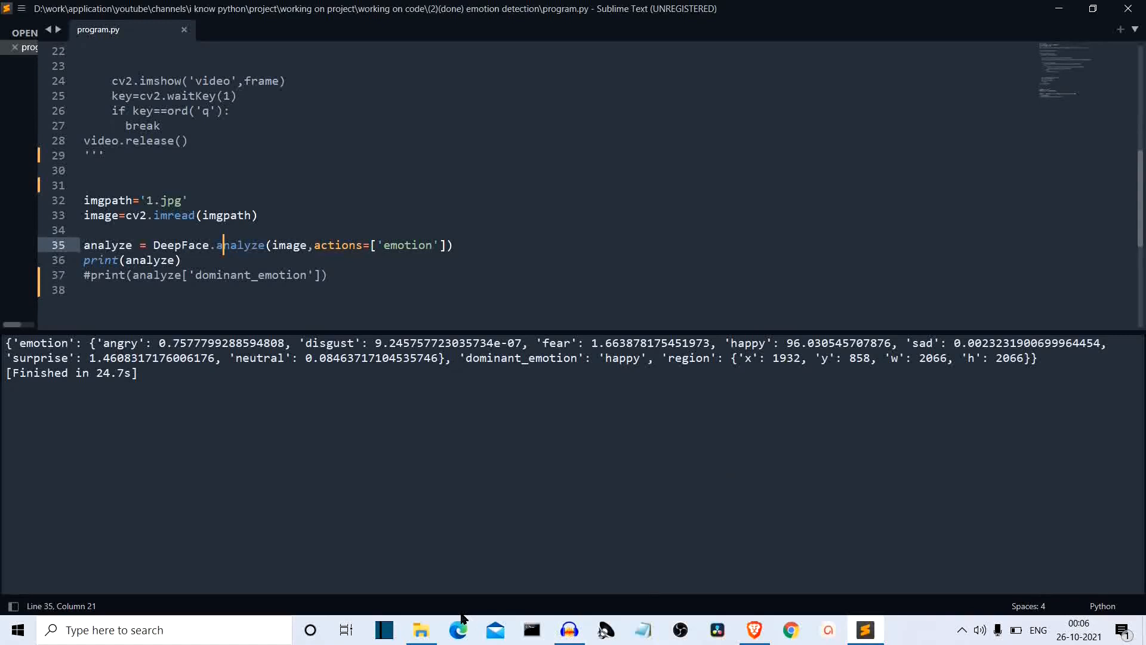
{"action": "mouse_move", "coordinate": [569, 365]}
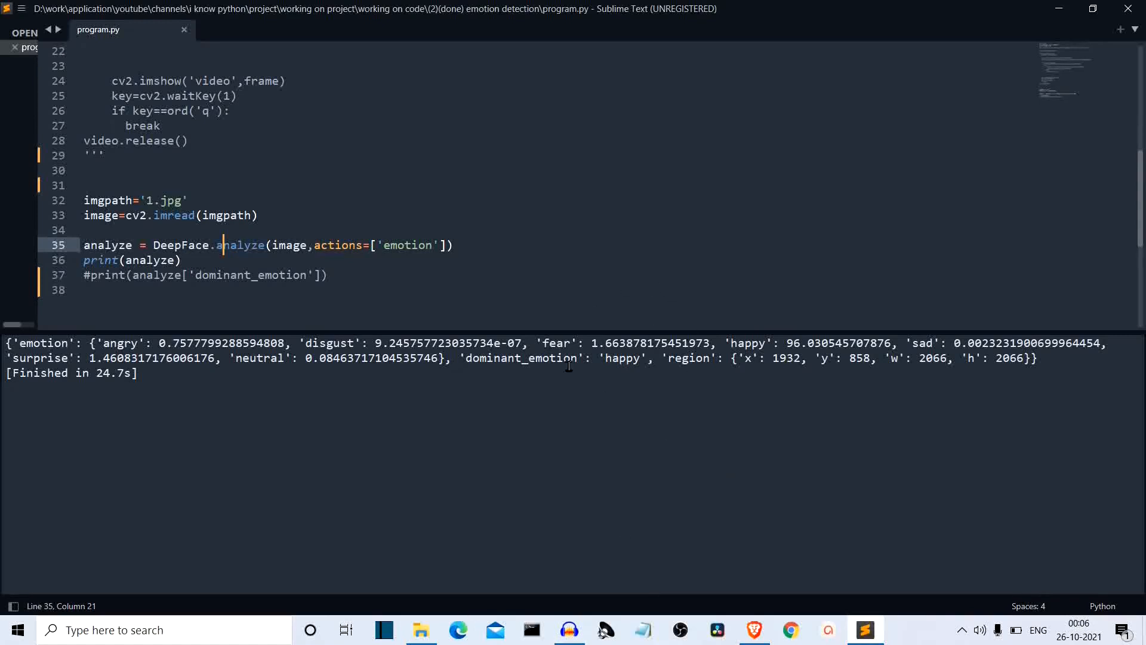
{"action": "mouse_move", "coordinate": [855, 372]}
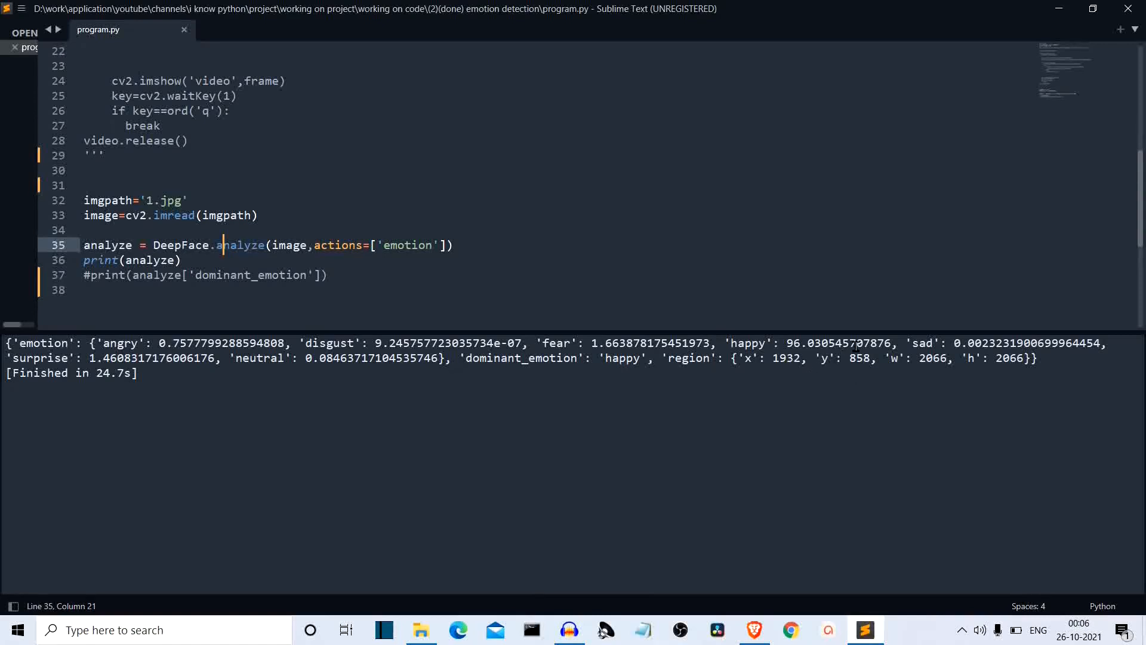
{"action": "mouse_move", "coordinate": [1072, 267]}
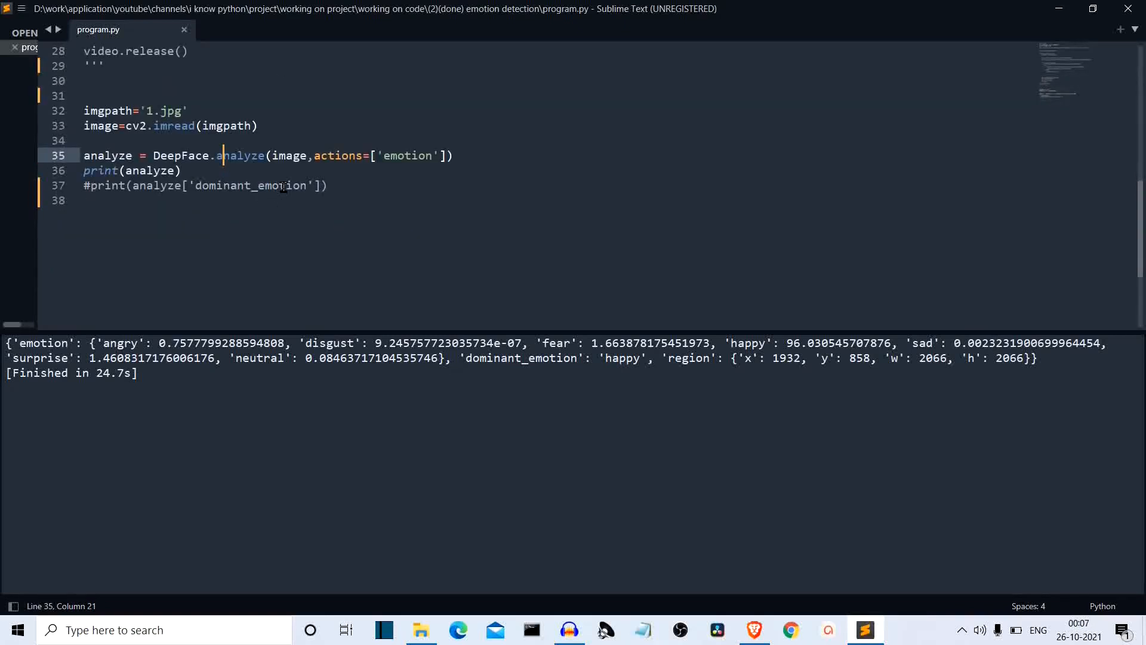
{"action": "mouse_move", "coordinate": [715, 432]}
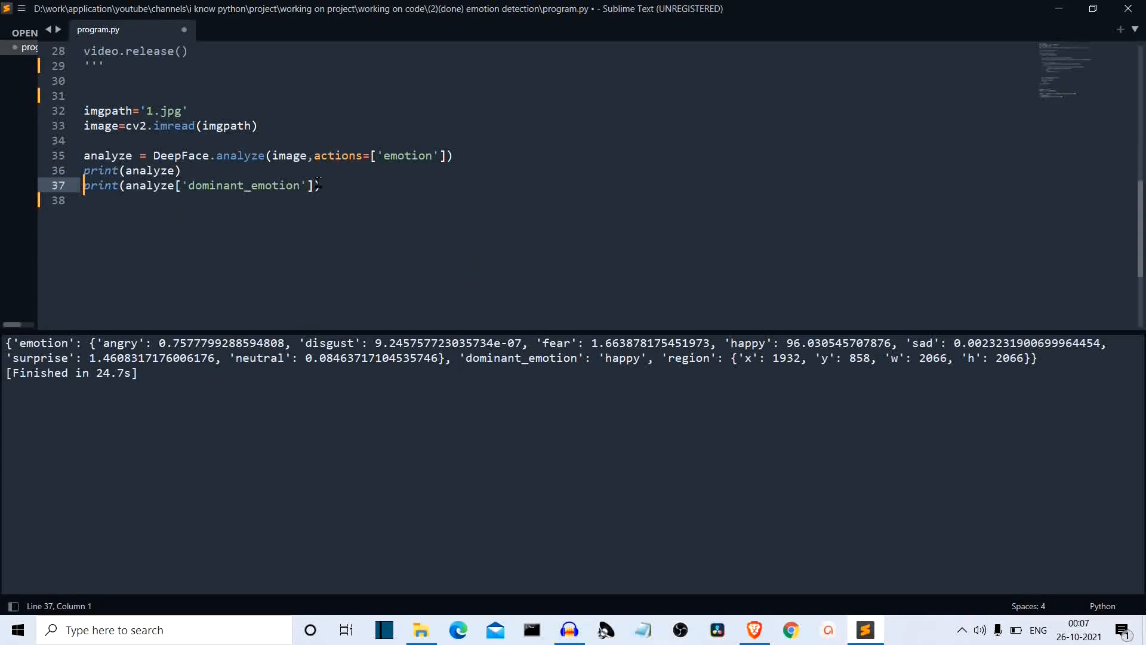
{"action": "mouse_move", "coordinate": [310, 144]}
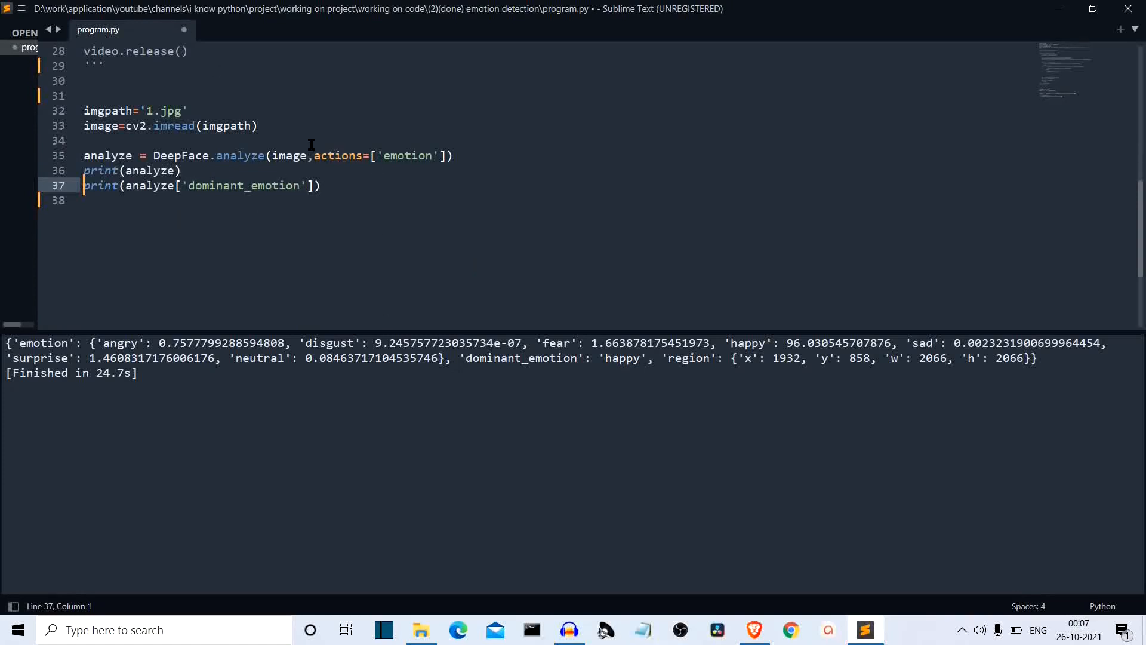
Step: Uncomment the dominant_emotion print, comment out print(analyze), and run to output 'happy'
{"action": "left_click", "coordinate": [319, 185]}
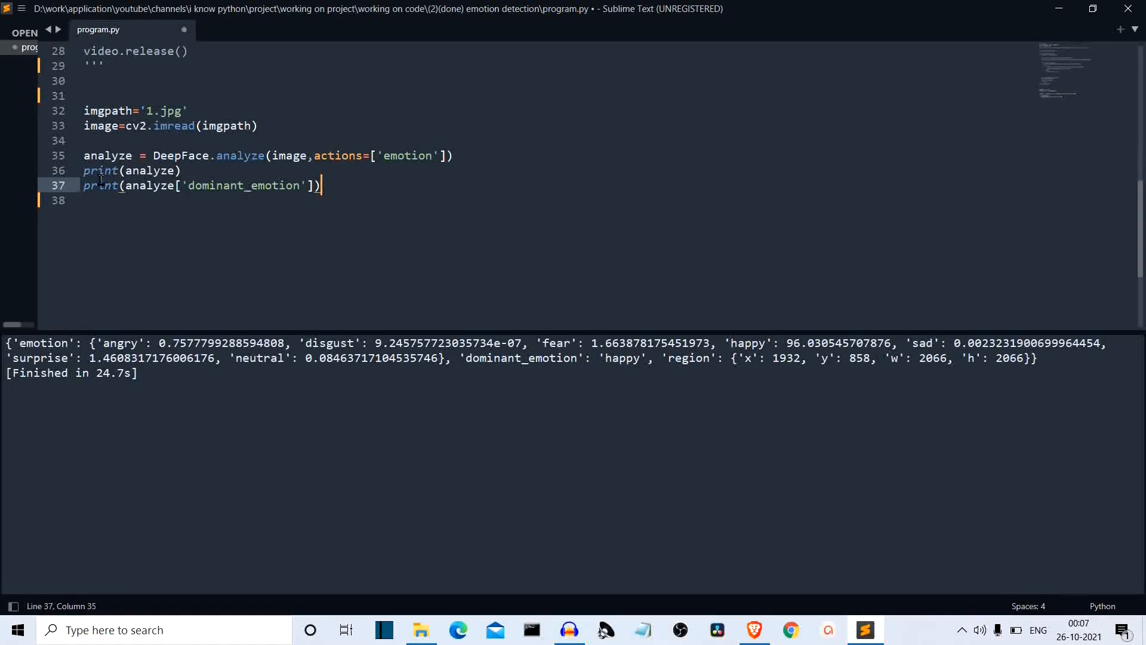
{"action": "left_click_drag", "start_coordinate": [83, 170], "coordinate": [84, 185]}
{"action": "type", "text": "#"}
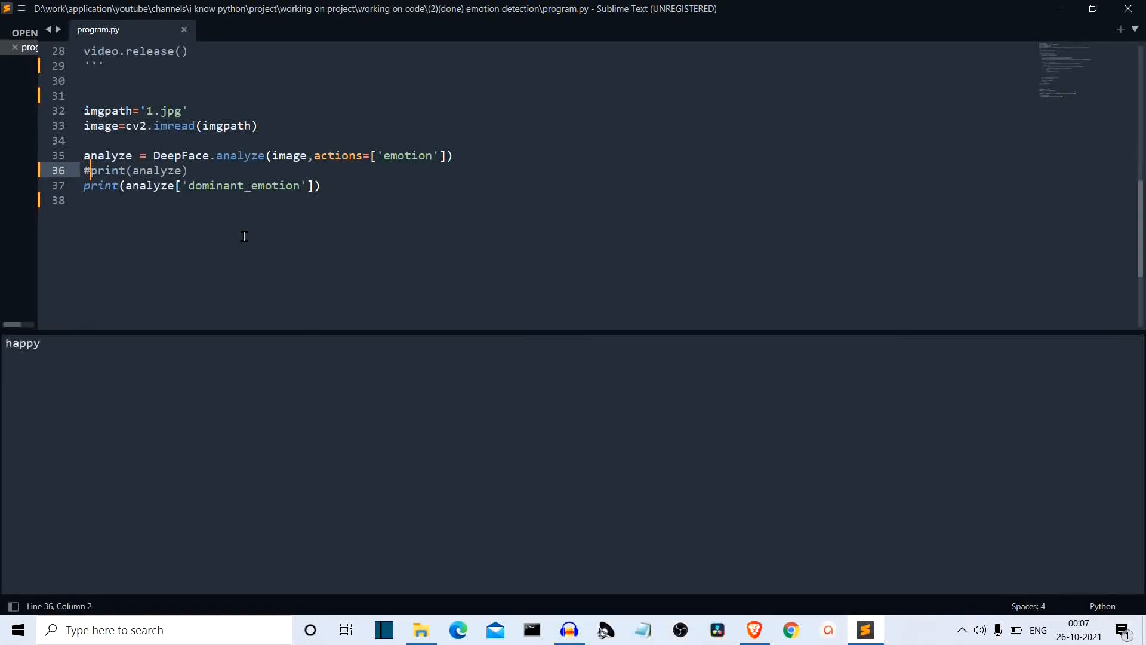
{"action": "key", "text": "ctrl+b"}
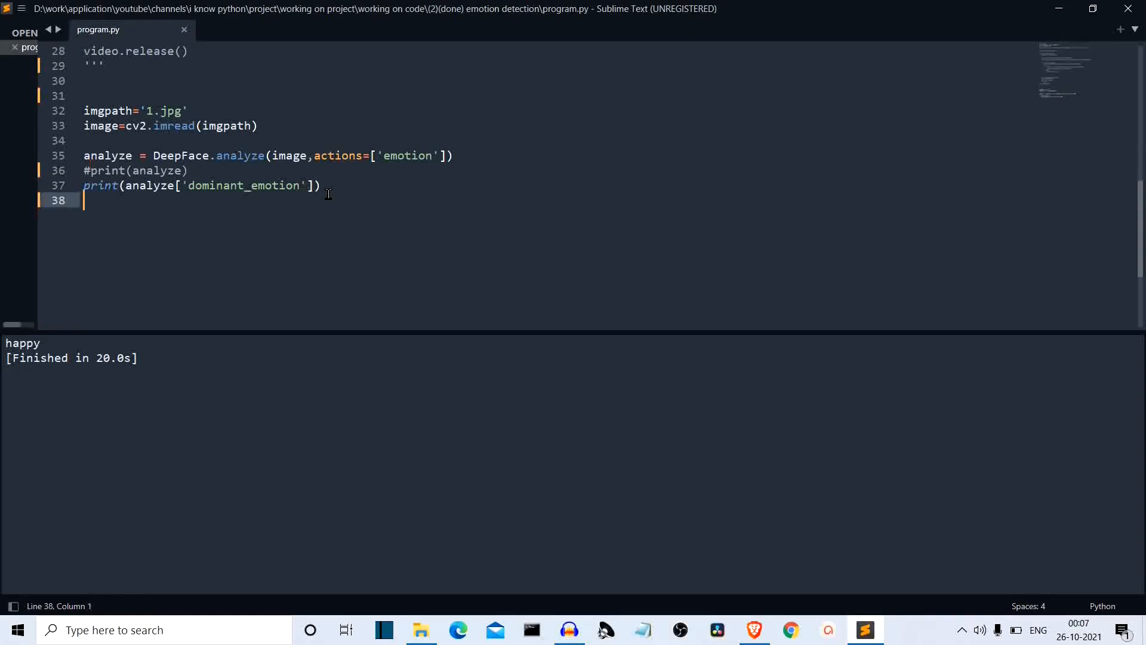
Step: Quote out the still-image test code with ''' and remove the quotes closing the webcam block
{"action": "type", "text": "'''"}
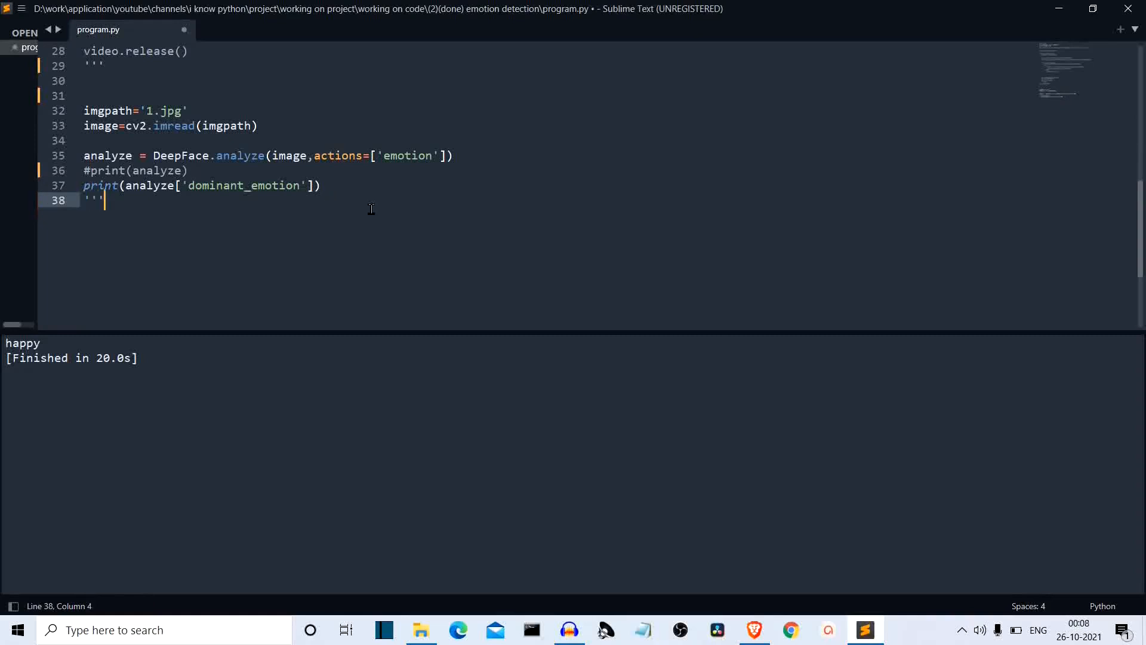
{"action": "scroll", "scroll_direction": "up", "scroll_amount": 3}
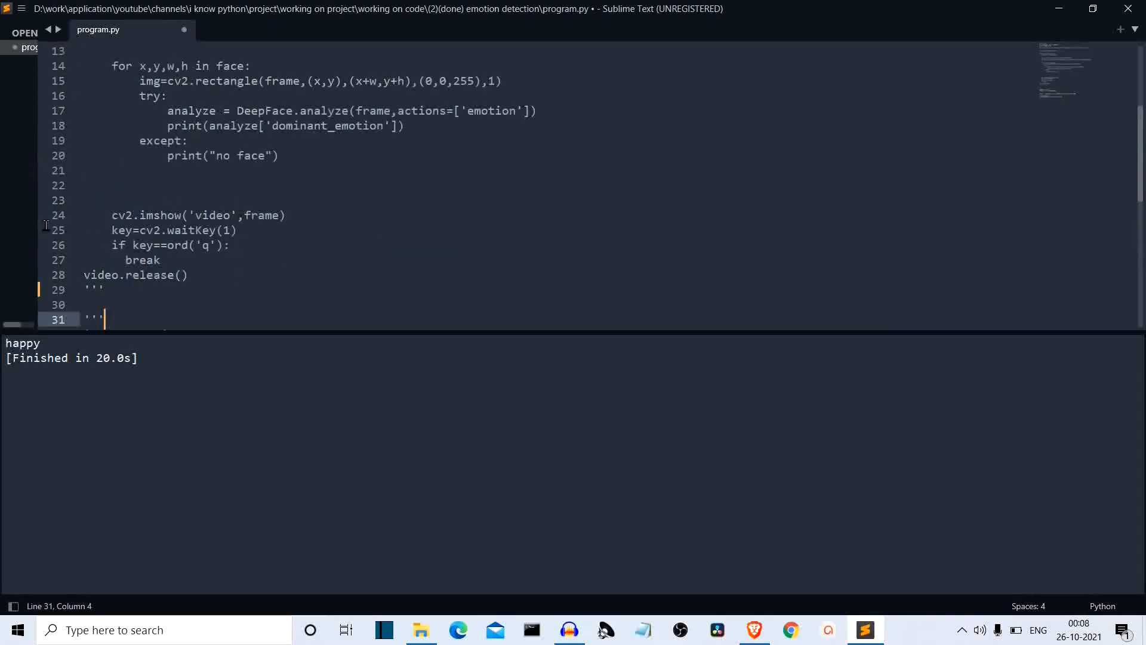
{"action": "left_click", "coordinate": [124, 291]}
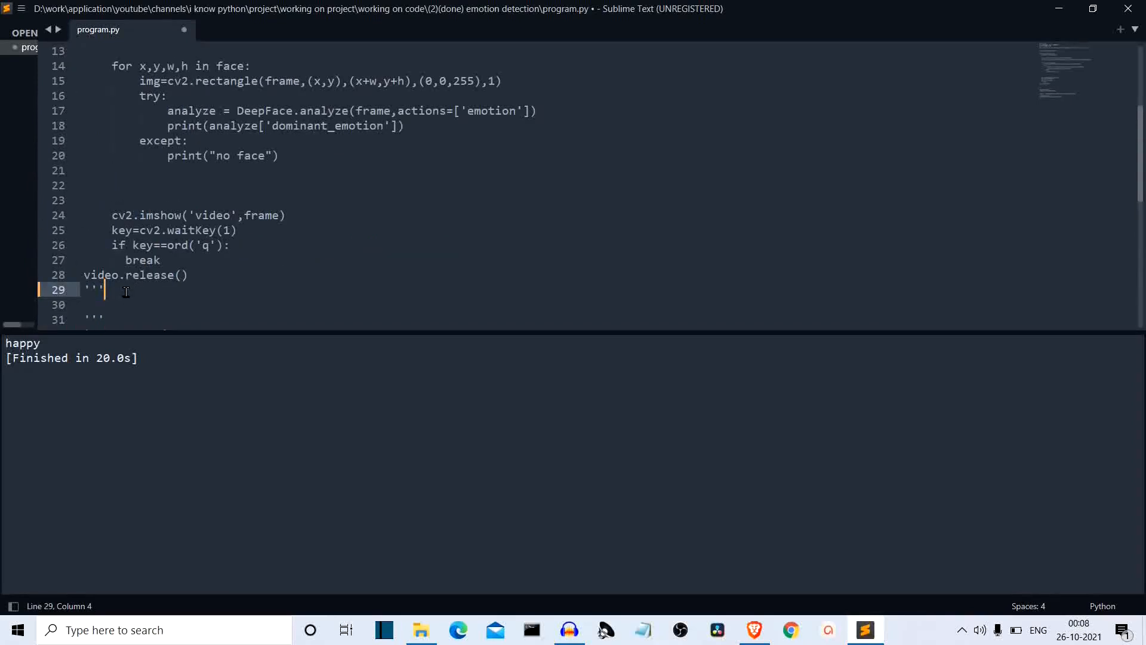
{"action": "scroll", "scroll_direction": "up", "scroll_amount": 3}
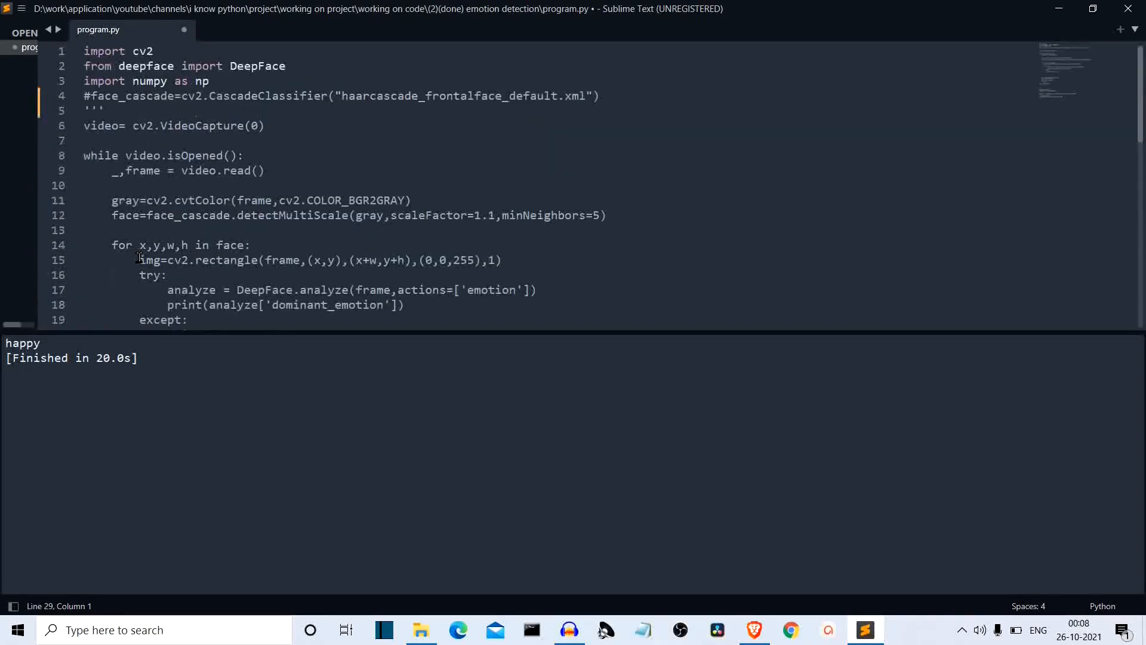
{"action": "left_click", "coordinate": [102, 111]}
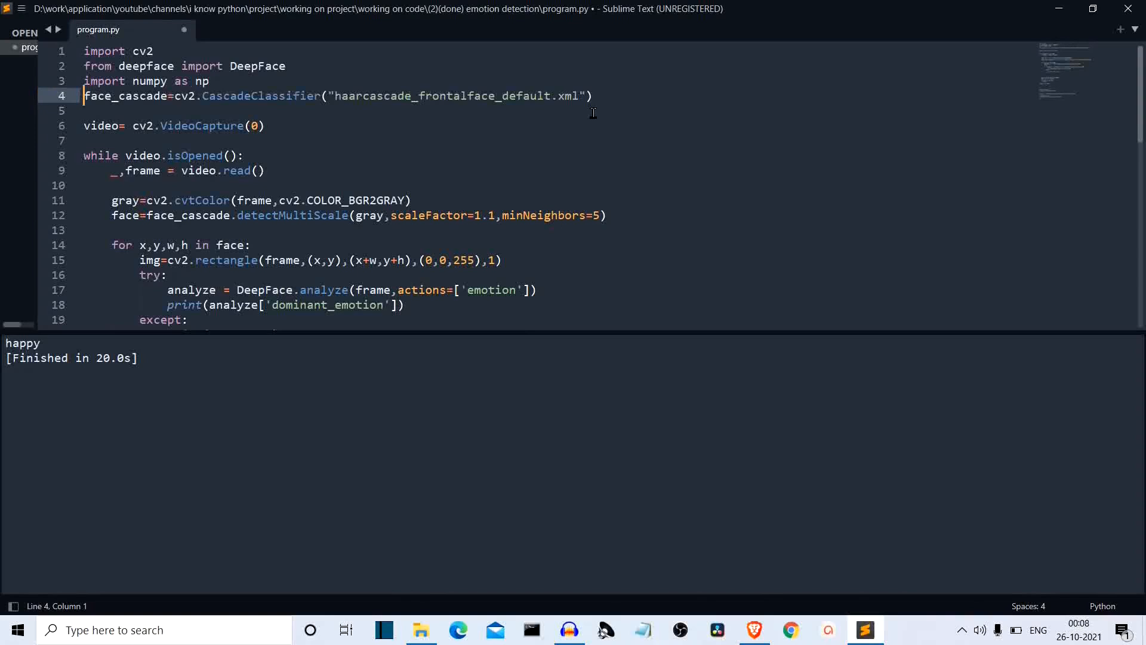
Step: Add a blank line after the imports, leaving the face cascade line and webcam loop active
{"action": "key", "text": "enter"}
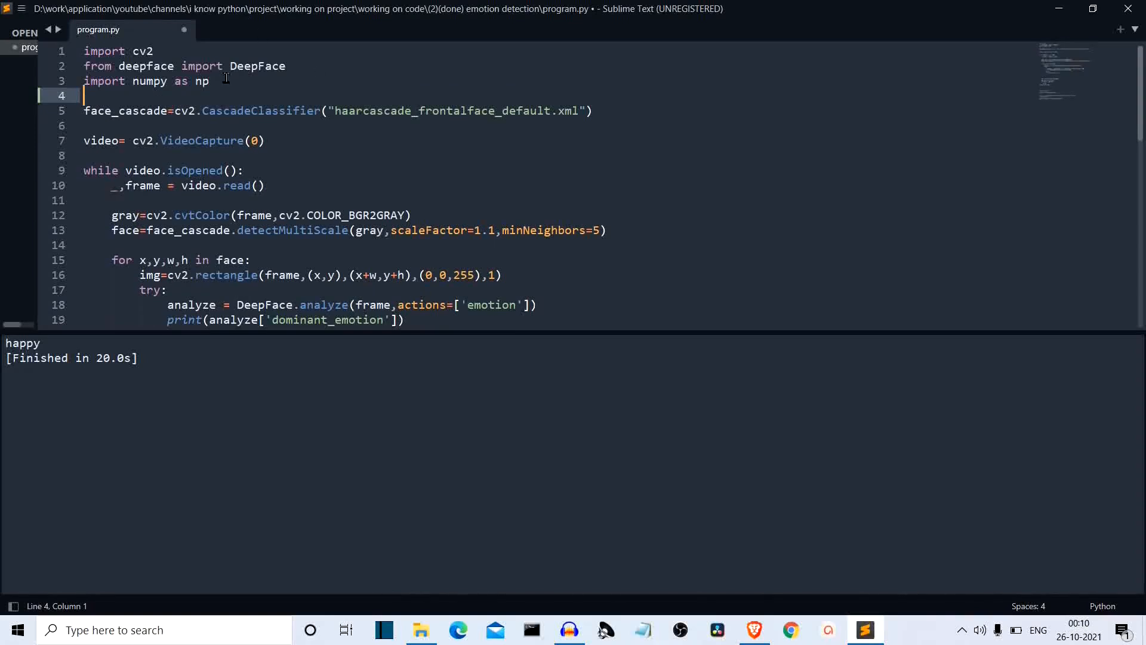
{"action": "mouse_move", "coordinate": [172, 52]}
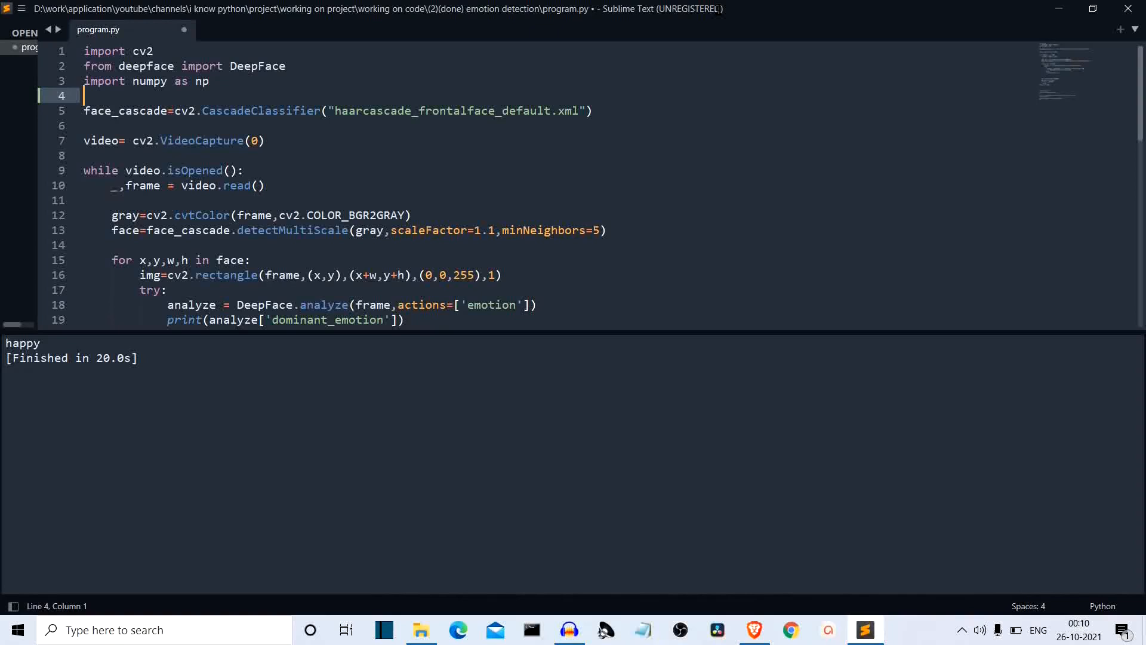
{"action": "mouse_move", "coordinate": [438, 256]}
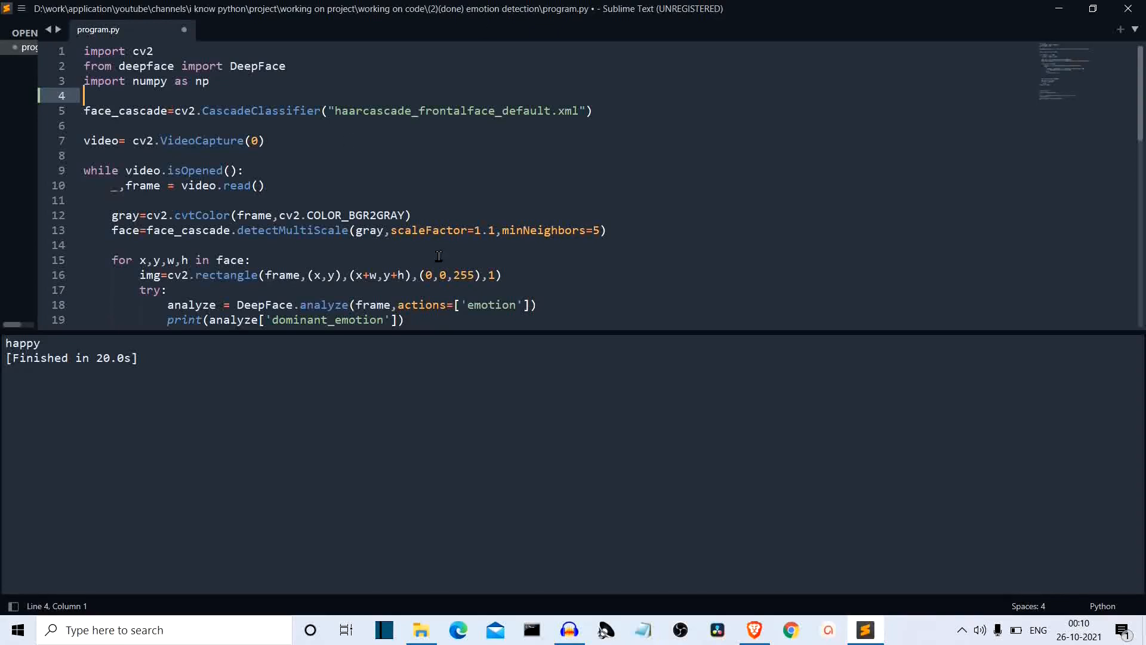
{"action": "scroll", "scroll_direction": "down", "scroll_amount": 3}
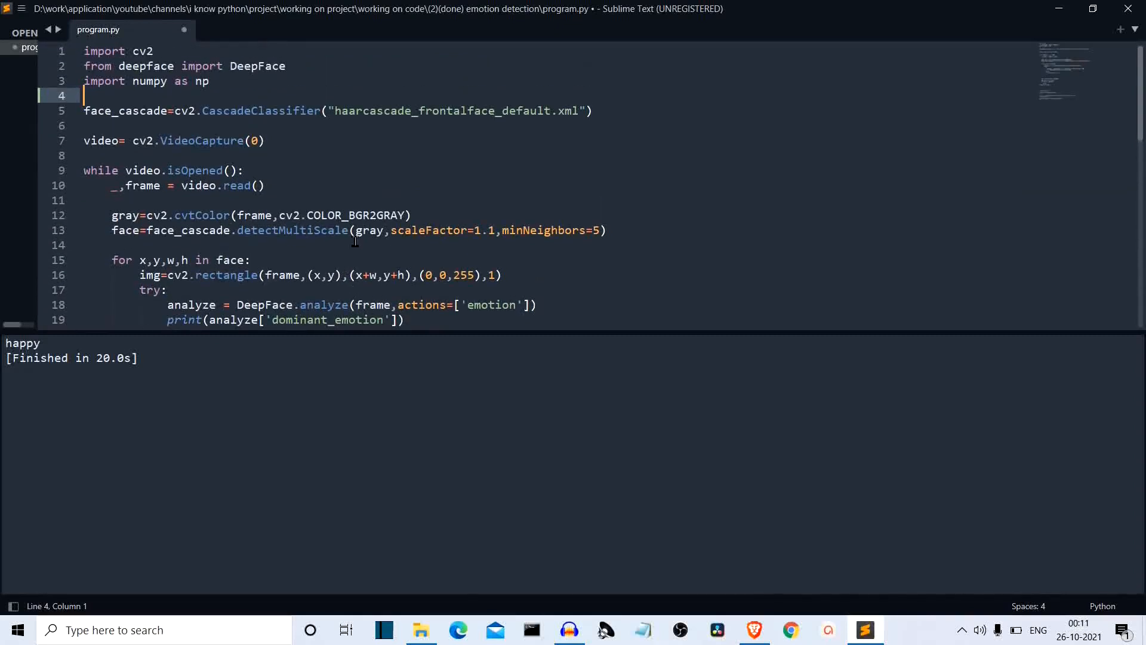
{"action": "mouse_move", "coordinate": [358, 208]}
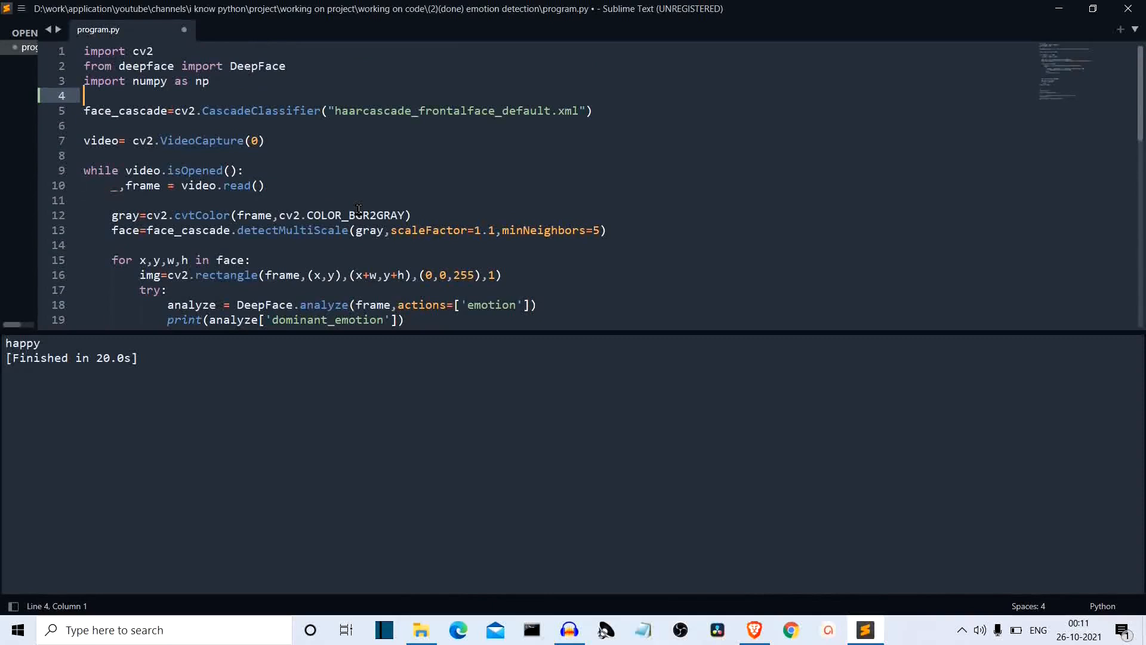
{"action": "mouse_move", "coordinate": [342, 141]}
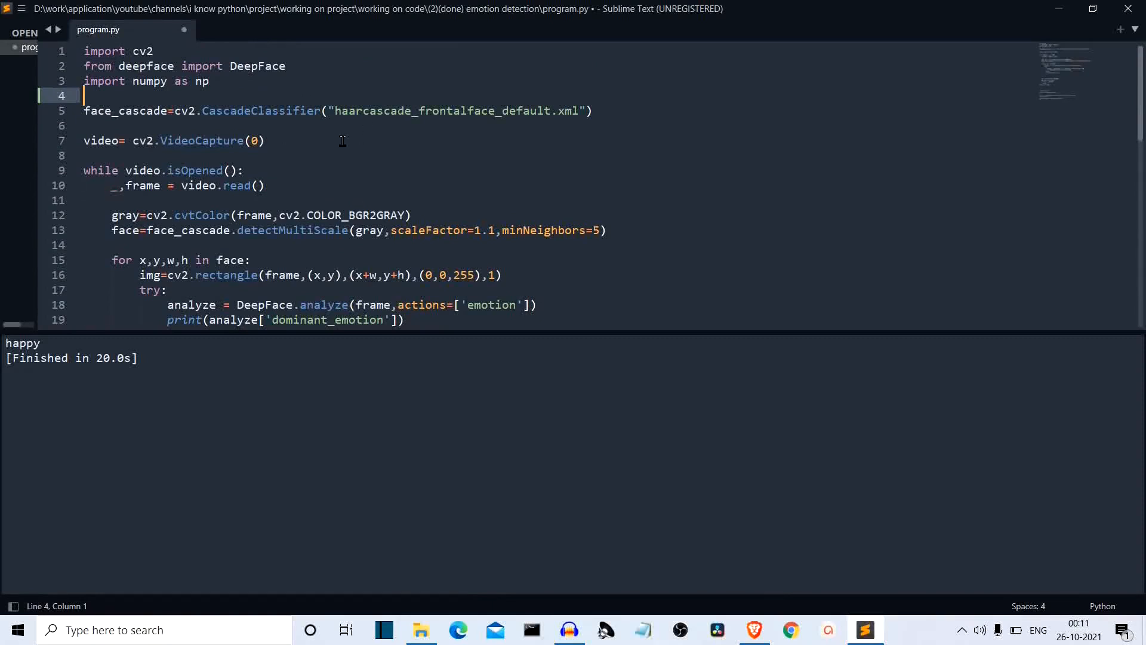
{"action": "mouse_move", "coordinate": [115, 120]}
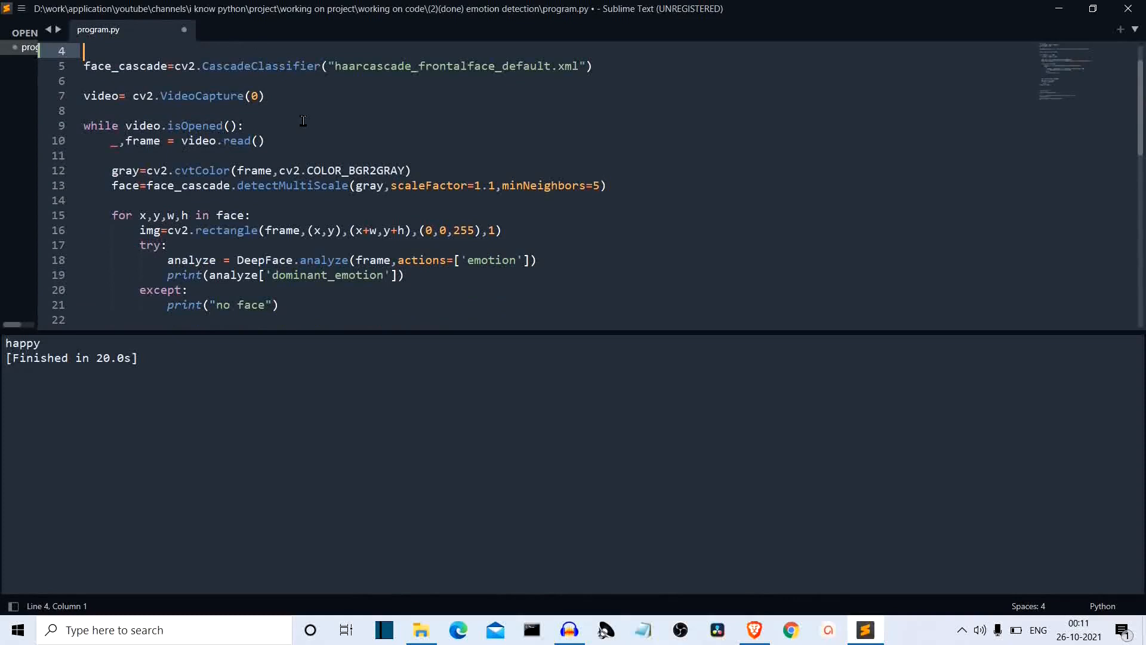
{"action": "mouse_move", "coordinate": [270, 102]}
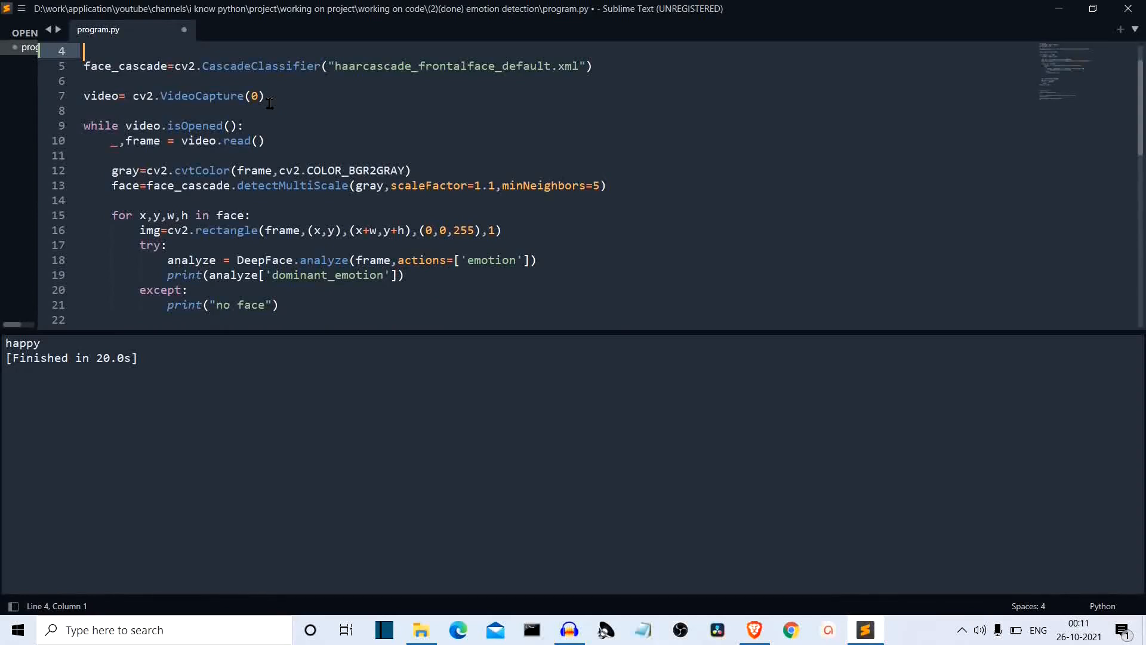
{"action": "mouse_move", "coordinate": [195, 125]}
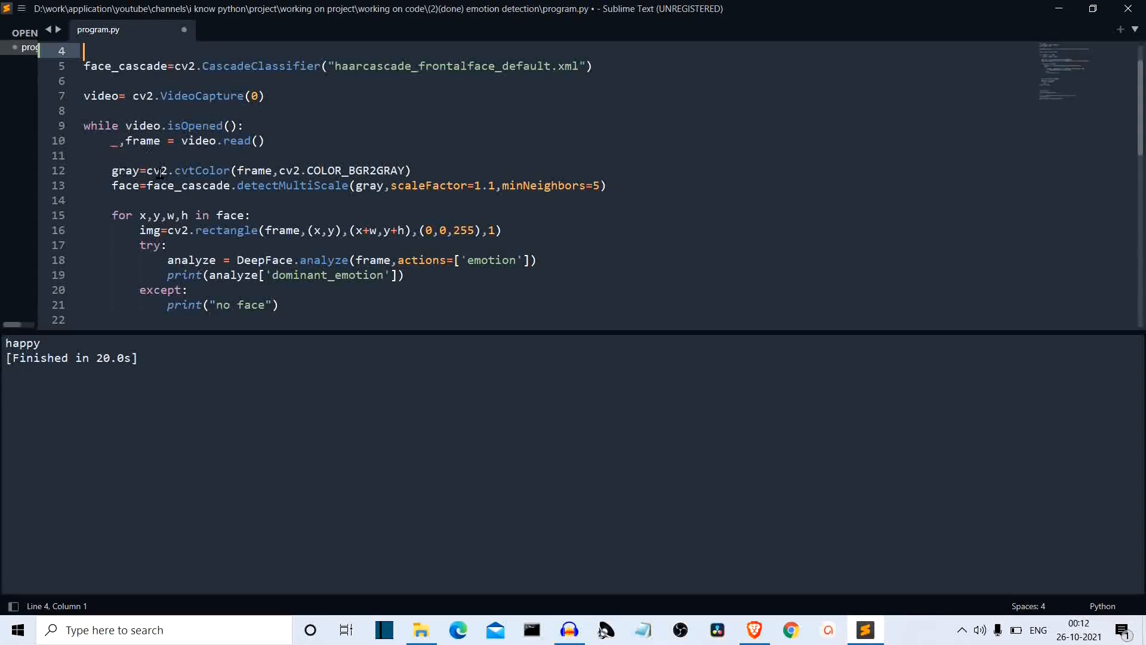
{"action": "mouse_move", "coordinate": [256, 147]}
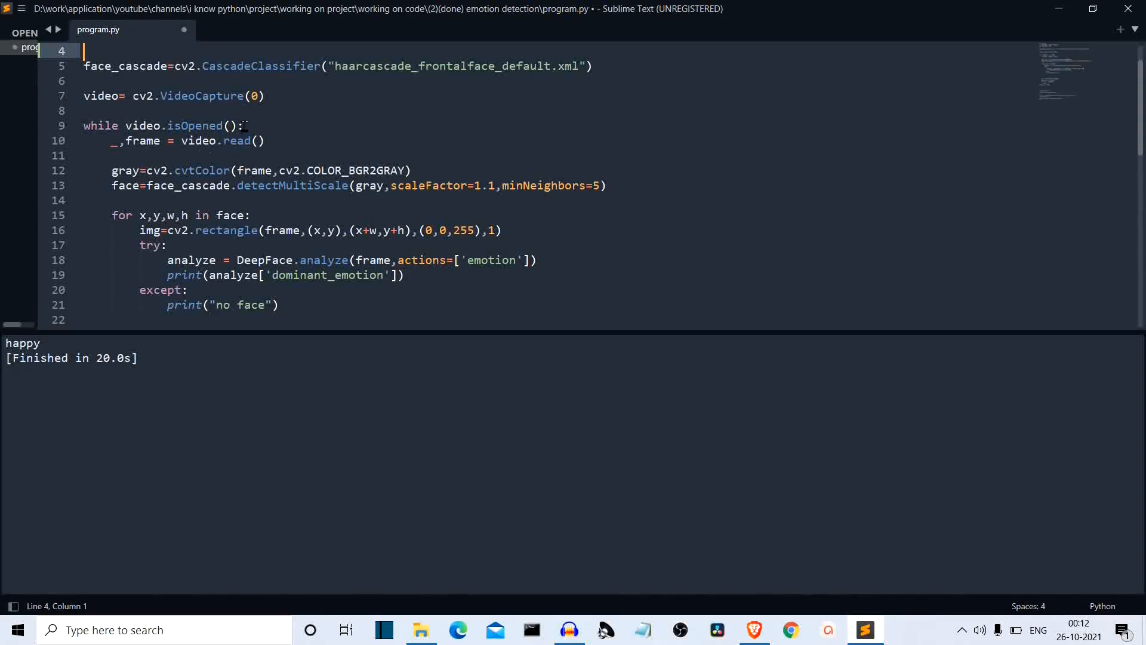
{"action": "mouse_move", "coordinate": [307, 123]}
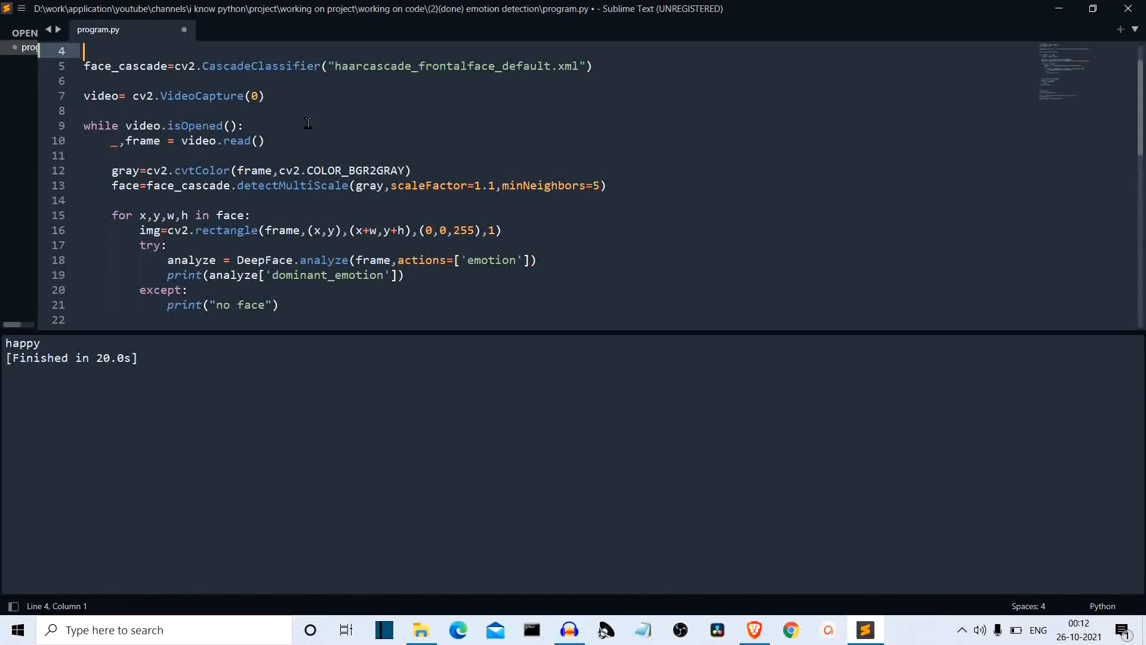
{"action": "mouse_move", "coordinate": [302, 206]}
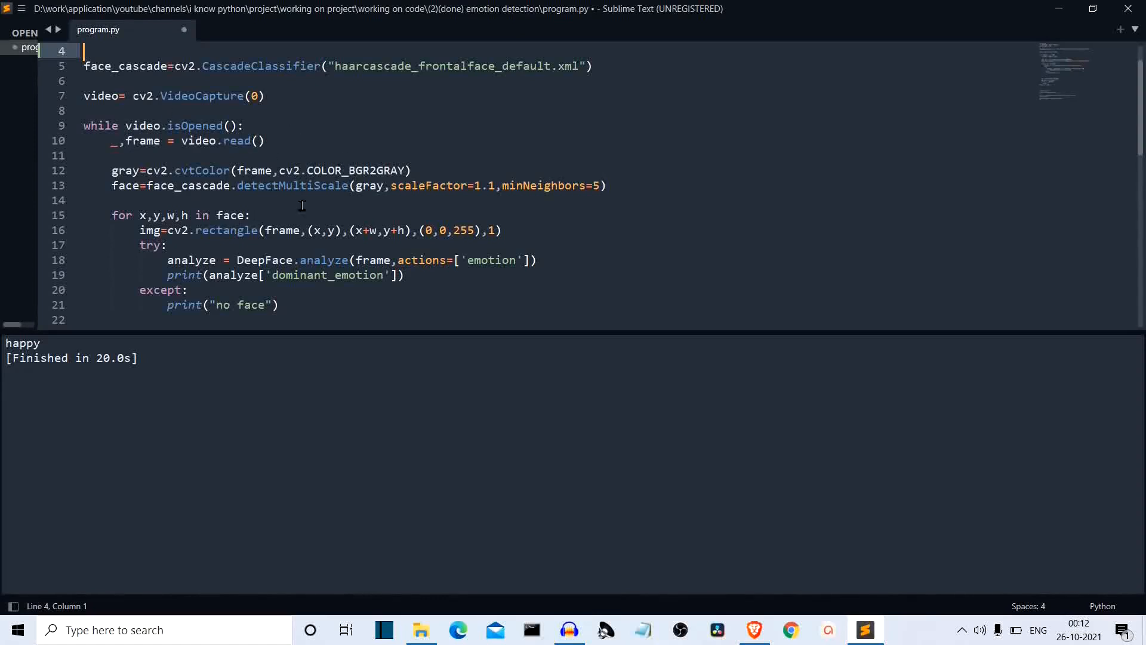
{"action": "mouse_move", "coordinate": [201, 78]}
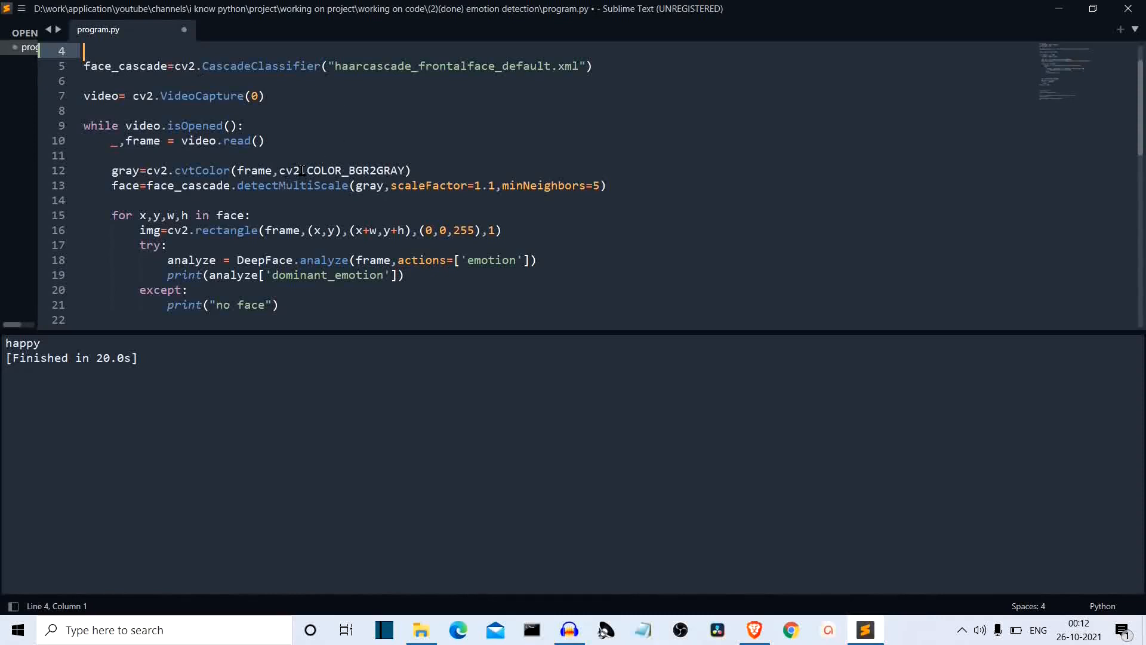
{"action": "mouse_move", "coordinate": [433, 141]}
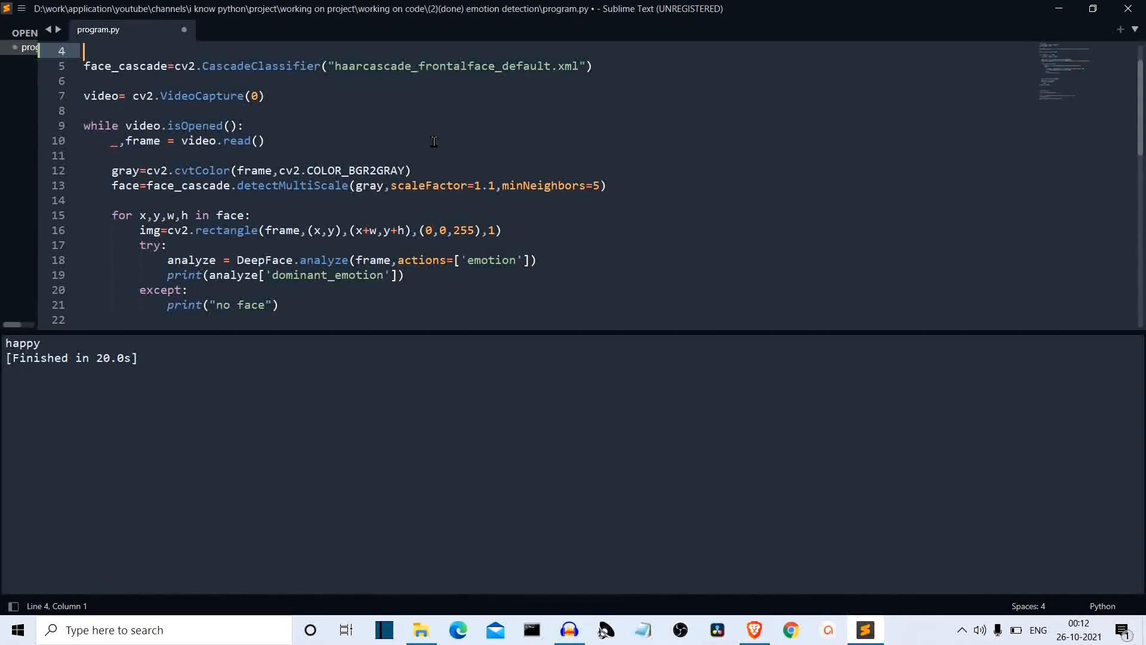
{"action": "mouse_move", "coordinate": [397, 187]}
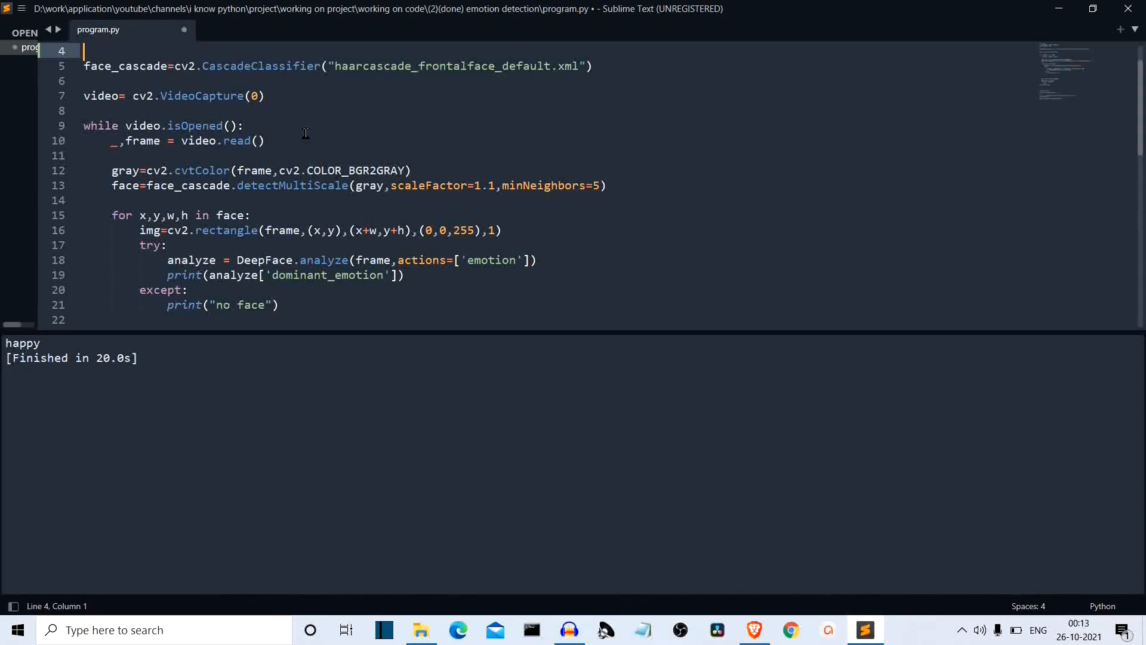
{"action": "mouse_move", "coordinate": [378, 171]}
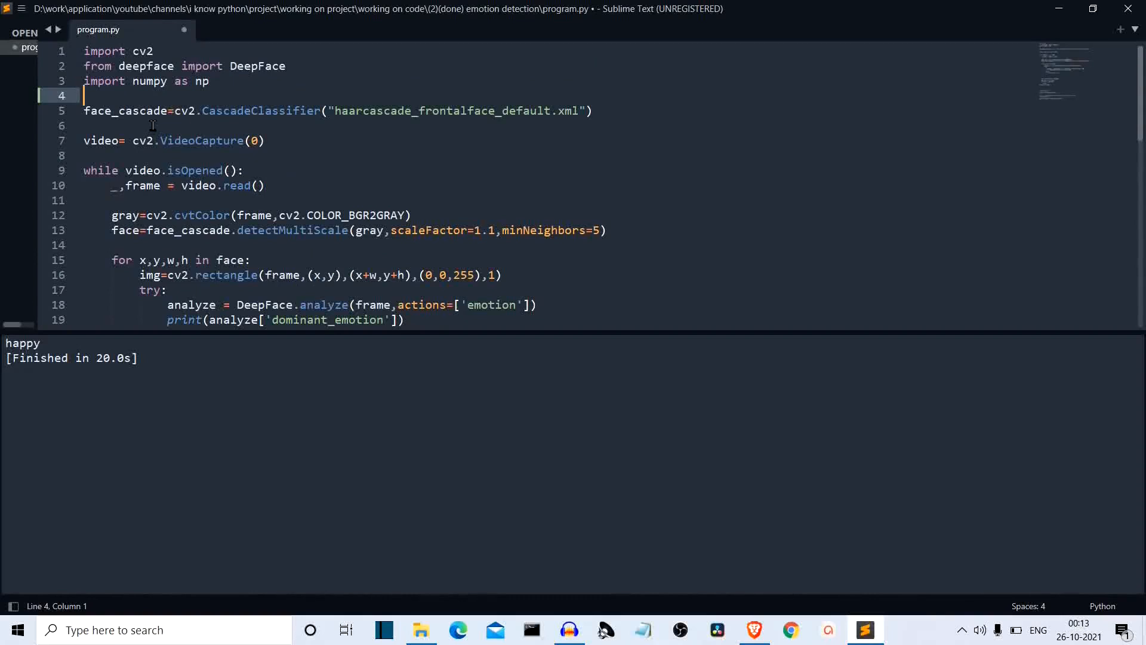
{"action": "scroll", "scroll_direction": "down", "scroll_amount": 3}
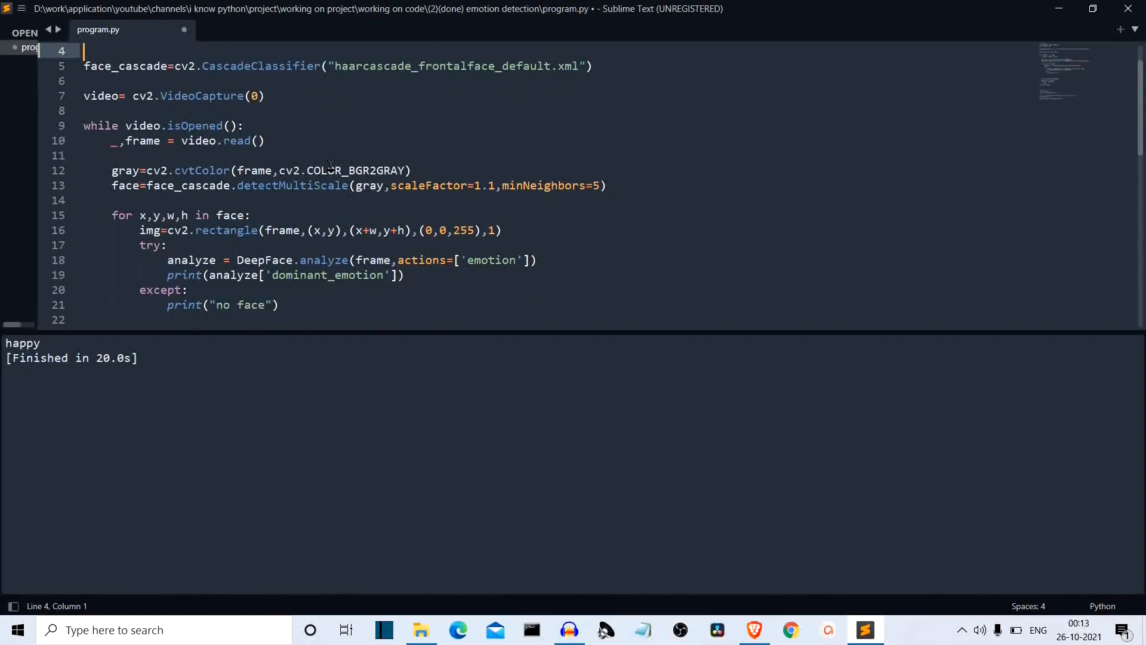
{"action": "mouse_move", "coordinate": [337, 140]}
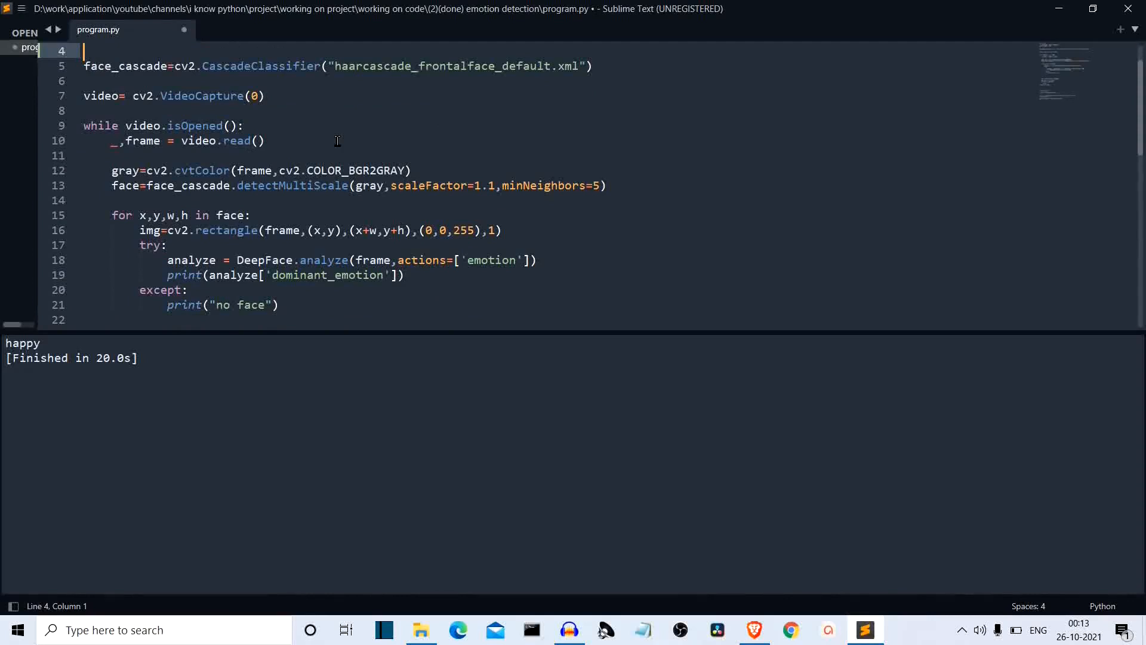
{"action": "mouse_move", "coordinate": [512, 76]}
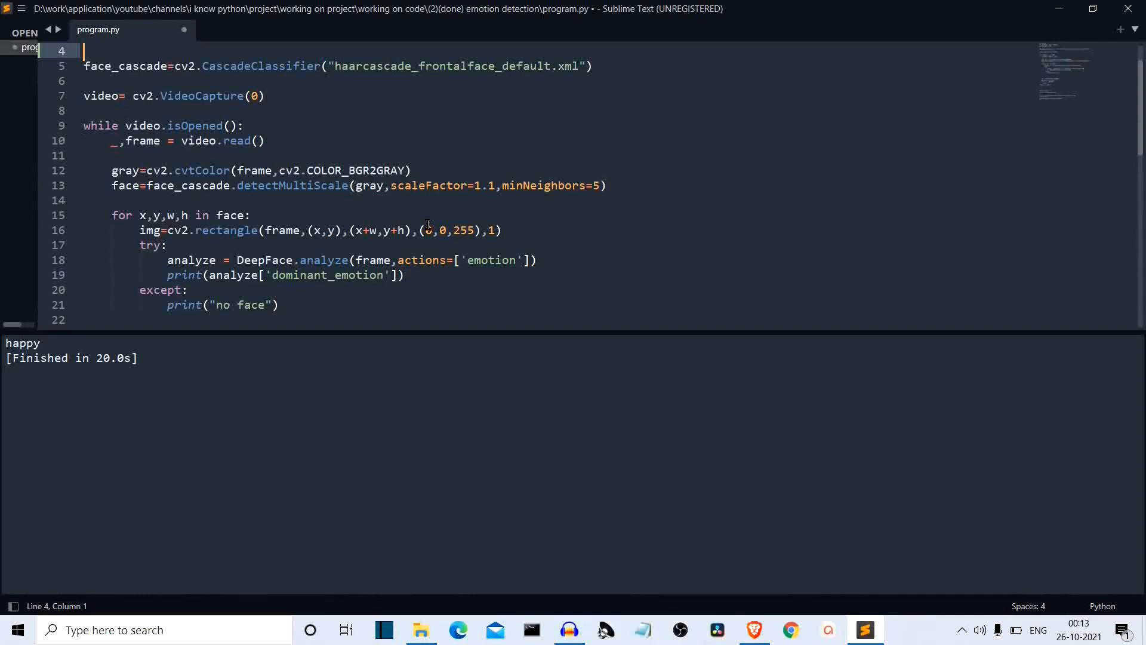
{"action": "mouse_move", "coordinate": [569, 155]}
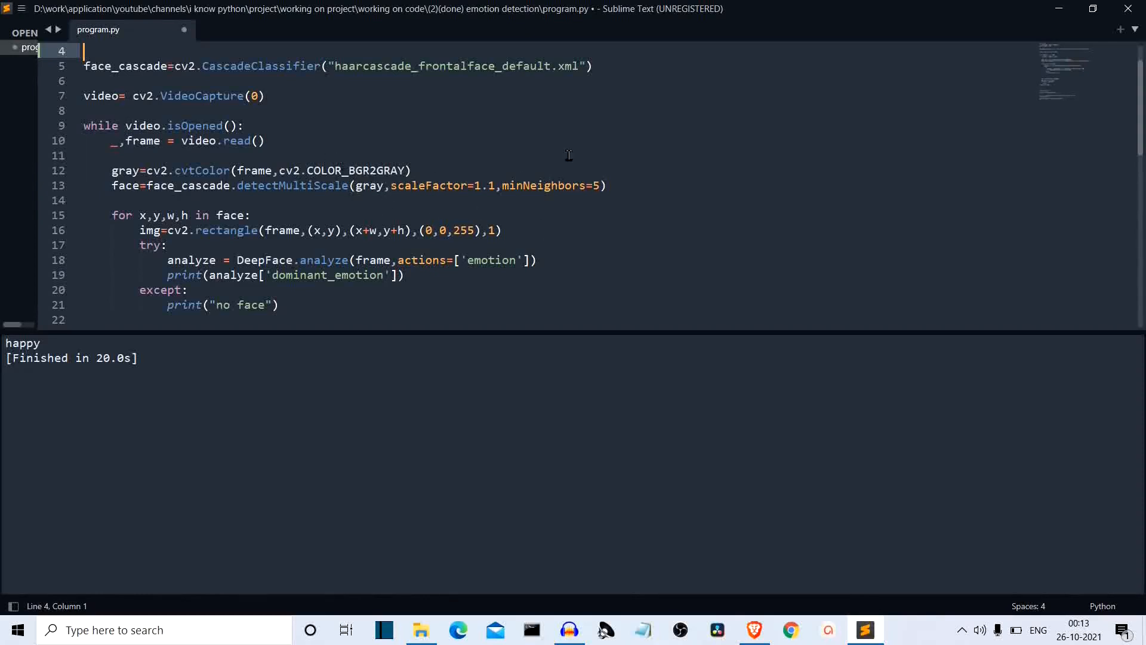
{"action": "mouse_move", "coordinate": [622, 124]}
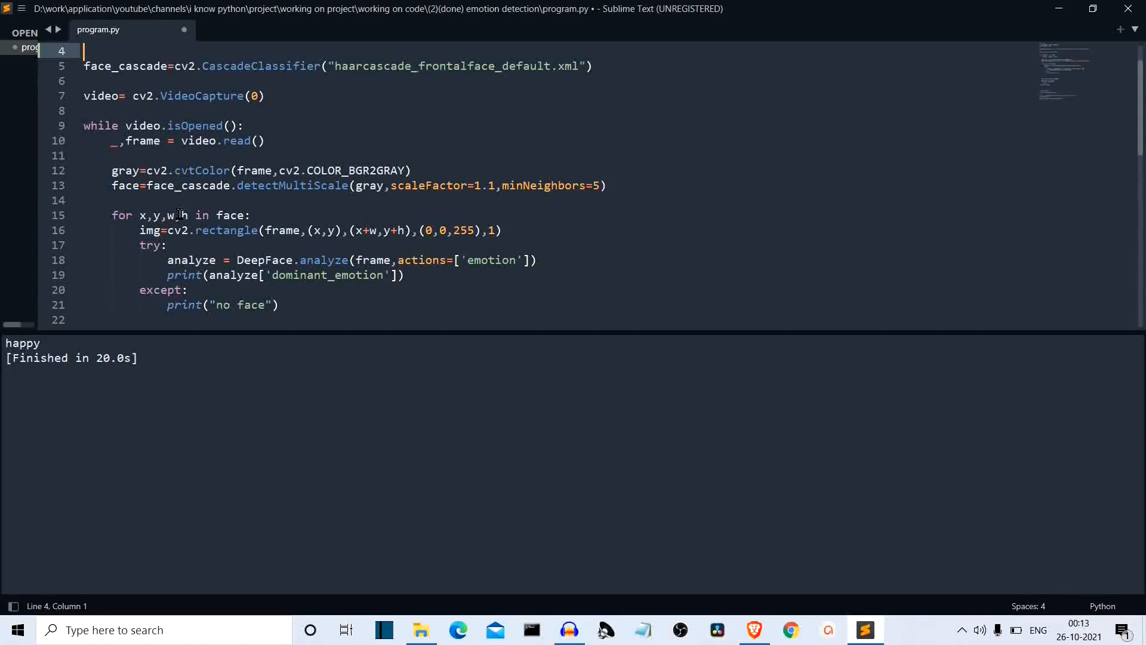
{"action": "mouse_move", "coordinate": [153, 278]}
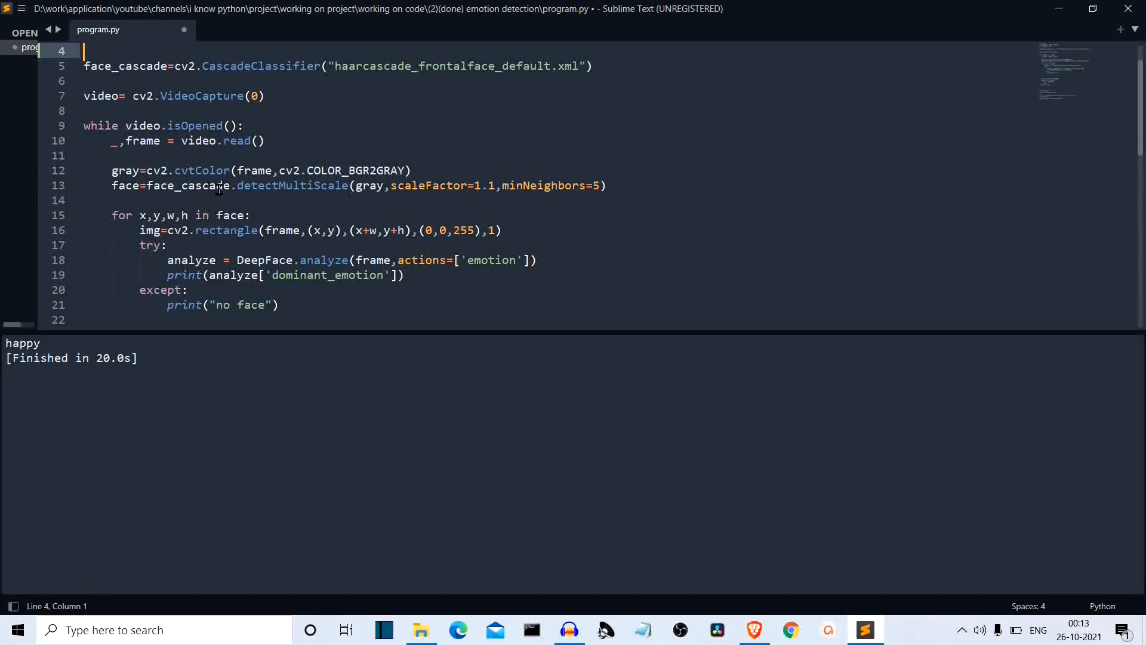
{"action": "mouse_move", "coordinate": [229, 292]}
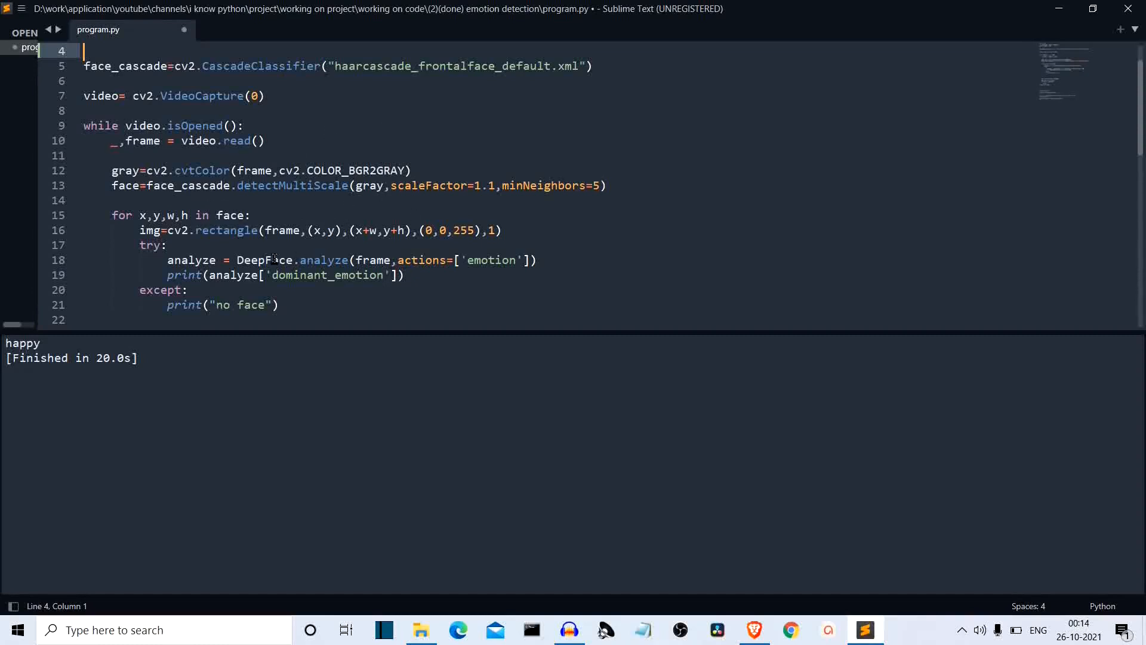
{"action": "mouse_move", "coordinate": [366, 158]}
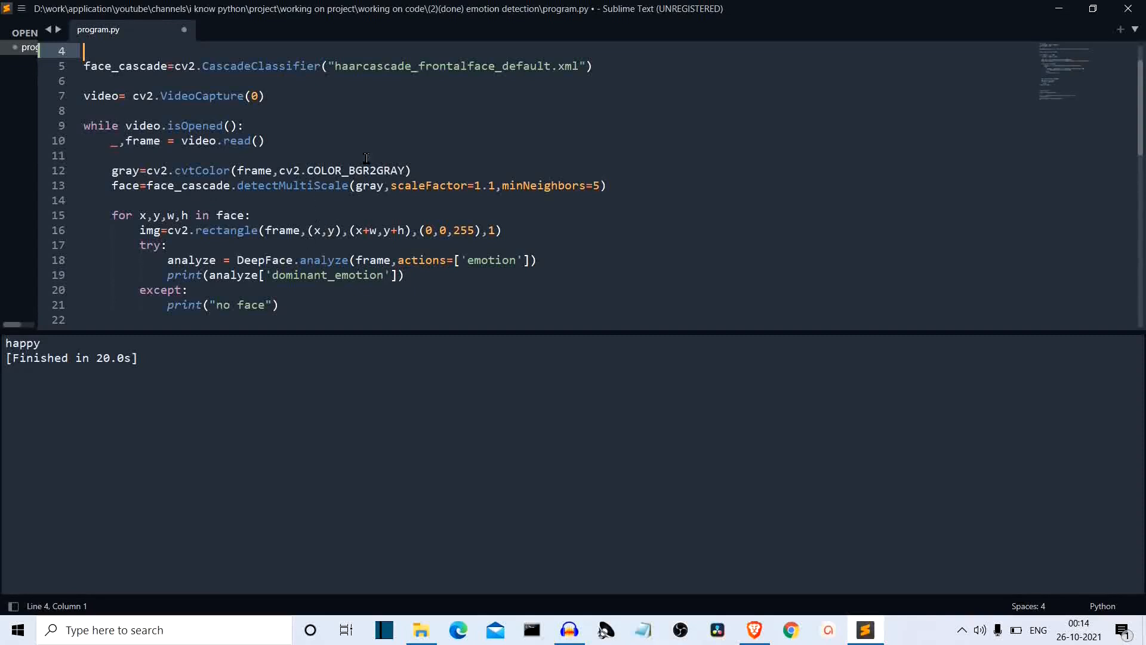
{"action": "mouse_move", "coordinate": [369, 224]}
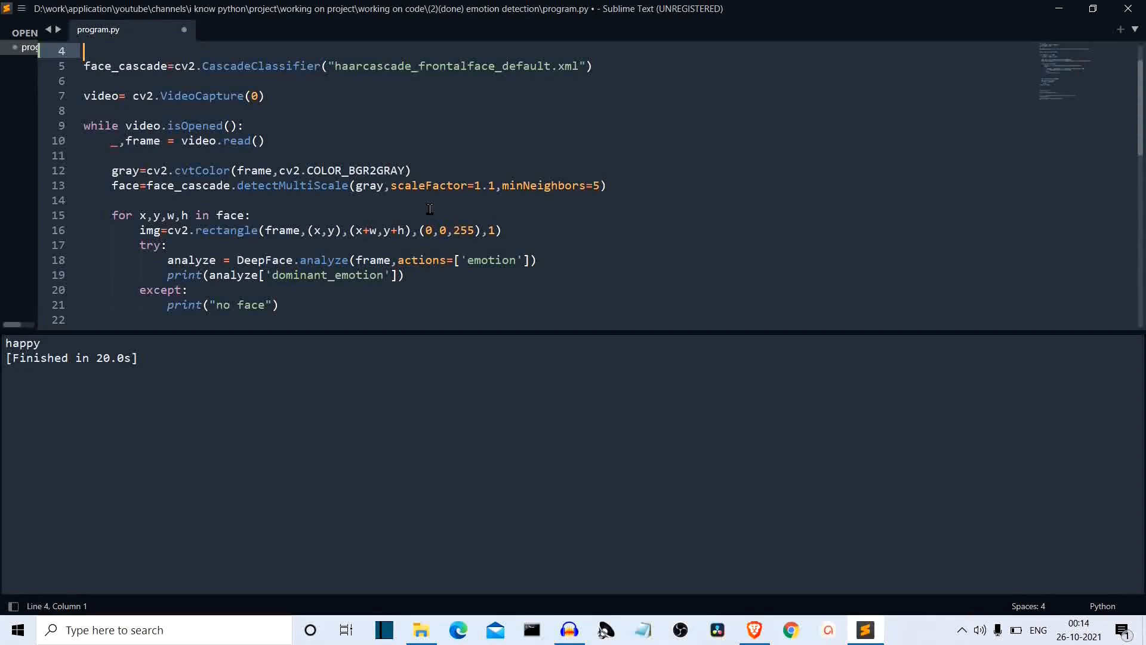
{"action": "mouse_move", "coordinate": [505, 229]}
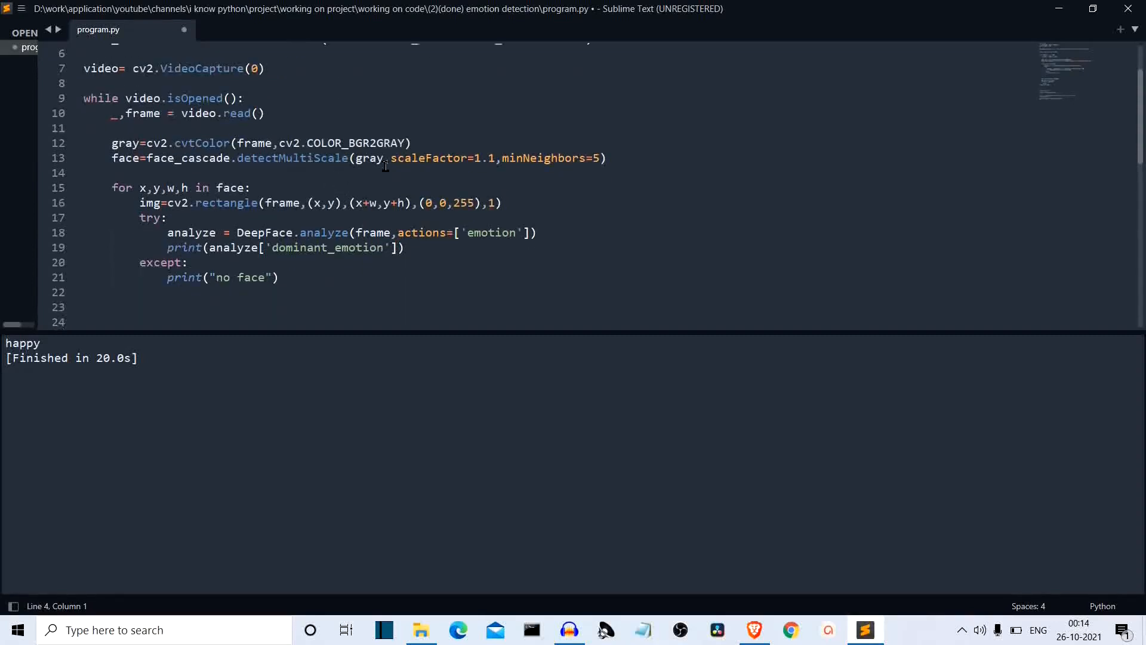
{"action": "scroll", "scroll_direction": "down", "scroll_amount": 3}
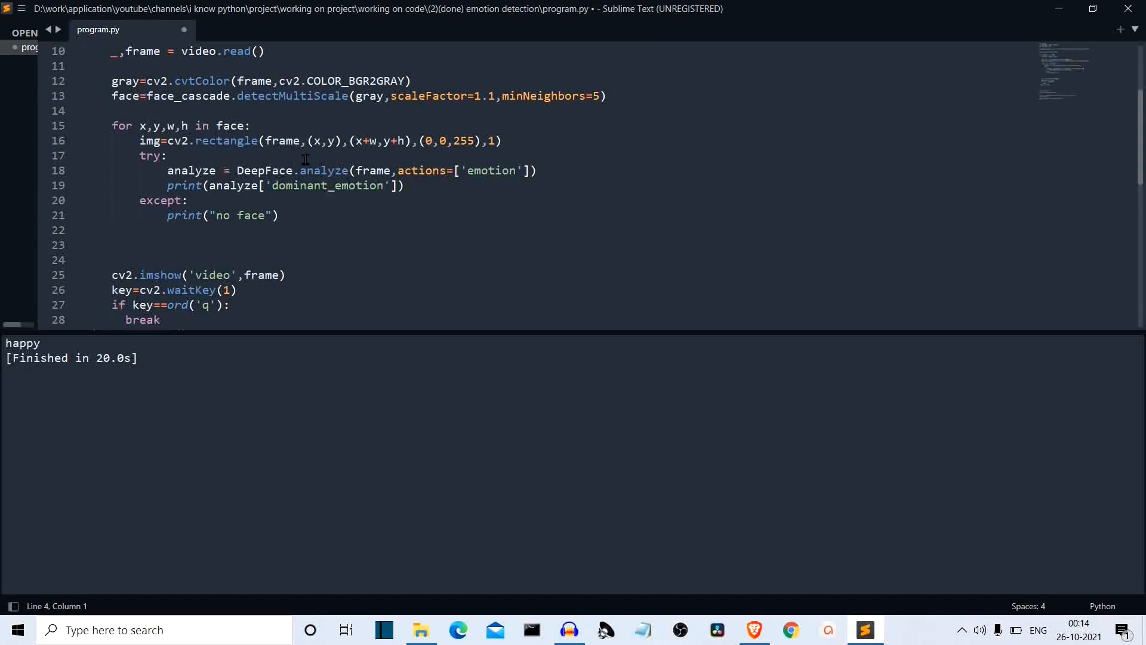
{"action": "mouse_move", "coordinate": [322, 170]}
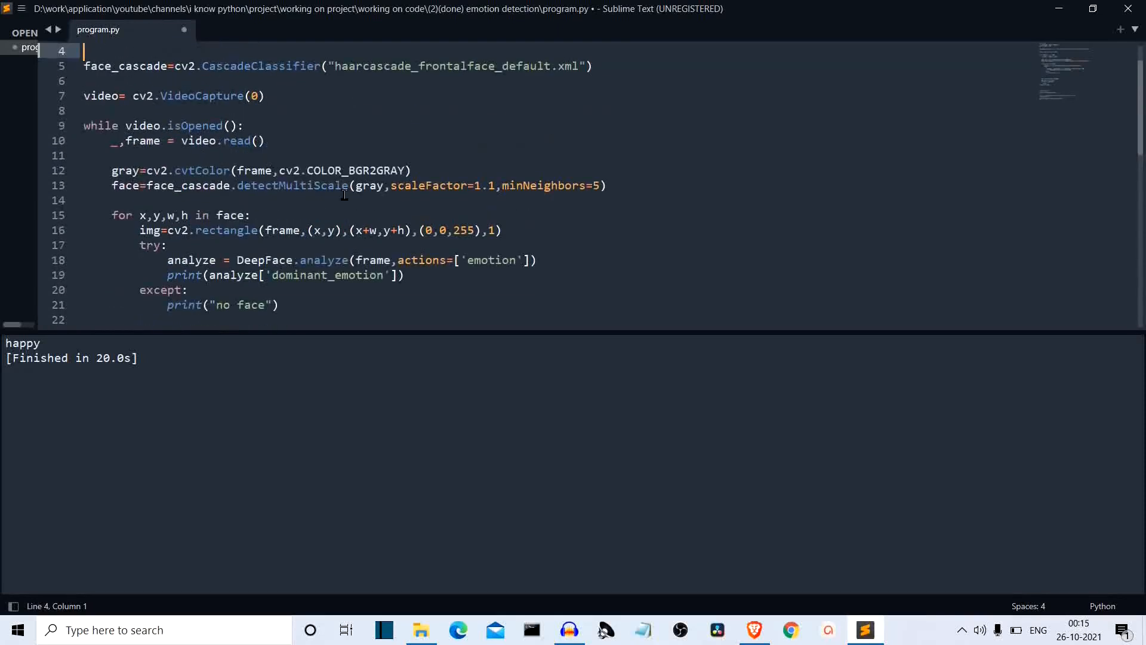
{"action": "scroll", "scroll_direction": "down", "scroll_amount": 3}
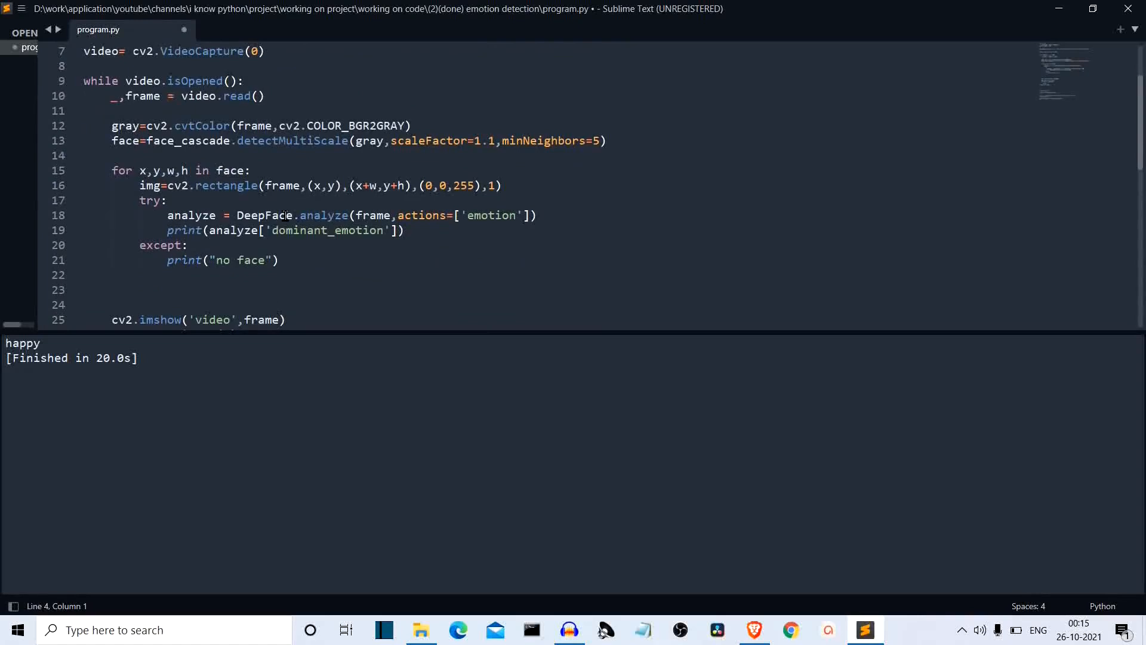
{"action": "scroll", "scroll_direction": "down", "scroll_amount": 3}
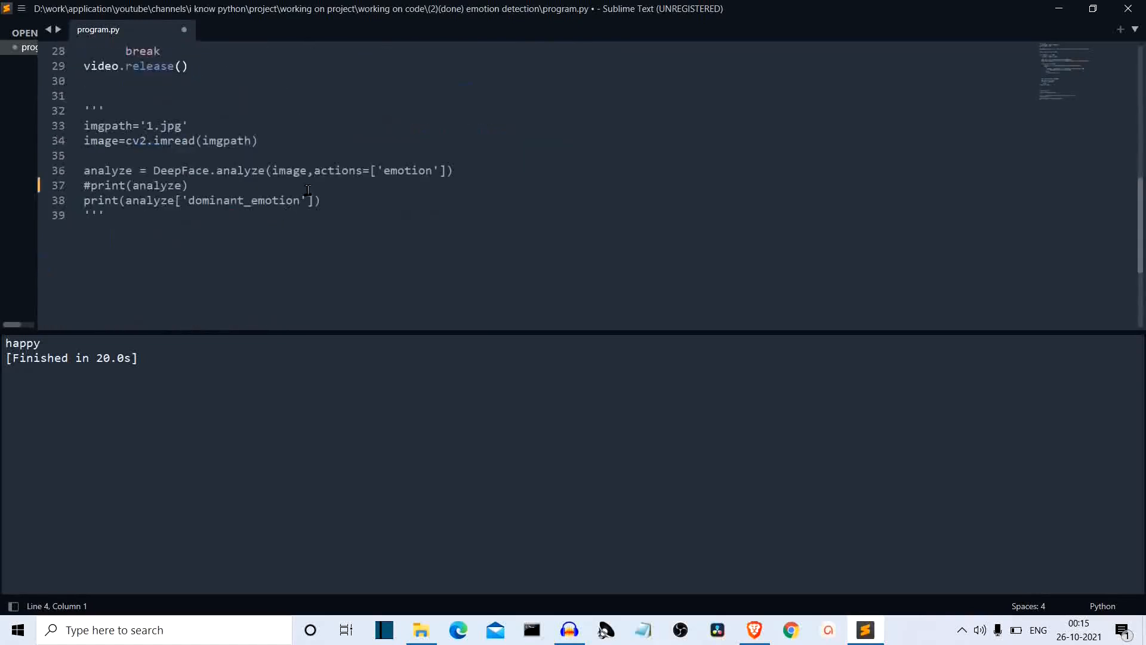
{"action": "scroll", "scroll_direction": "up", "scroll_amount": 3}
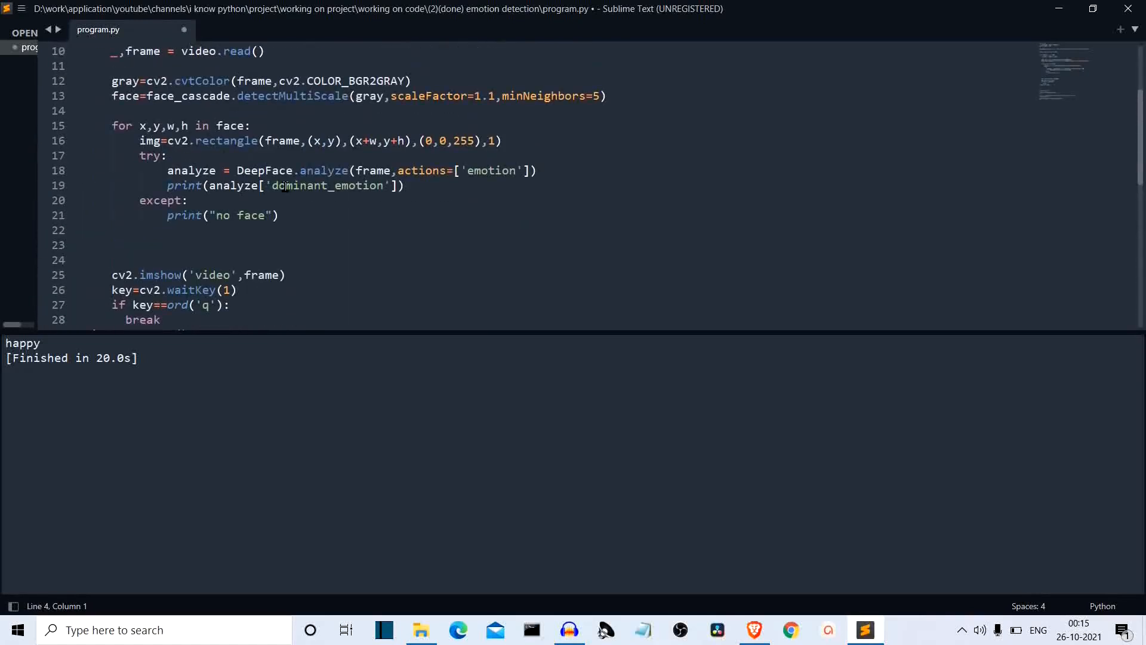
{"action": "scroll", "scroll_direction": "down", "scroll_amount": 3}
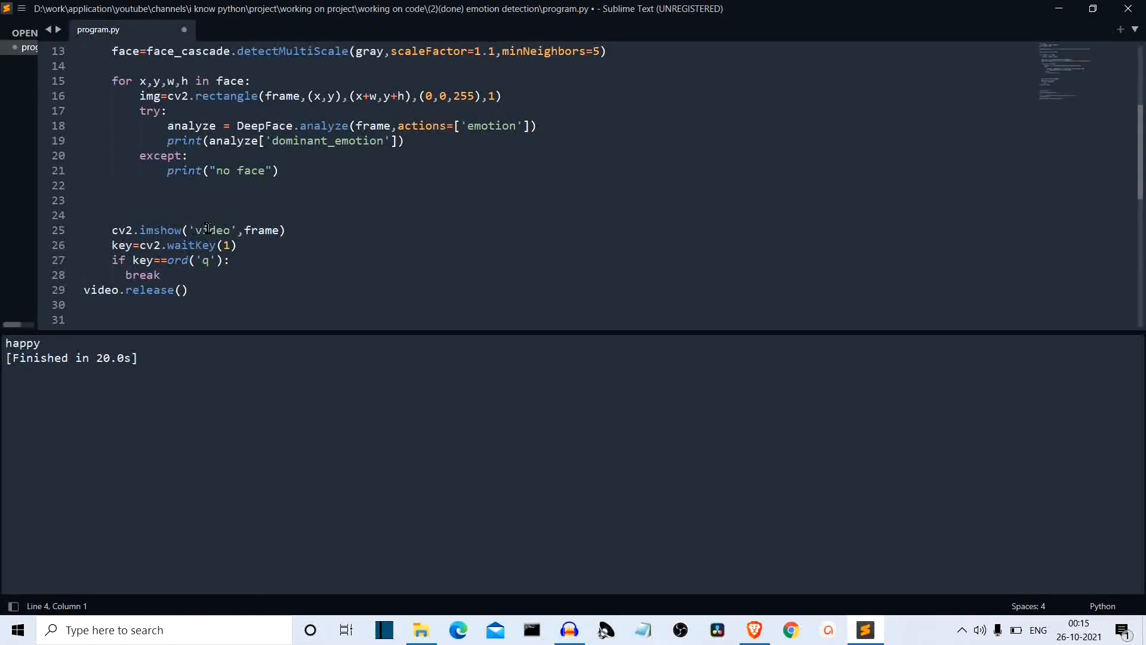
{"action": "scroll", "scroll_direction": "up", "scroll_amount": 3}
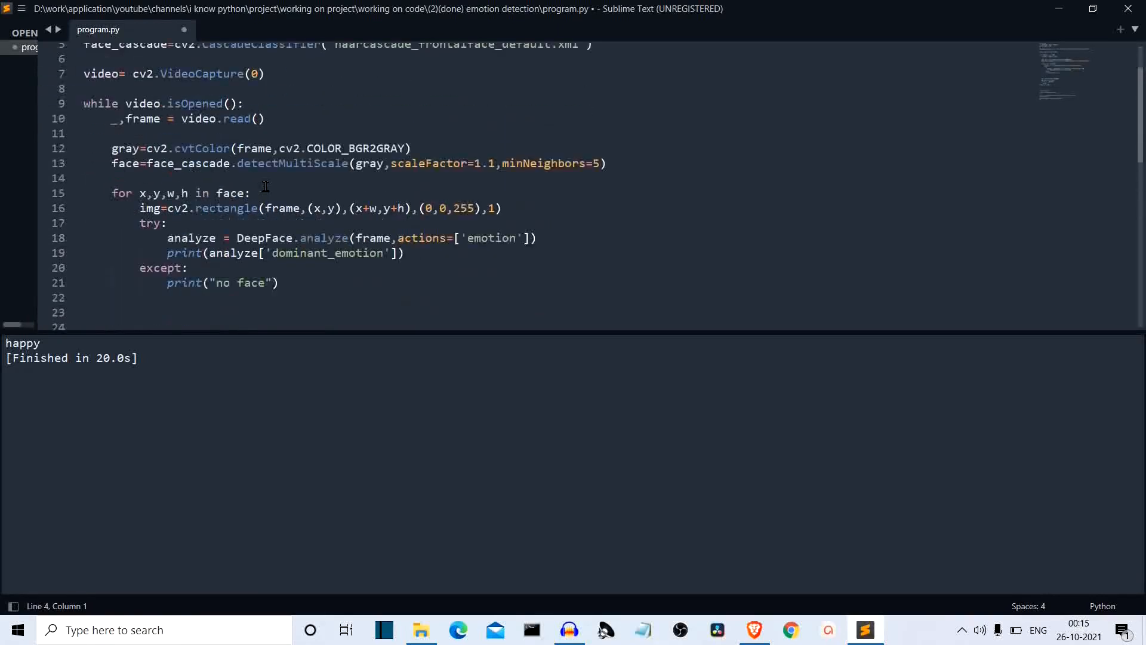
{"action": "scroll", "scroll_direction": "down", "scroll_amount": 3}
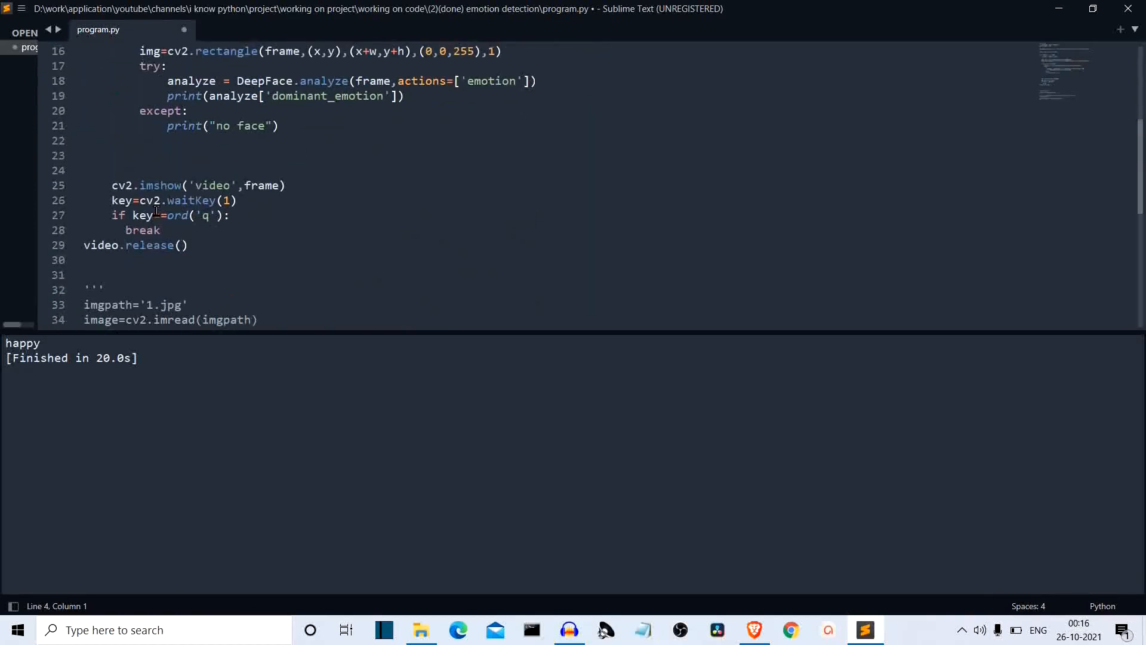
{"action": "scroll", "scroll_direction": "down", "scroll_amount": 3}
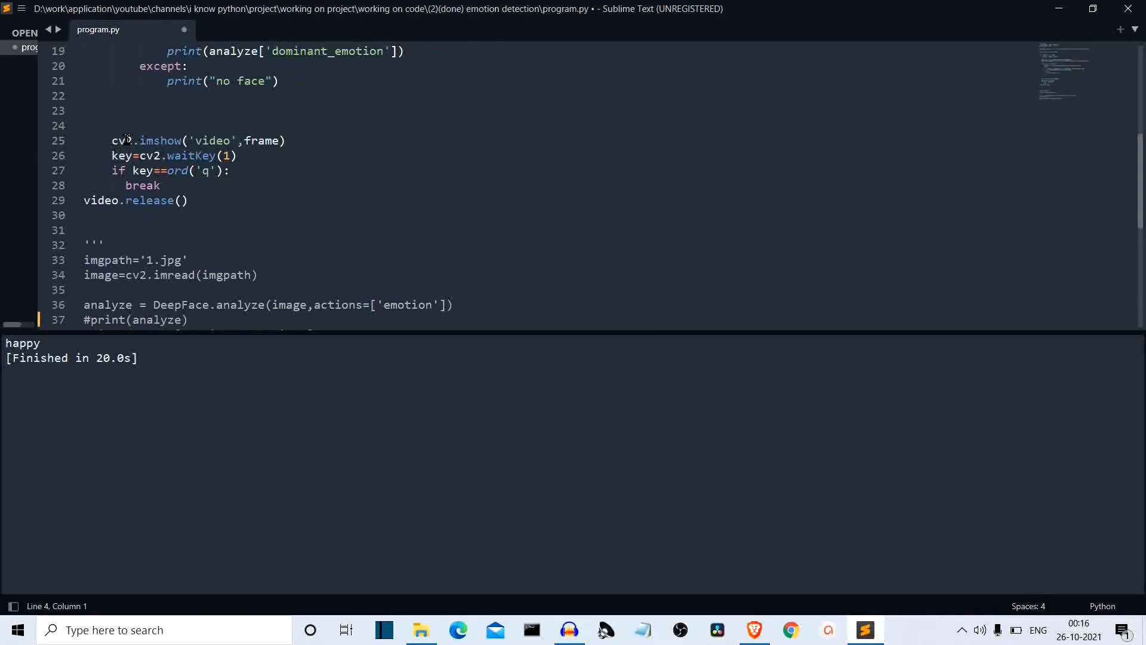
{"action": "mouse_move", "coordinate": [211, 185]}
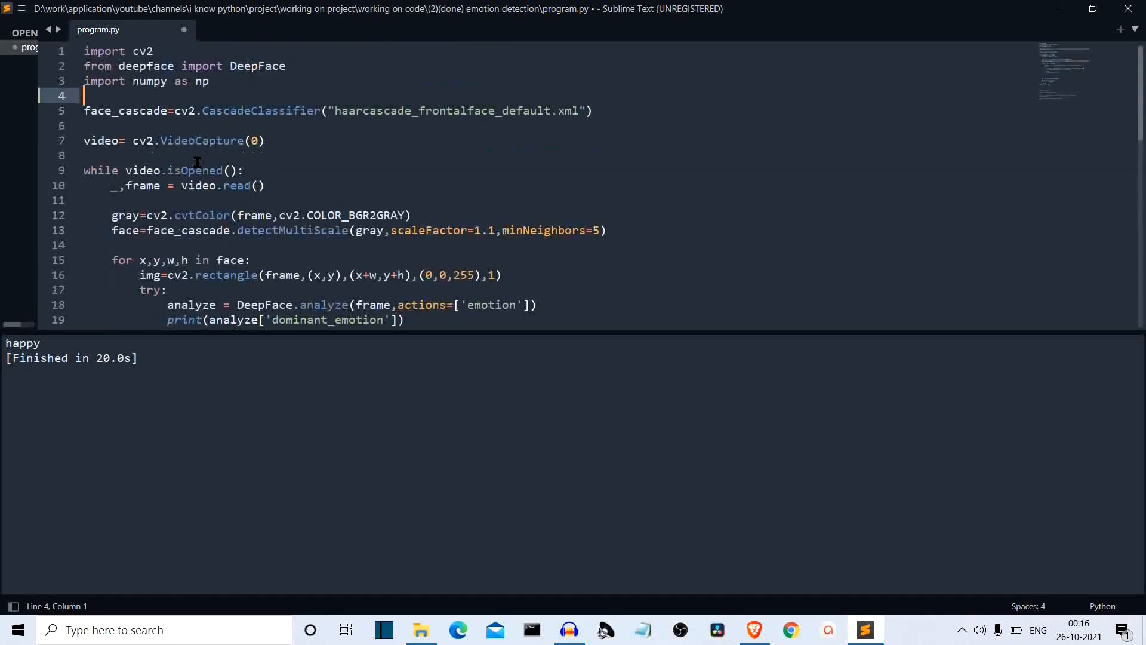
{"action": "scroll", "scroll_direction": "down", "scroll_amount": 3}
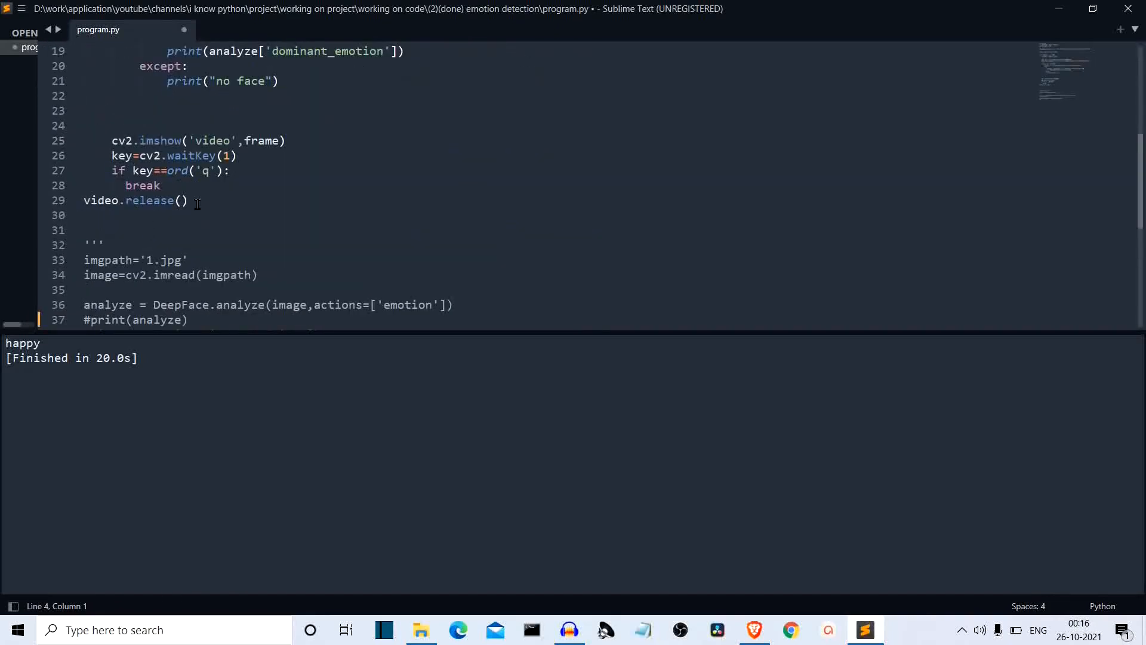
{"action": "mouse_move", "coordinate": [289, 232]}
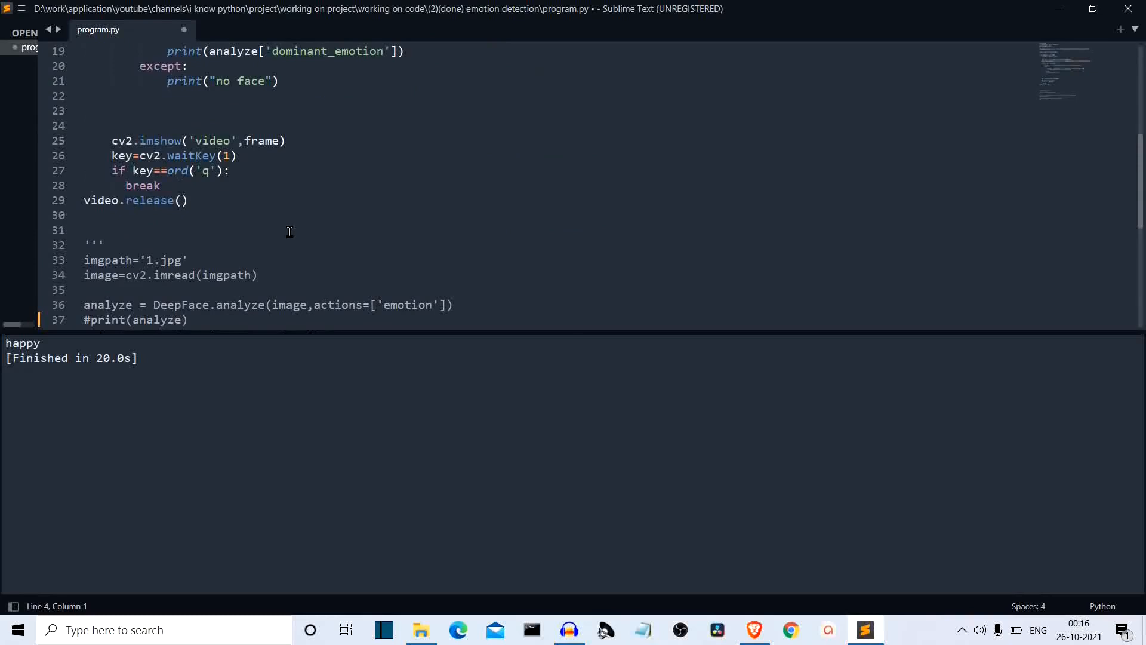
{"action": "mouse_move", "coordinate": [420, 206]}
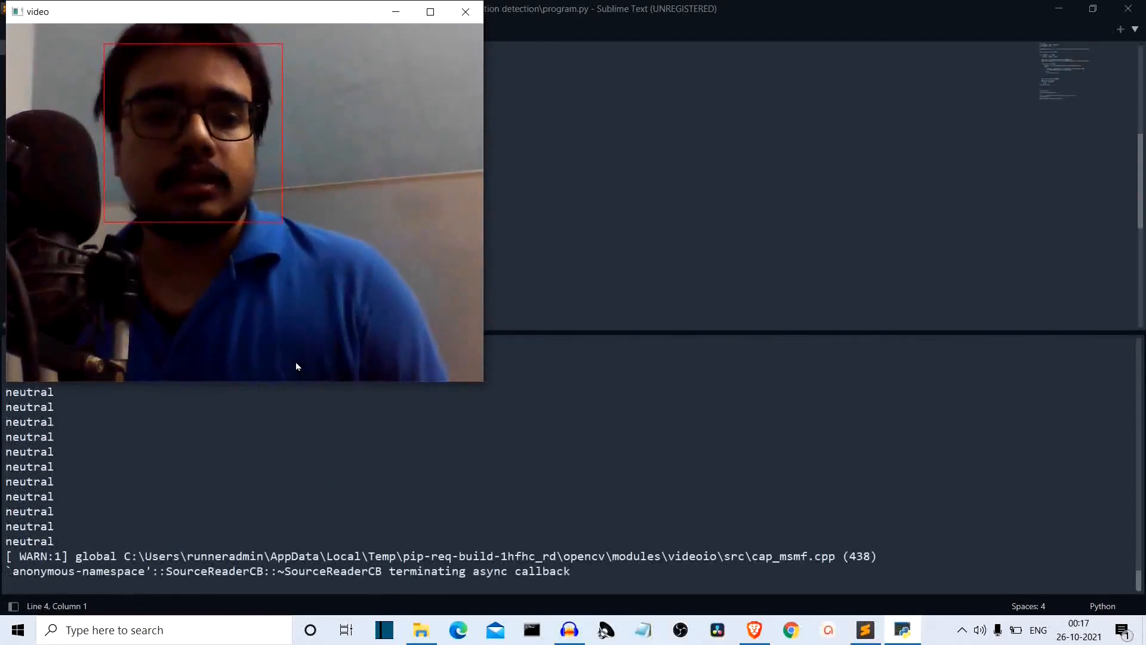
Step: Close the video window after the red face box and 'neutral'/'happy' emotions appear
{"action": "left_click", "coordinate": [465, 12]}
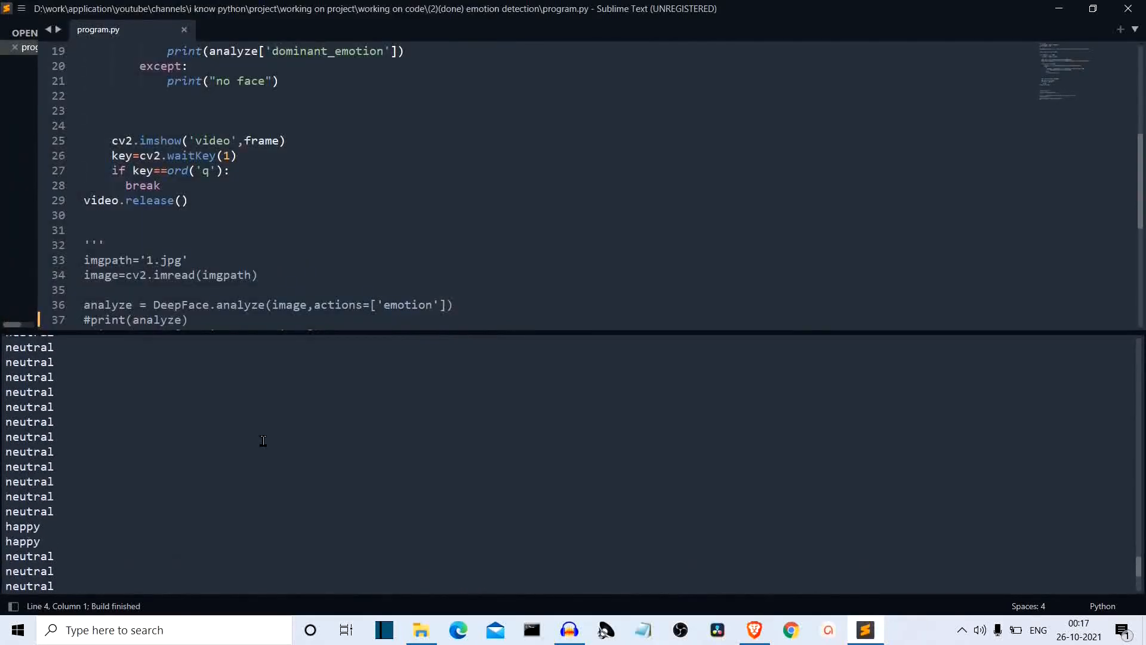